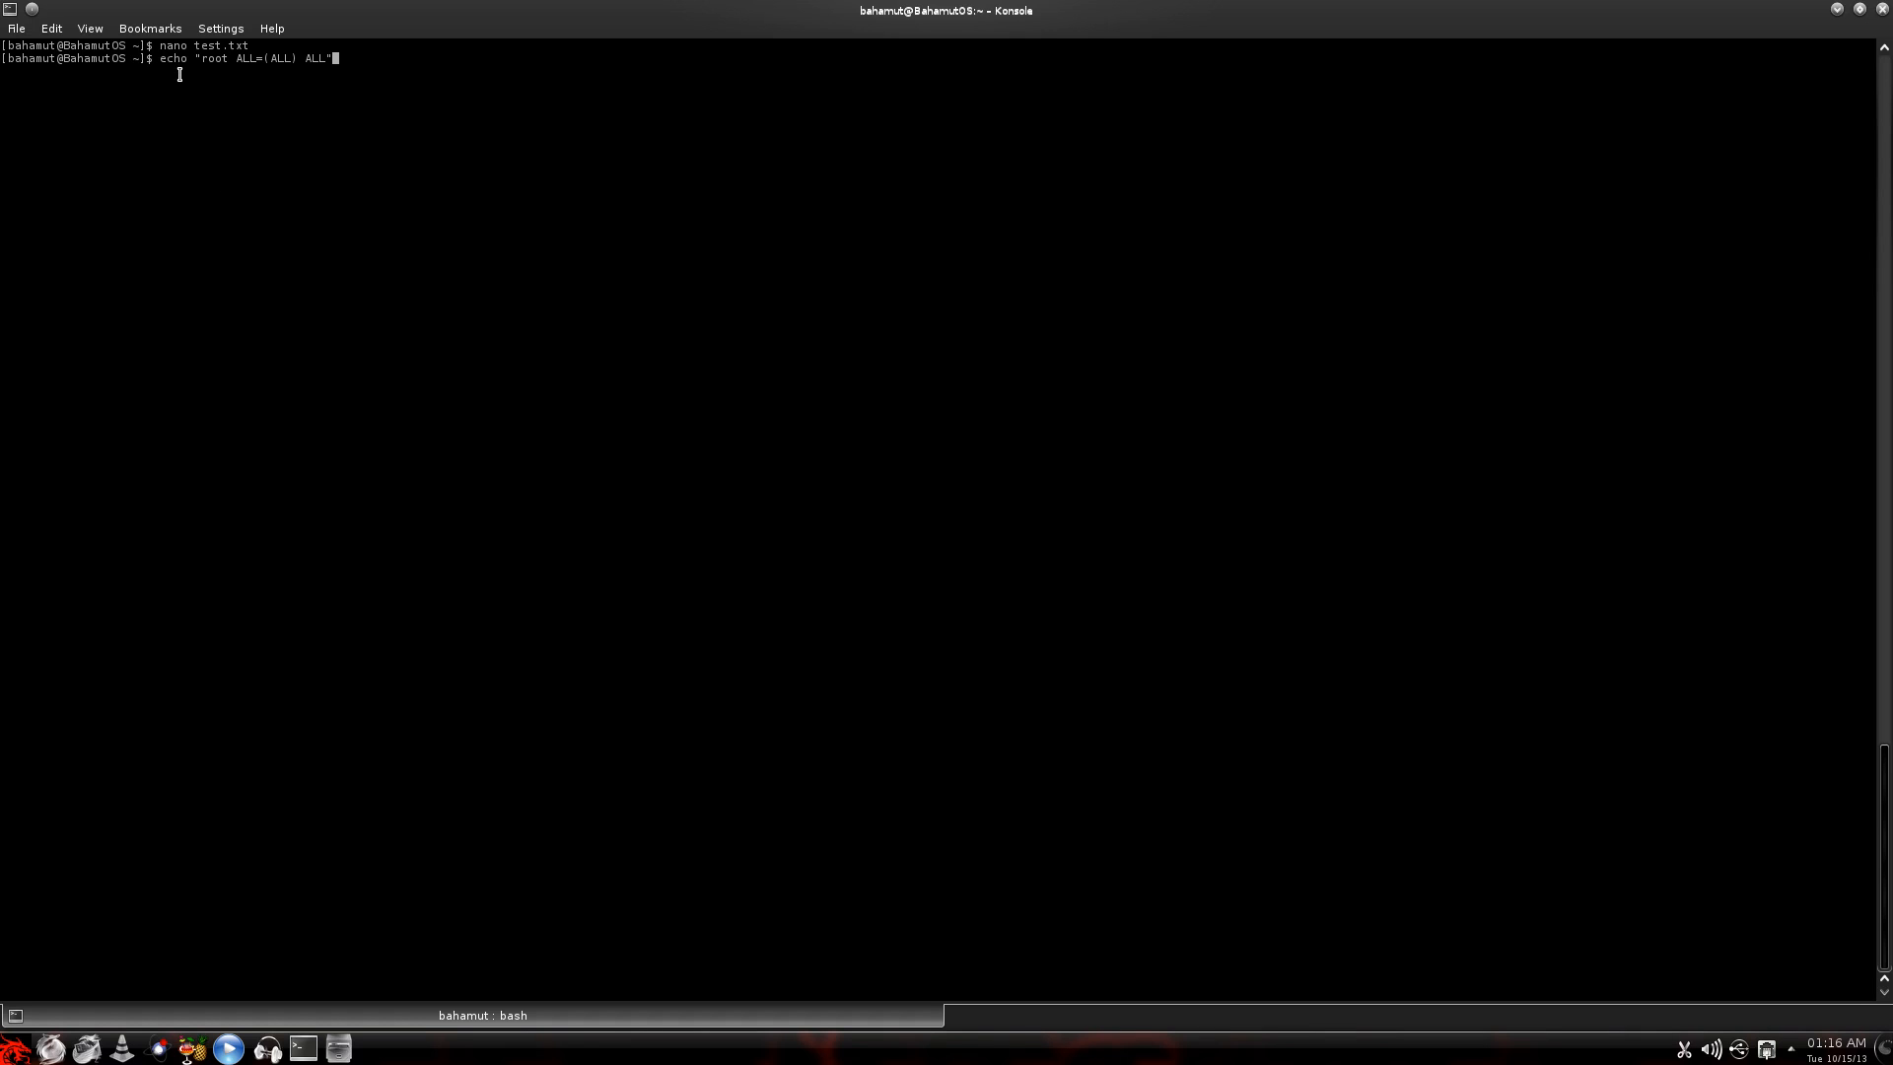
# - Run echo "root ALL=(ALL) ALL" > test.txt and check the line in nano
pyautogui.write(' > test.txt')
pyautogui.press('Return')
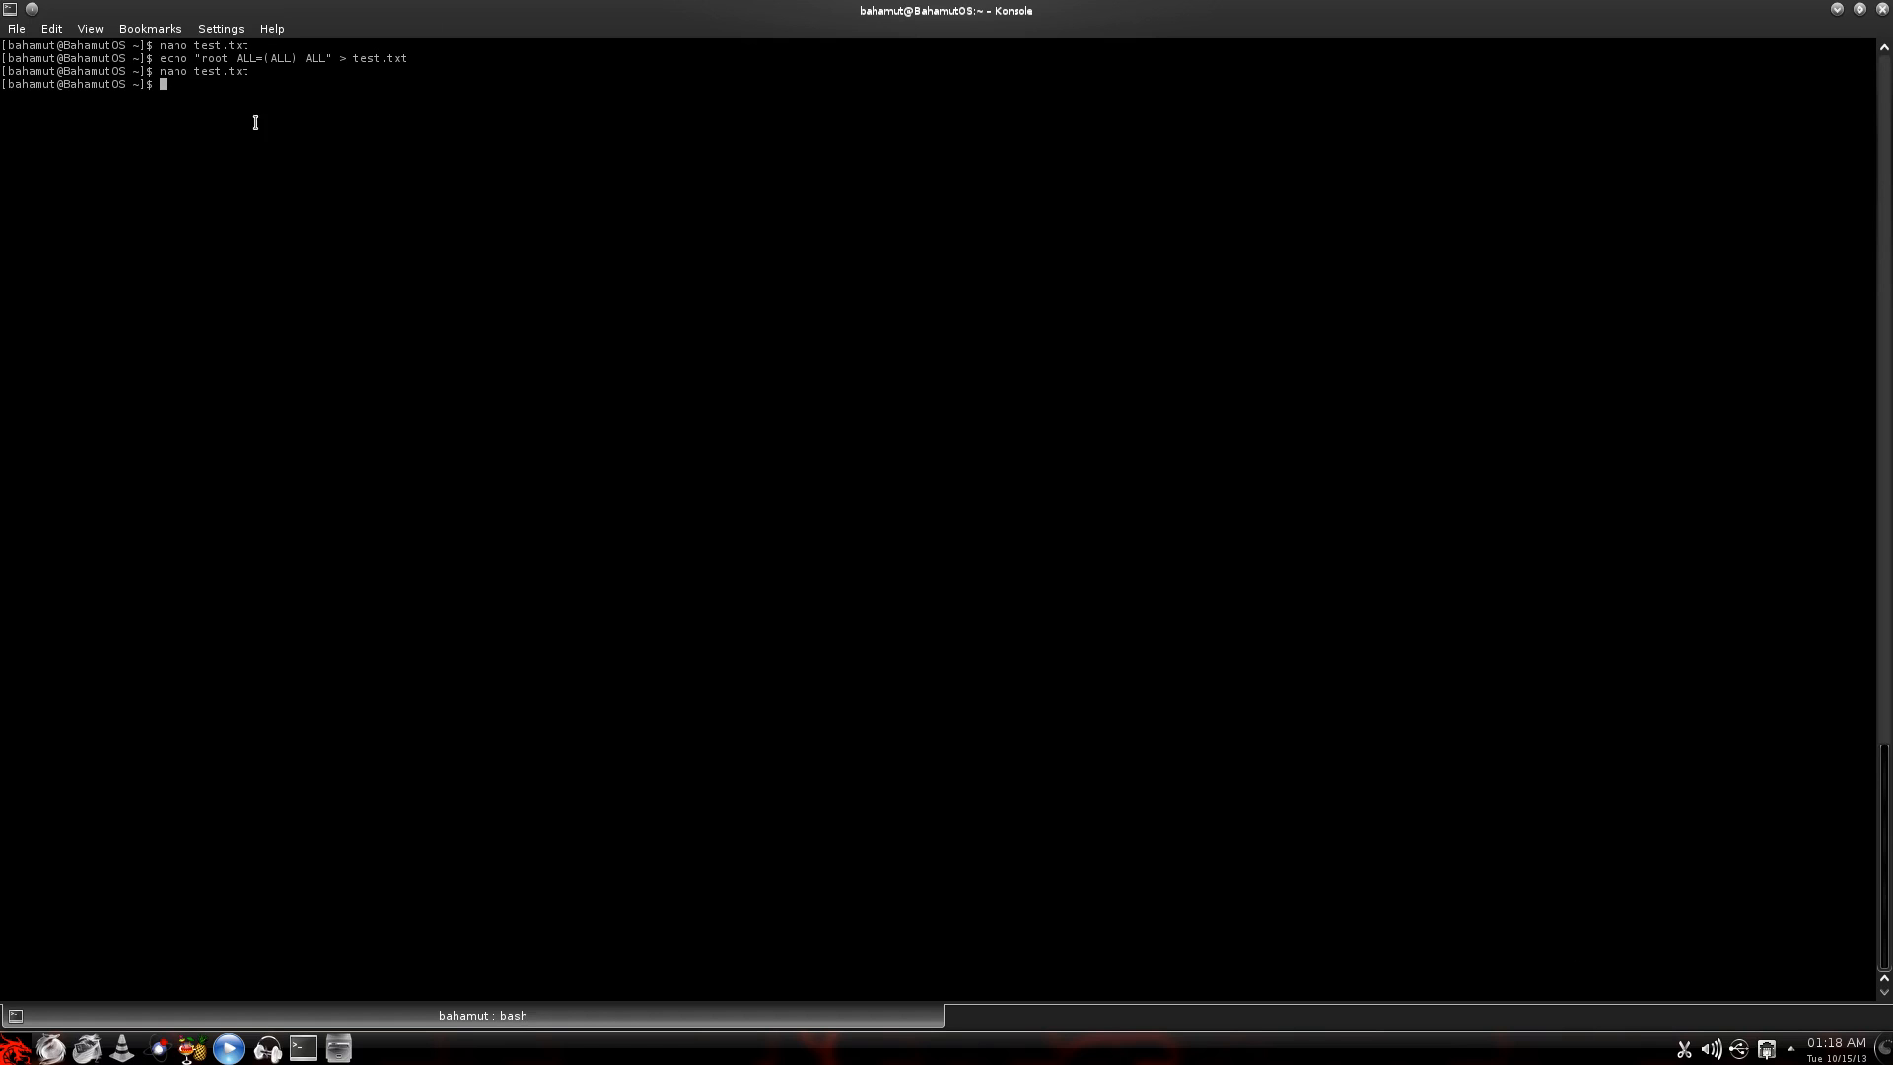
pyautogui.moveTo(274, 184)
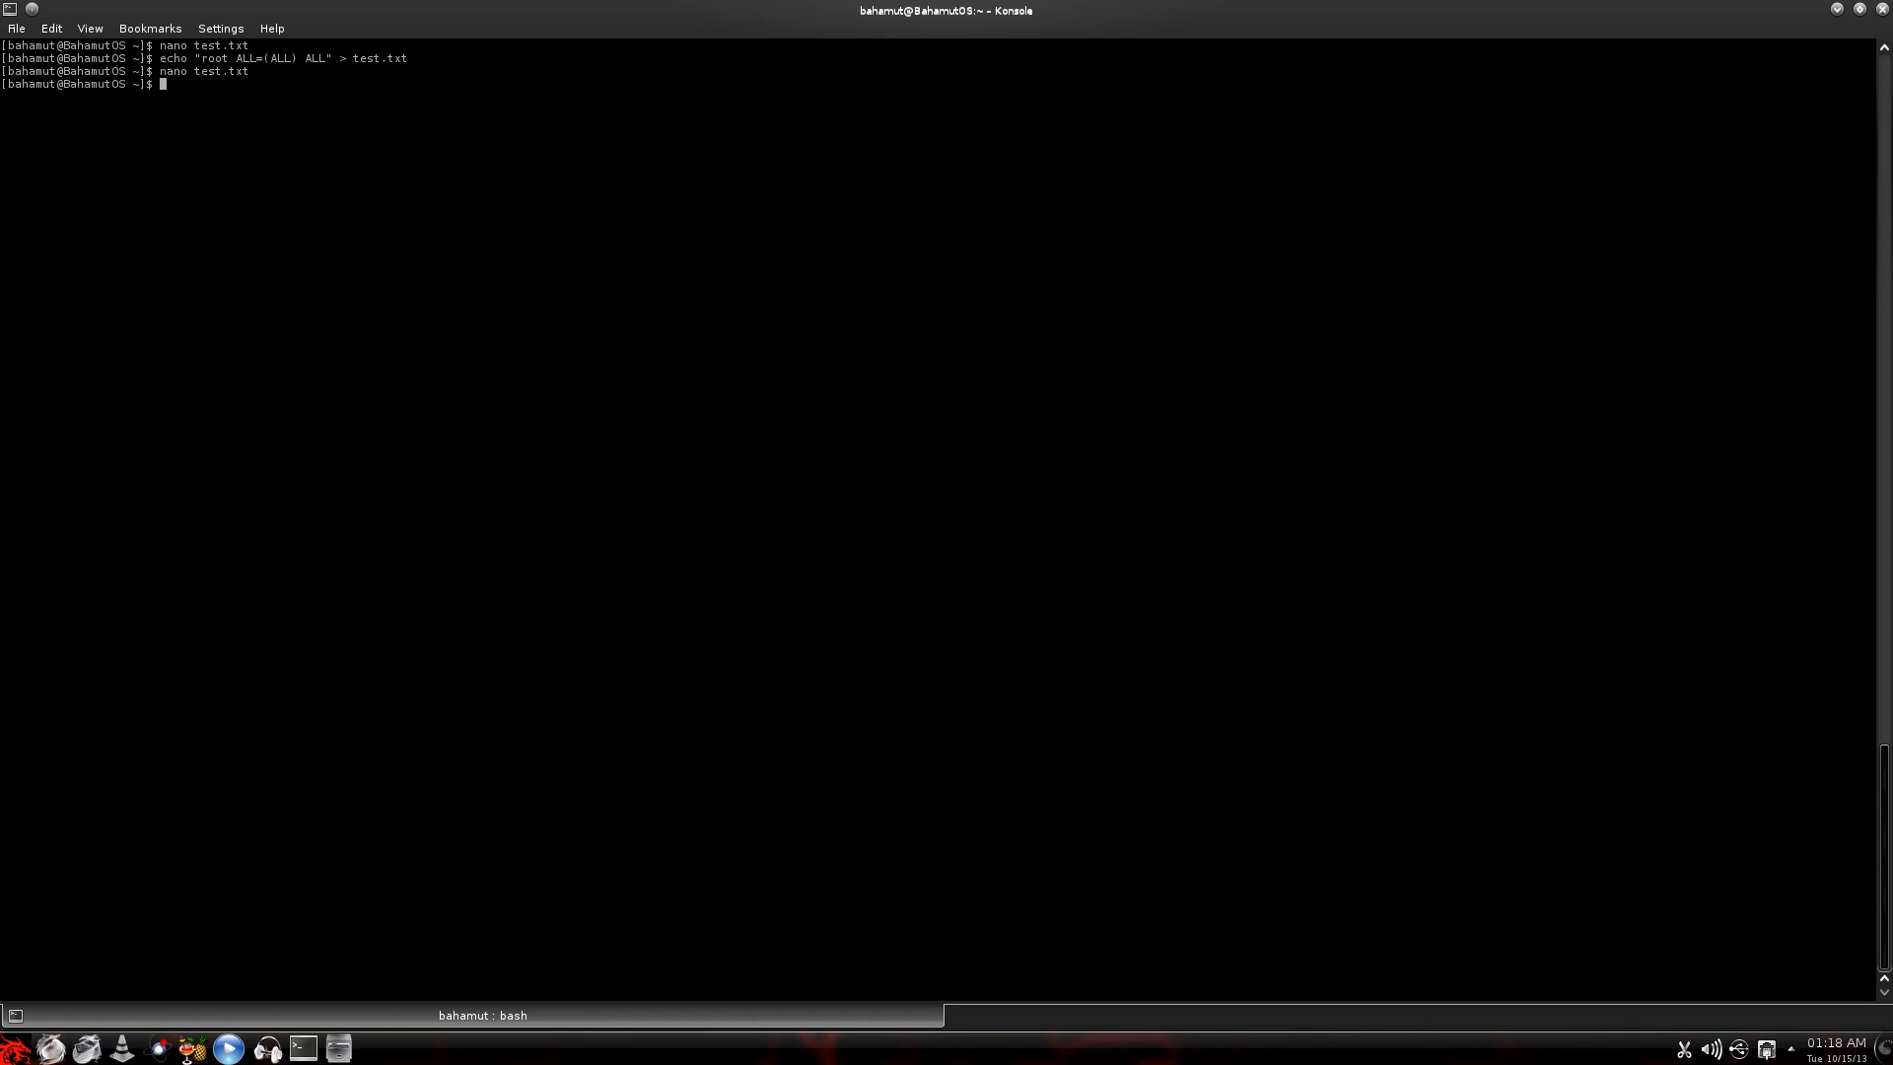
# - Compose echo "What is the new username?"; read NEWNAME; at the prompt without running it
pyautogui.write('e')
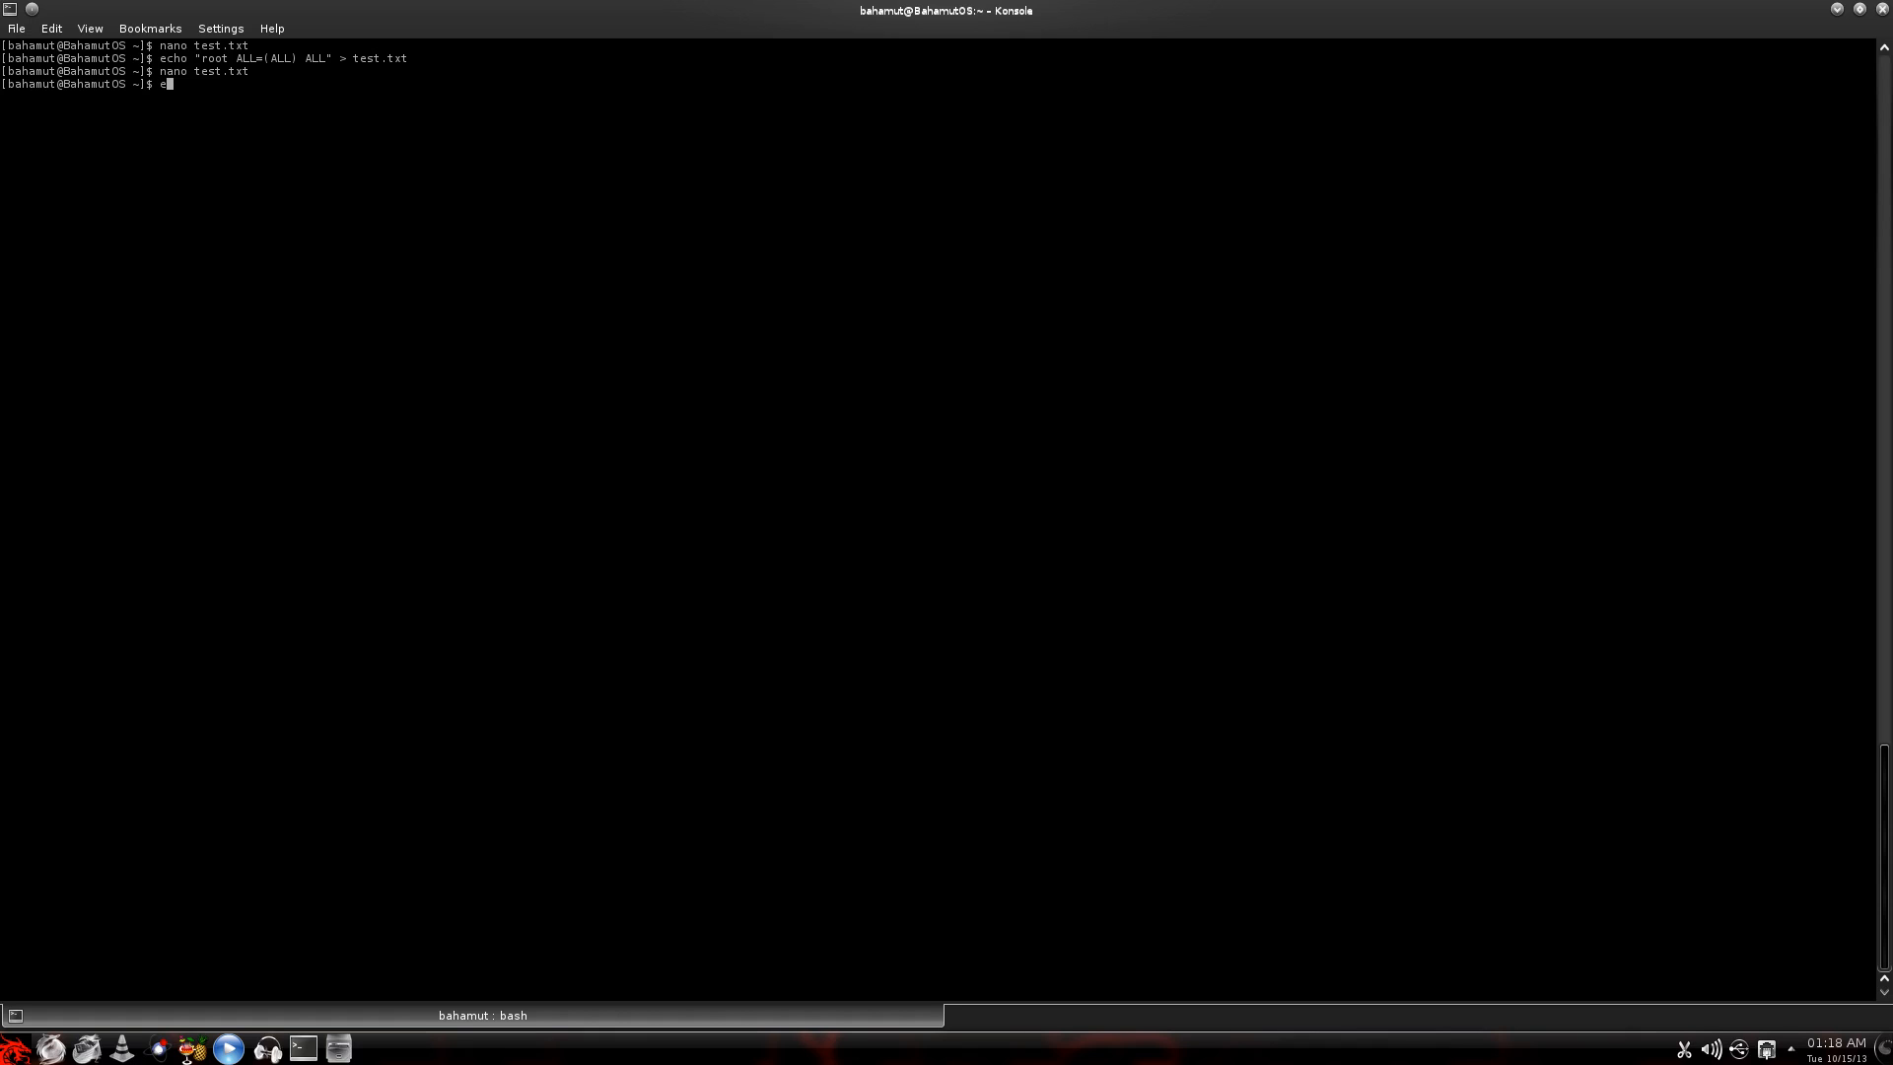
pyautogui.write('cho')
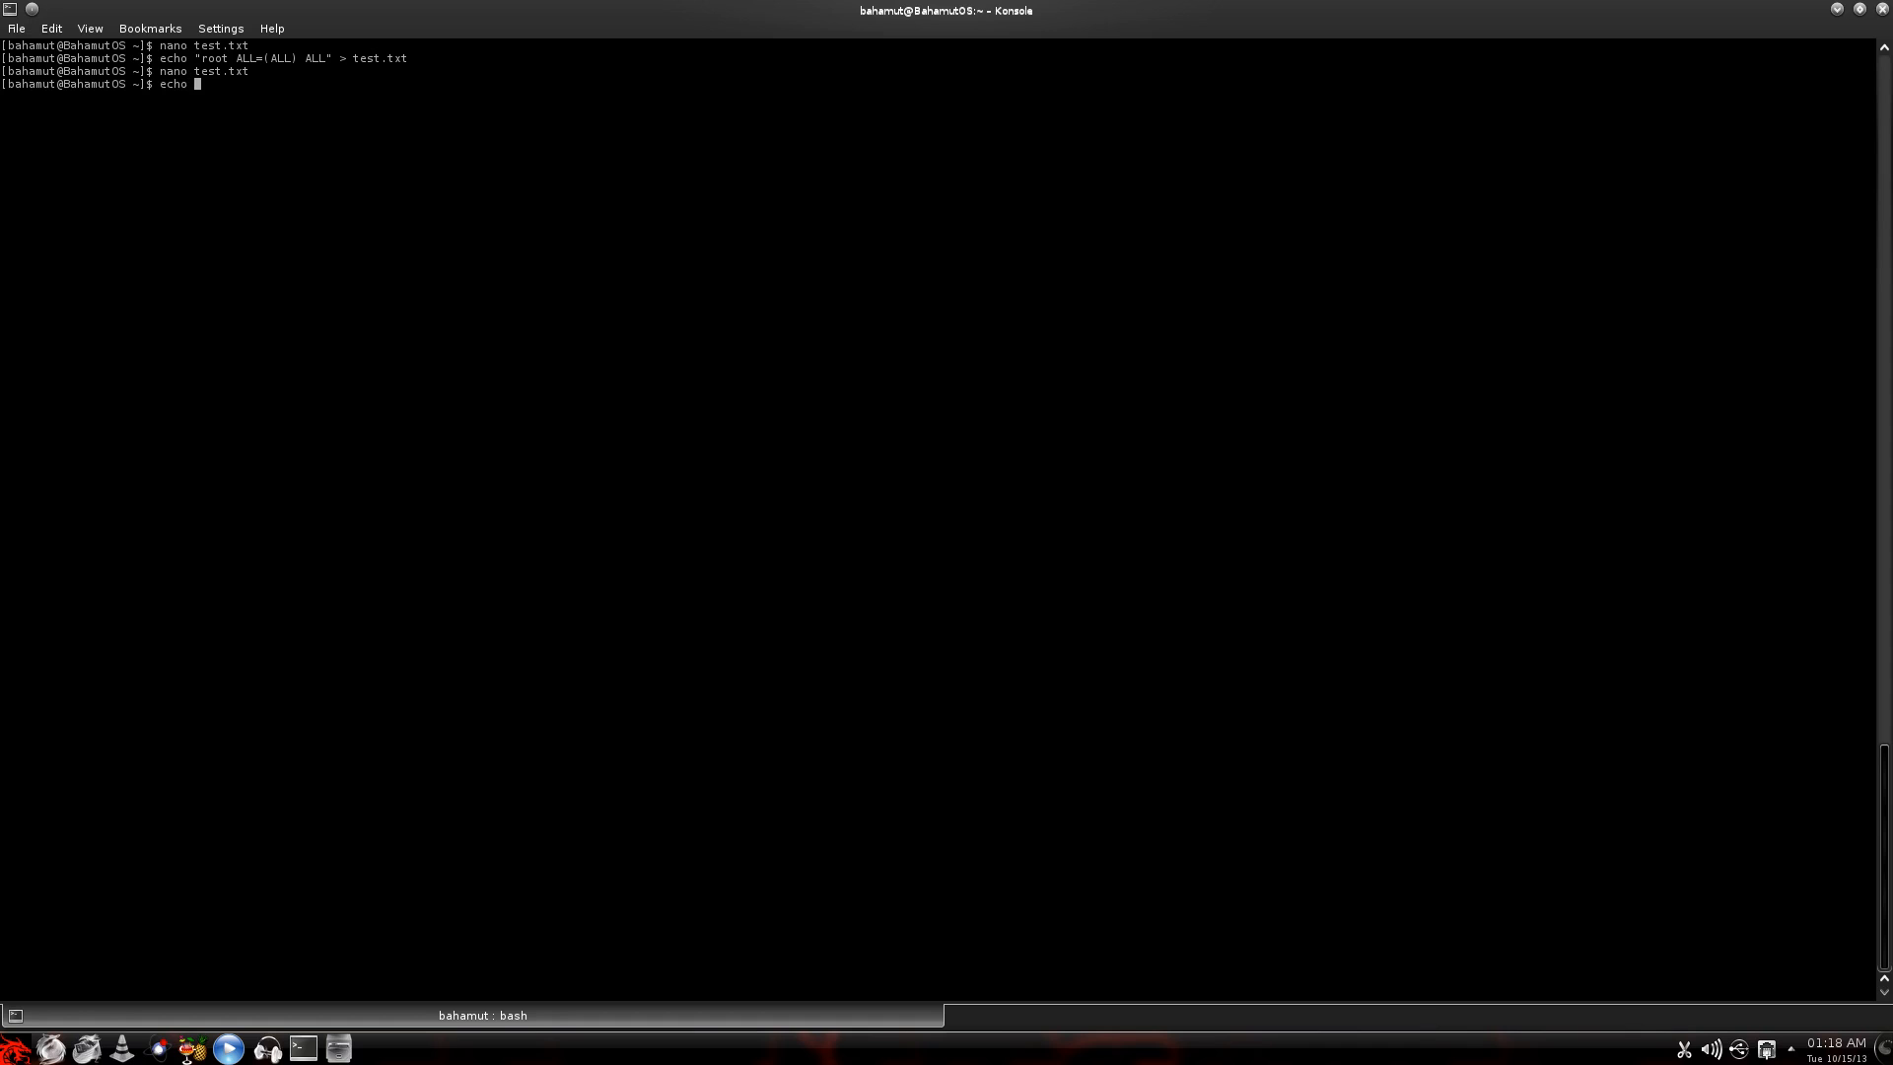
pyautogui.write('"')
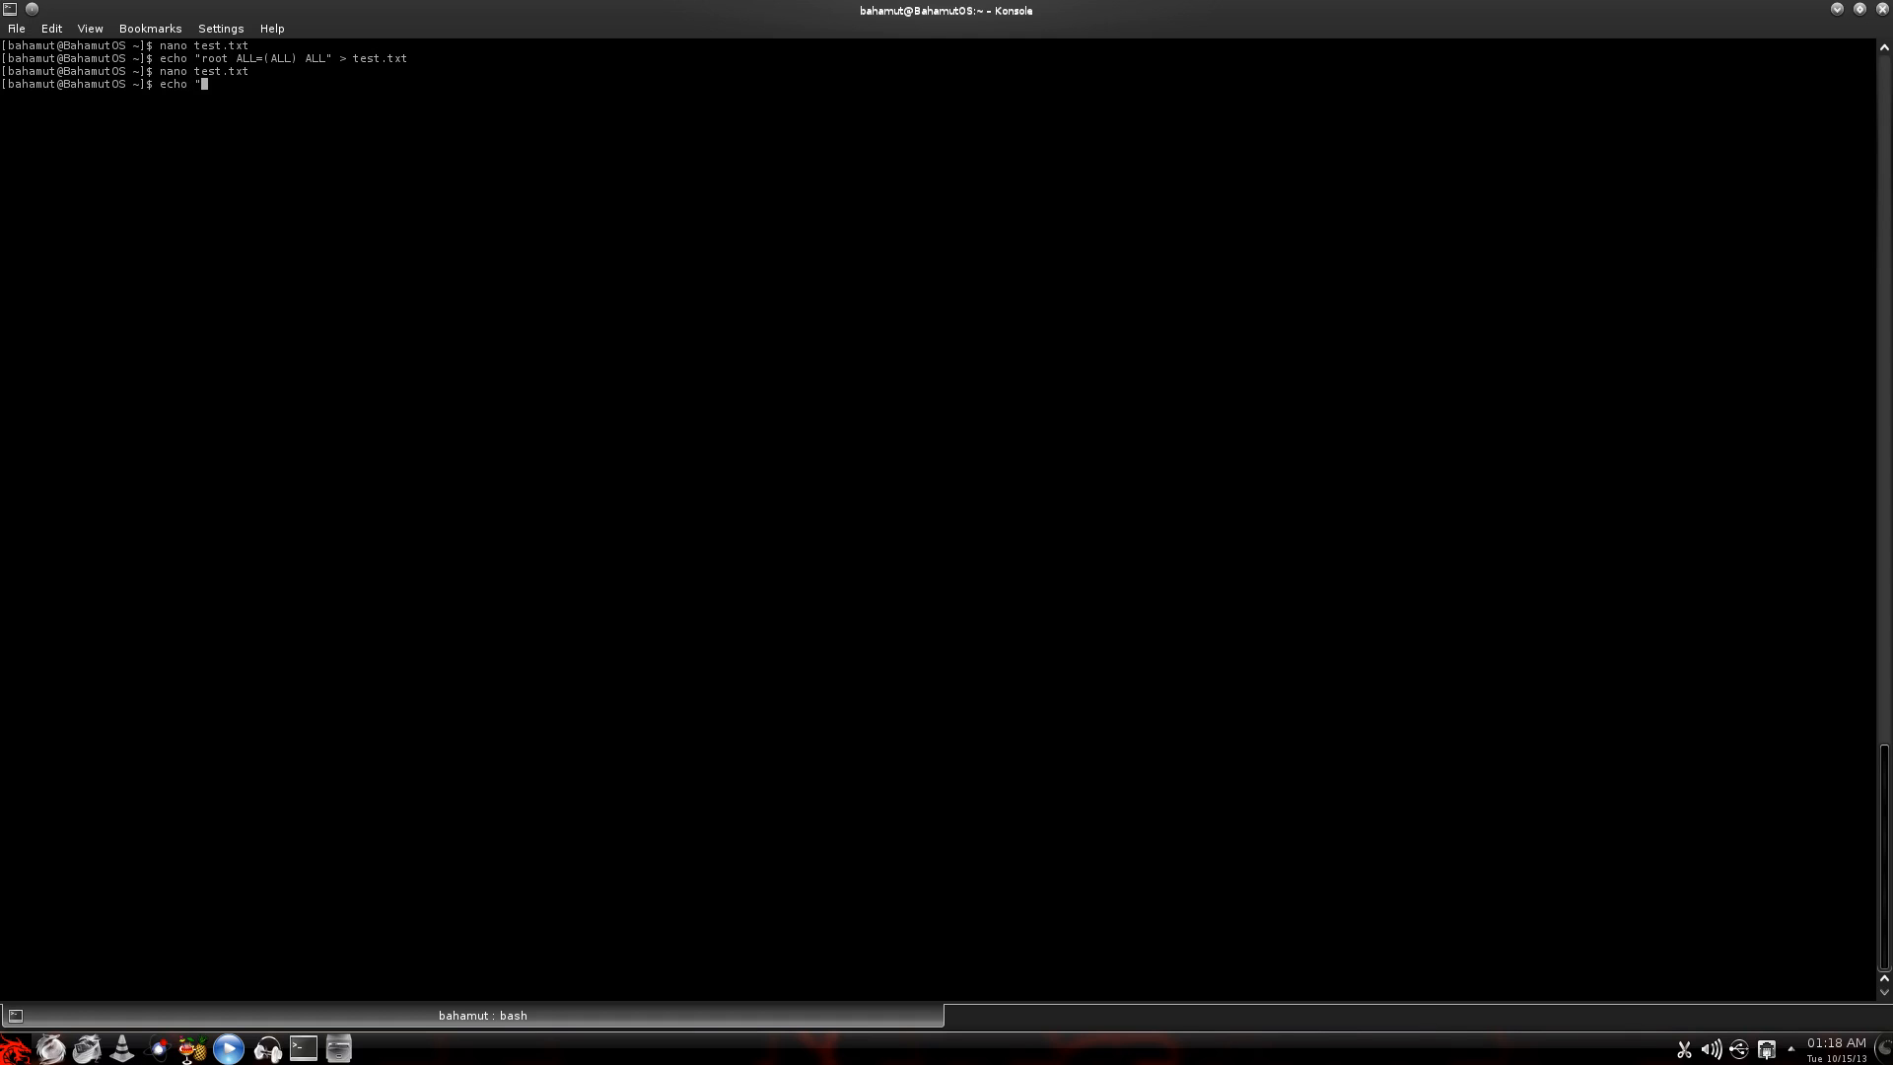
pyautogui.write('What')
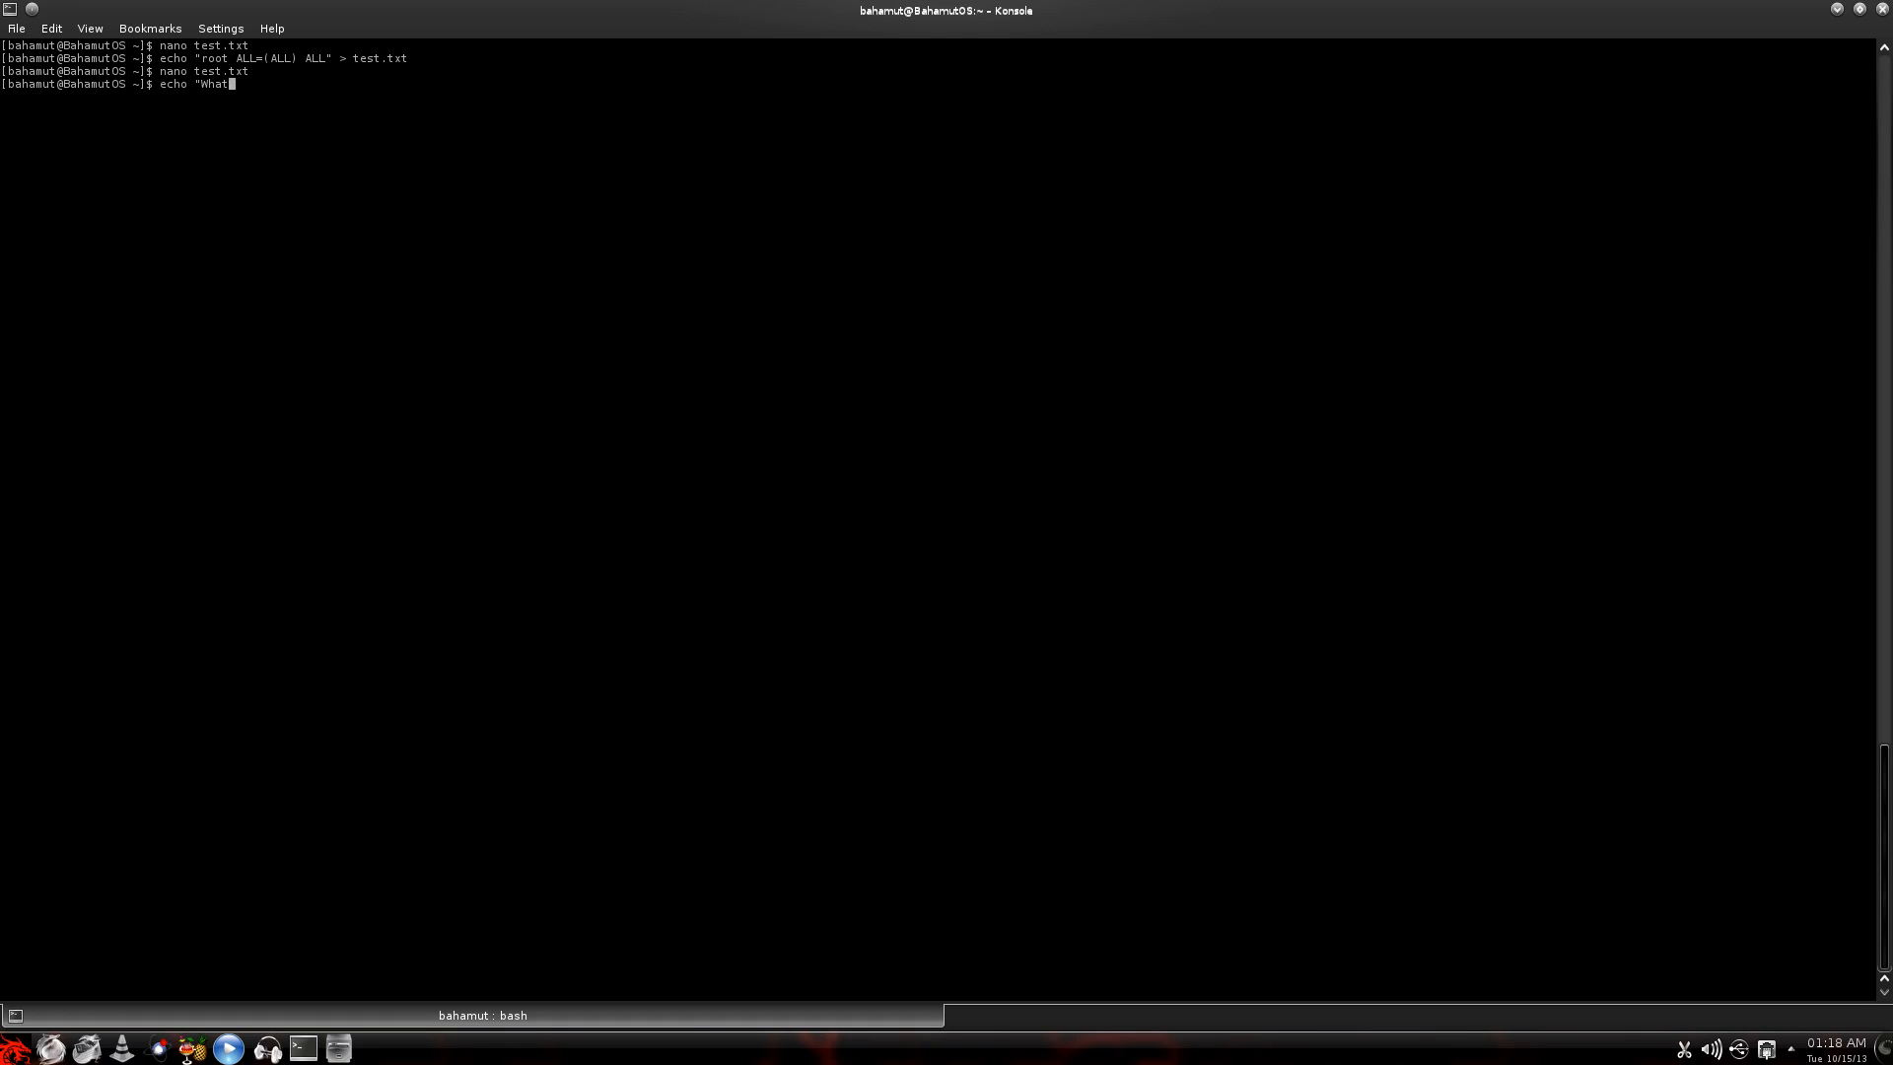
pyautogui.write('is the new use')
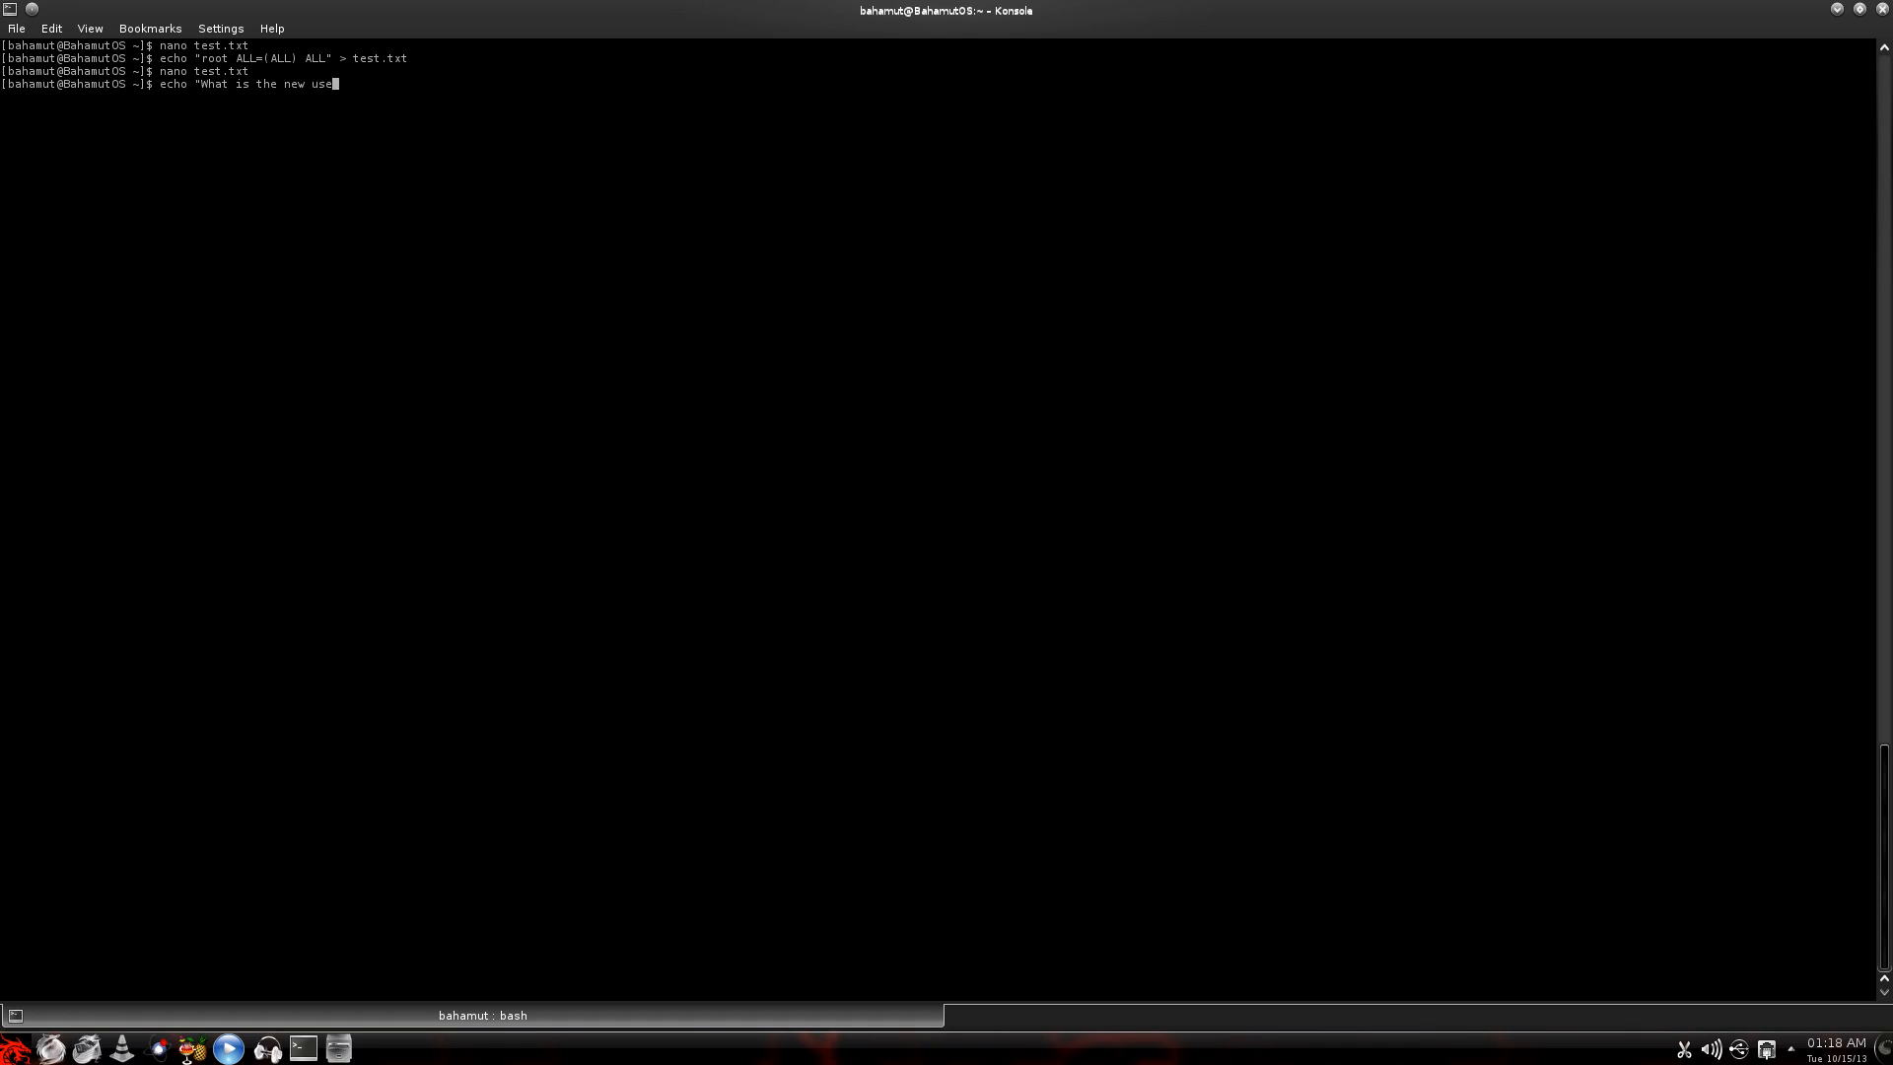
pyautogui.write('rname?";')
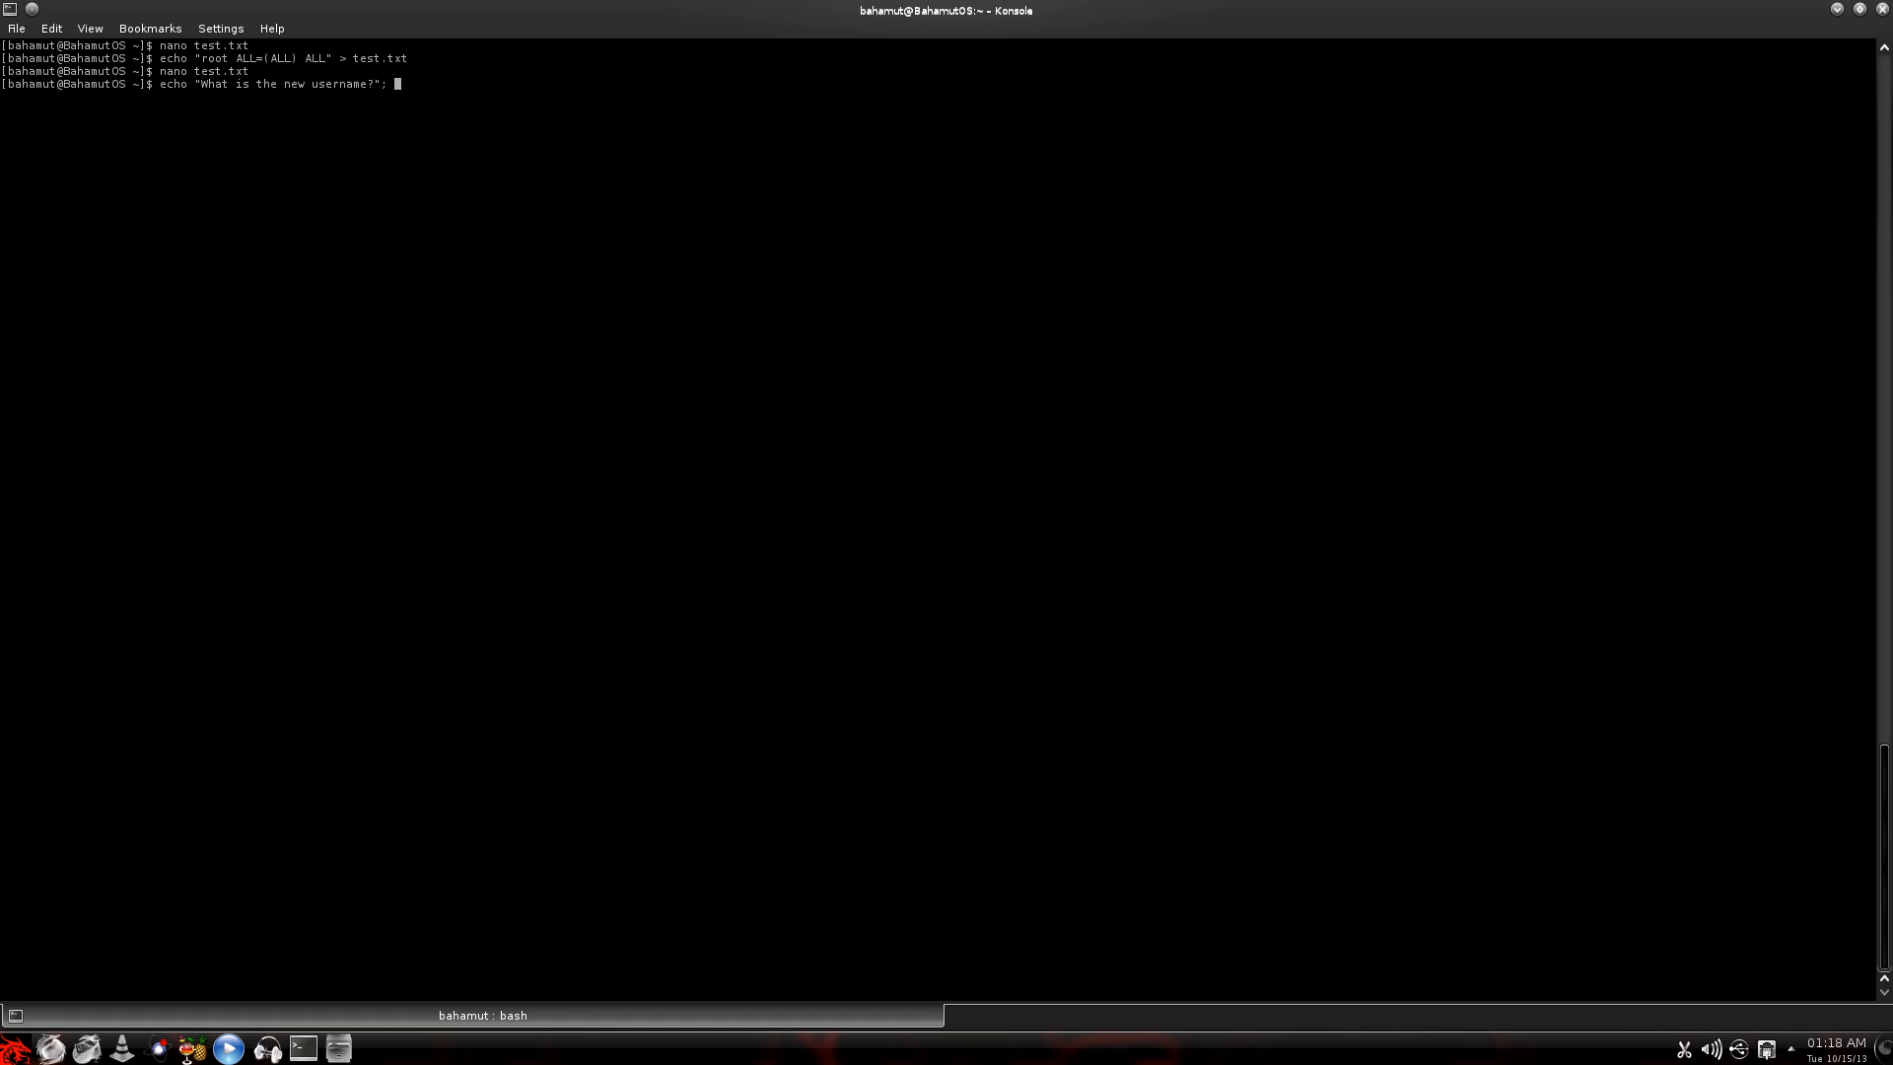
pyautogui.write('read')
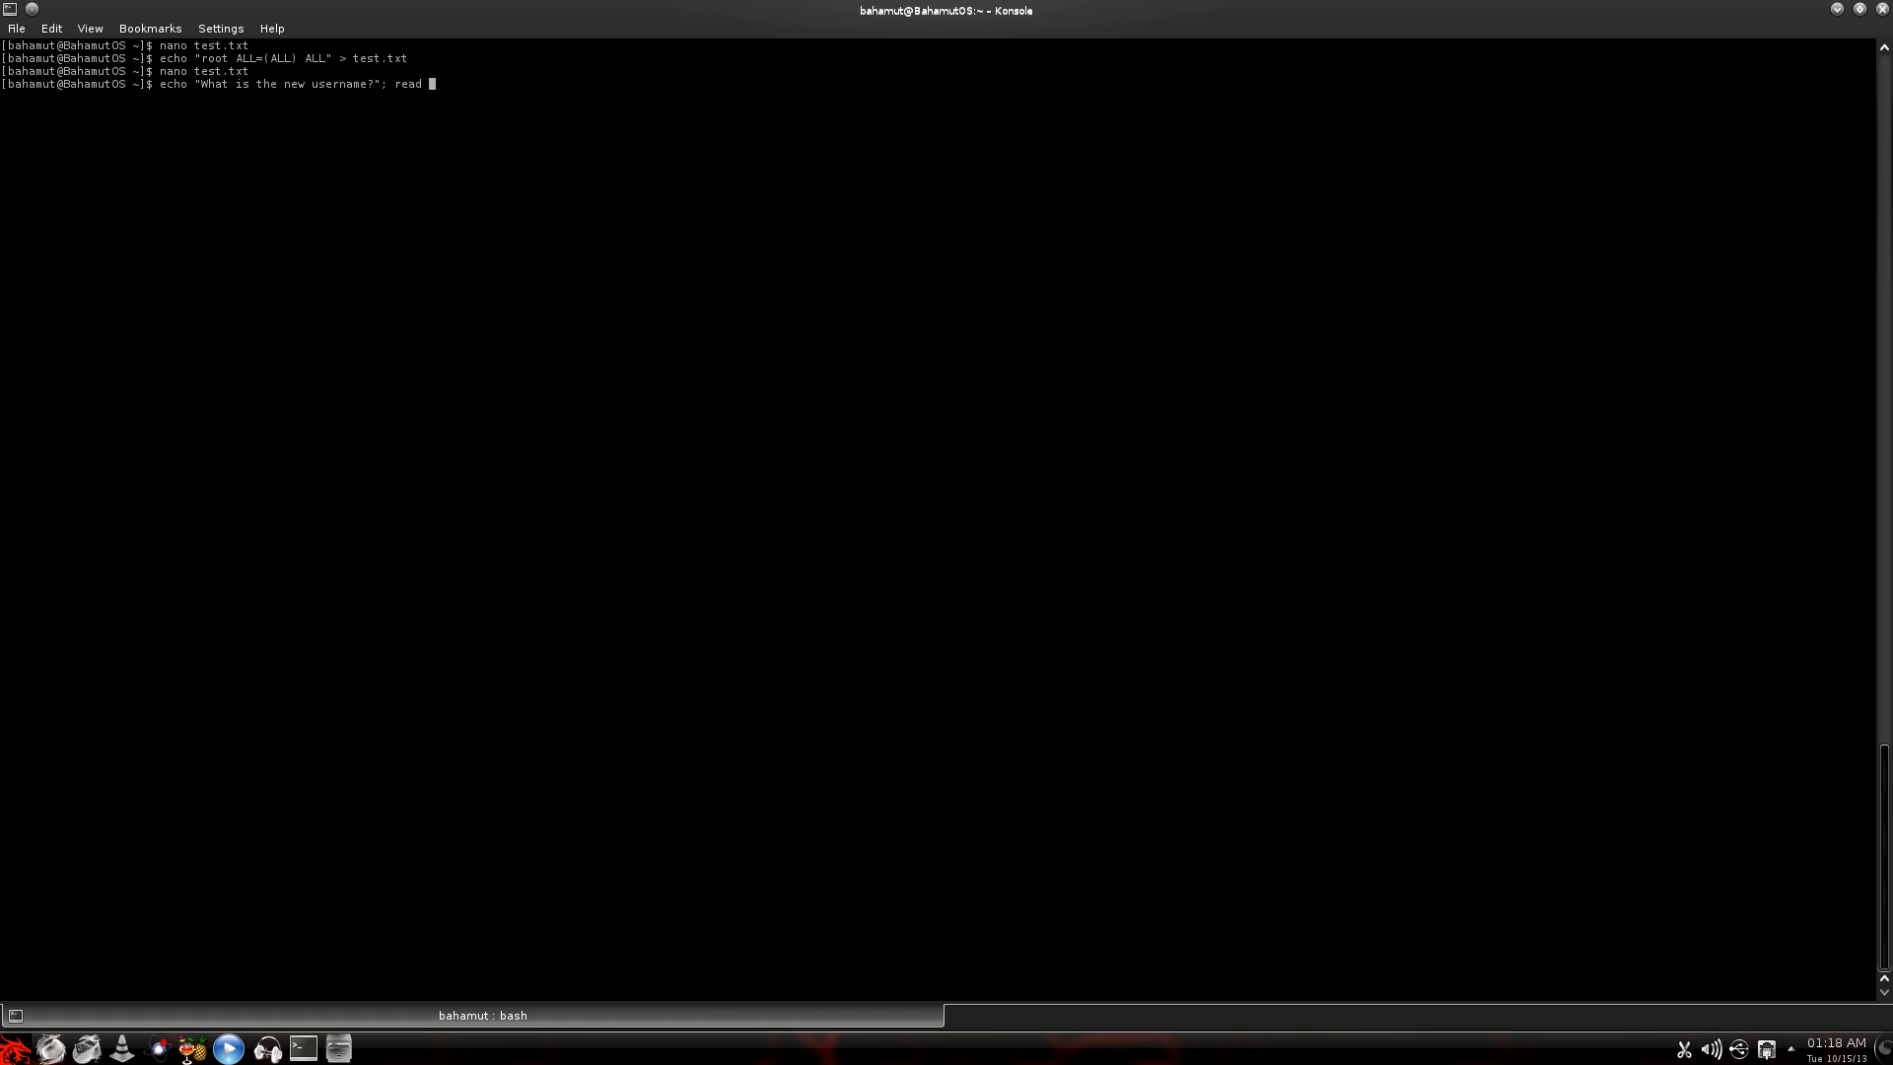
pyautogui.write('NEWNAME')
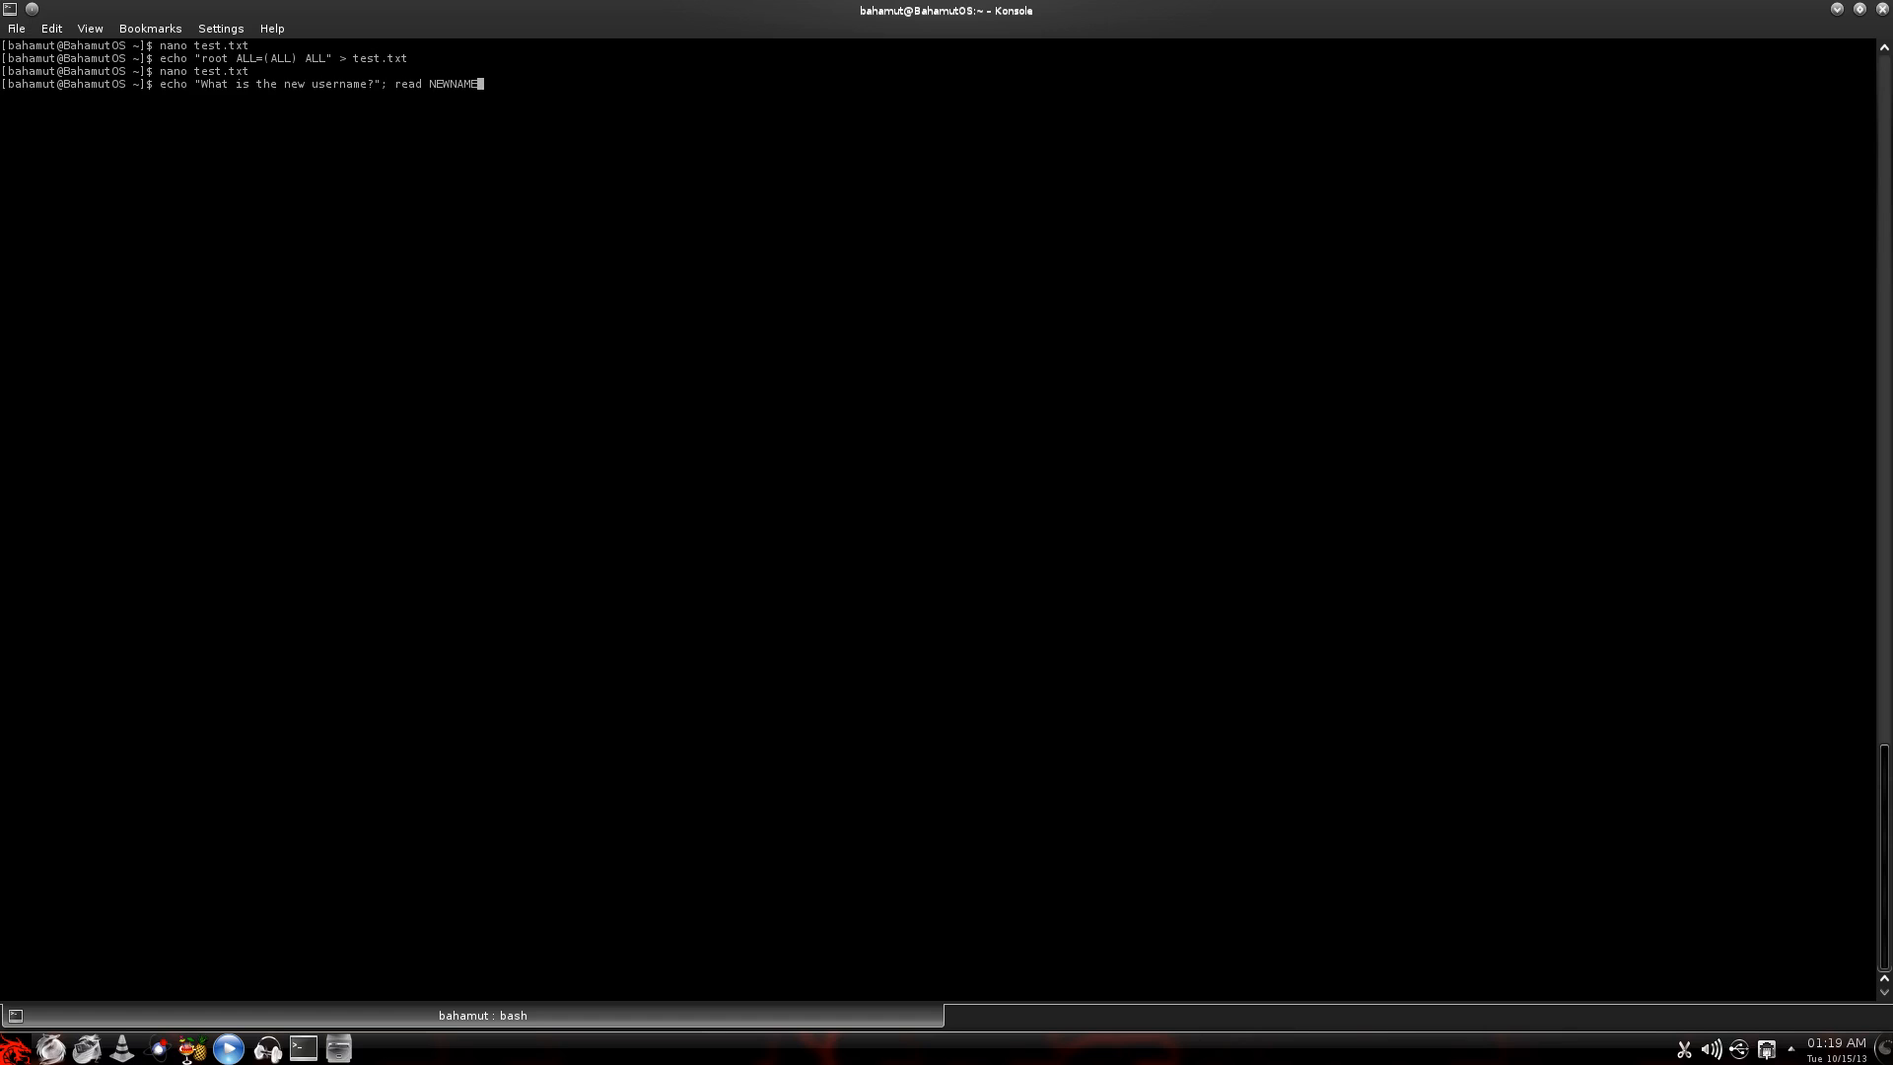
pyautogui.write(':')
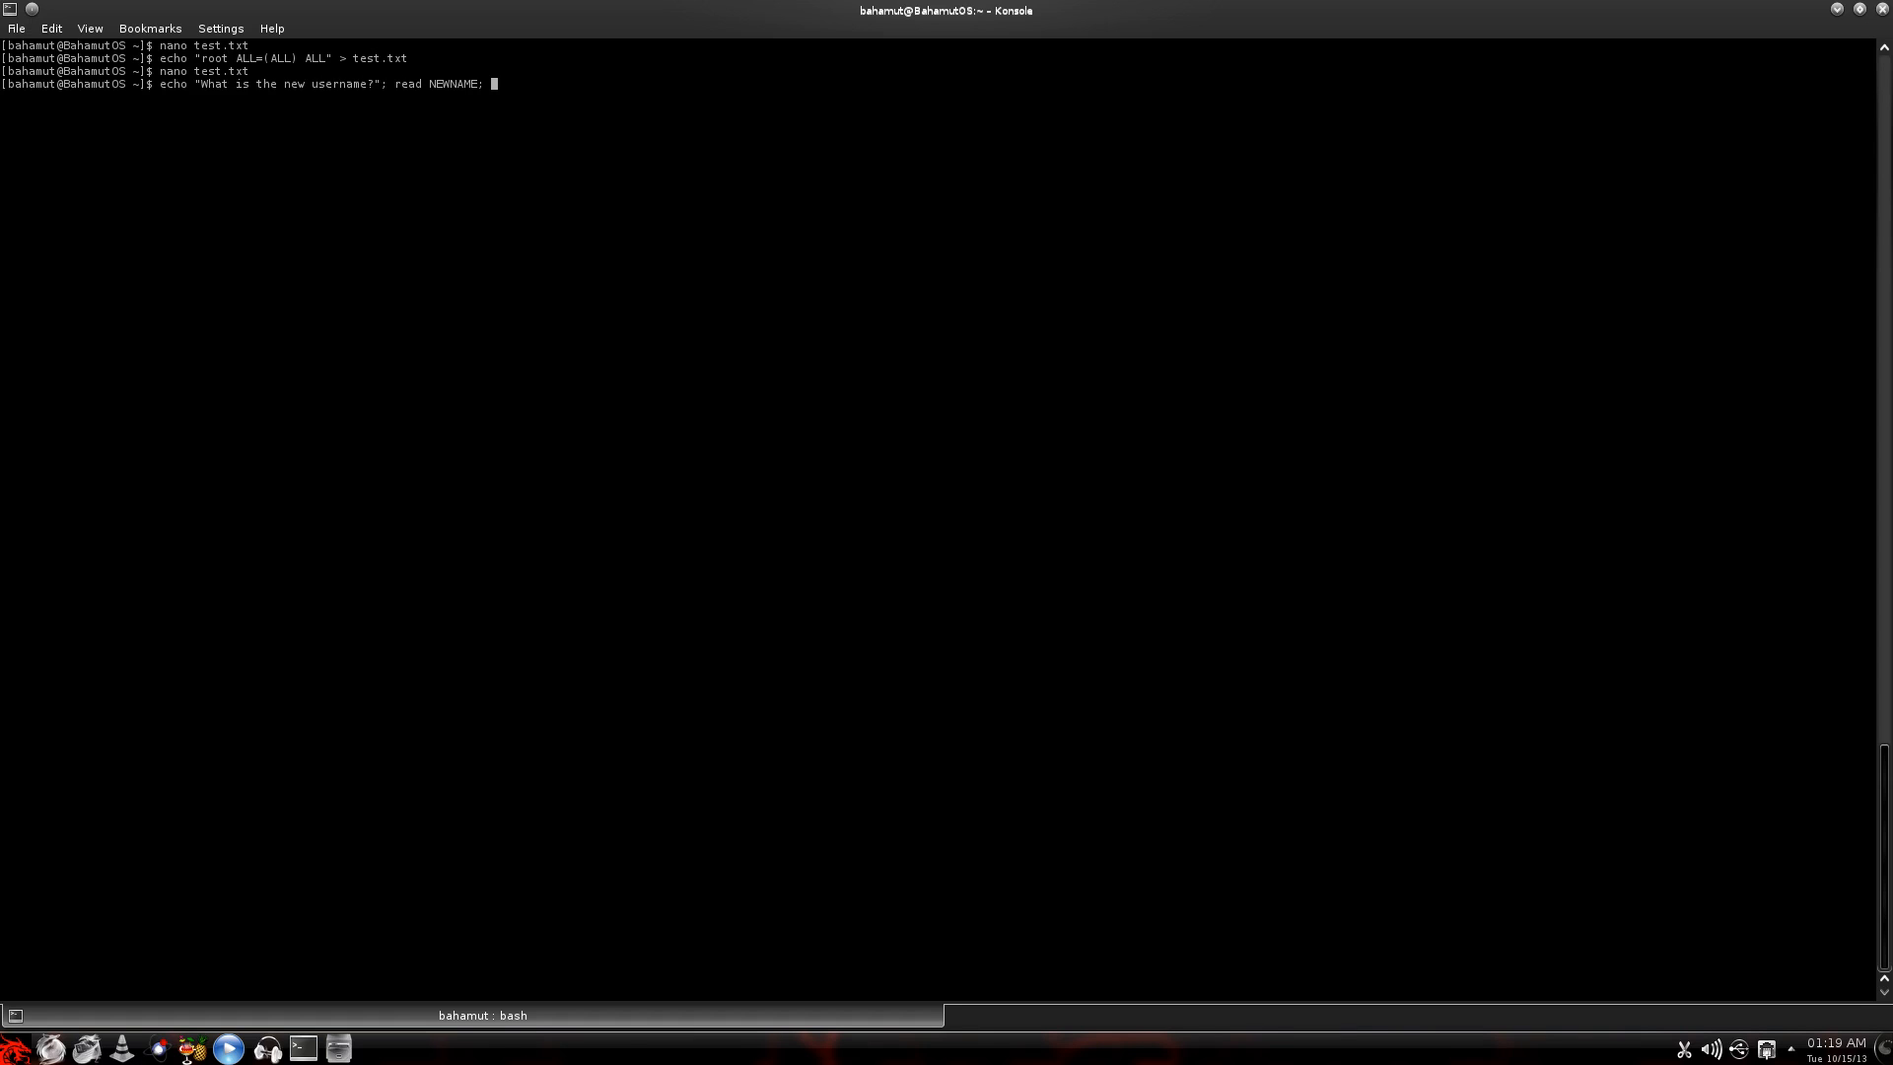
pyautogui.moveTo(10, 17)
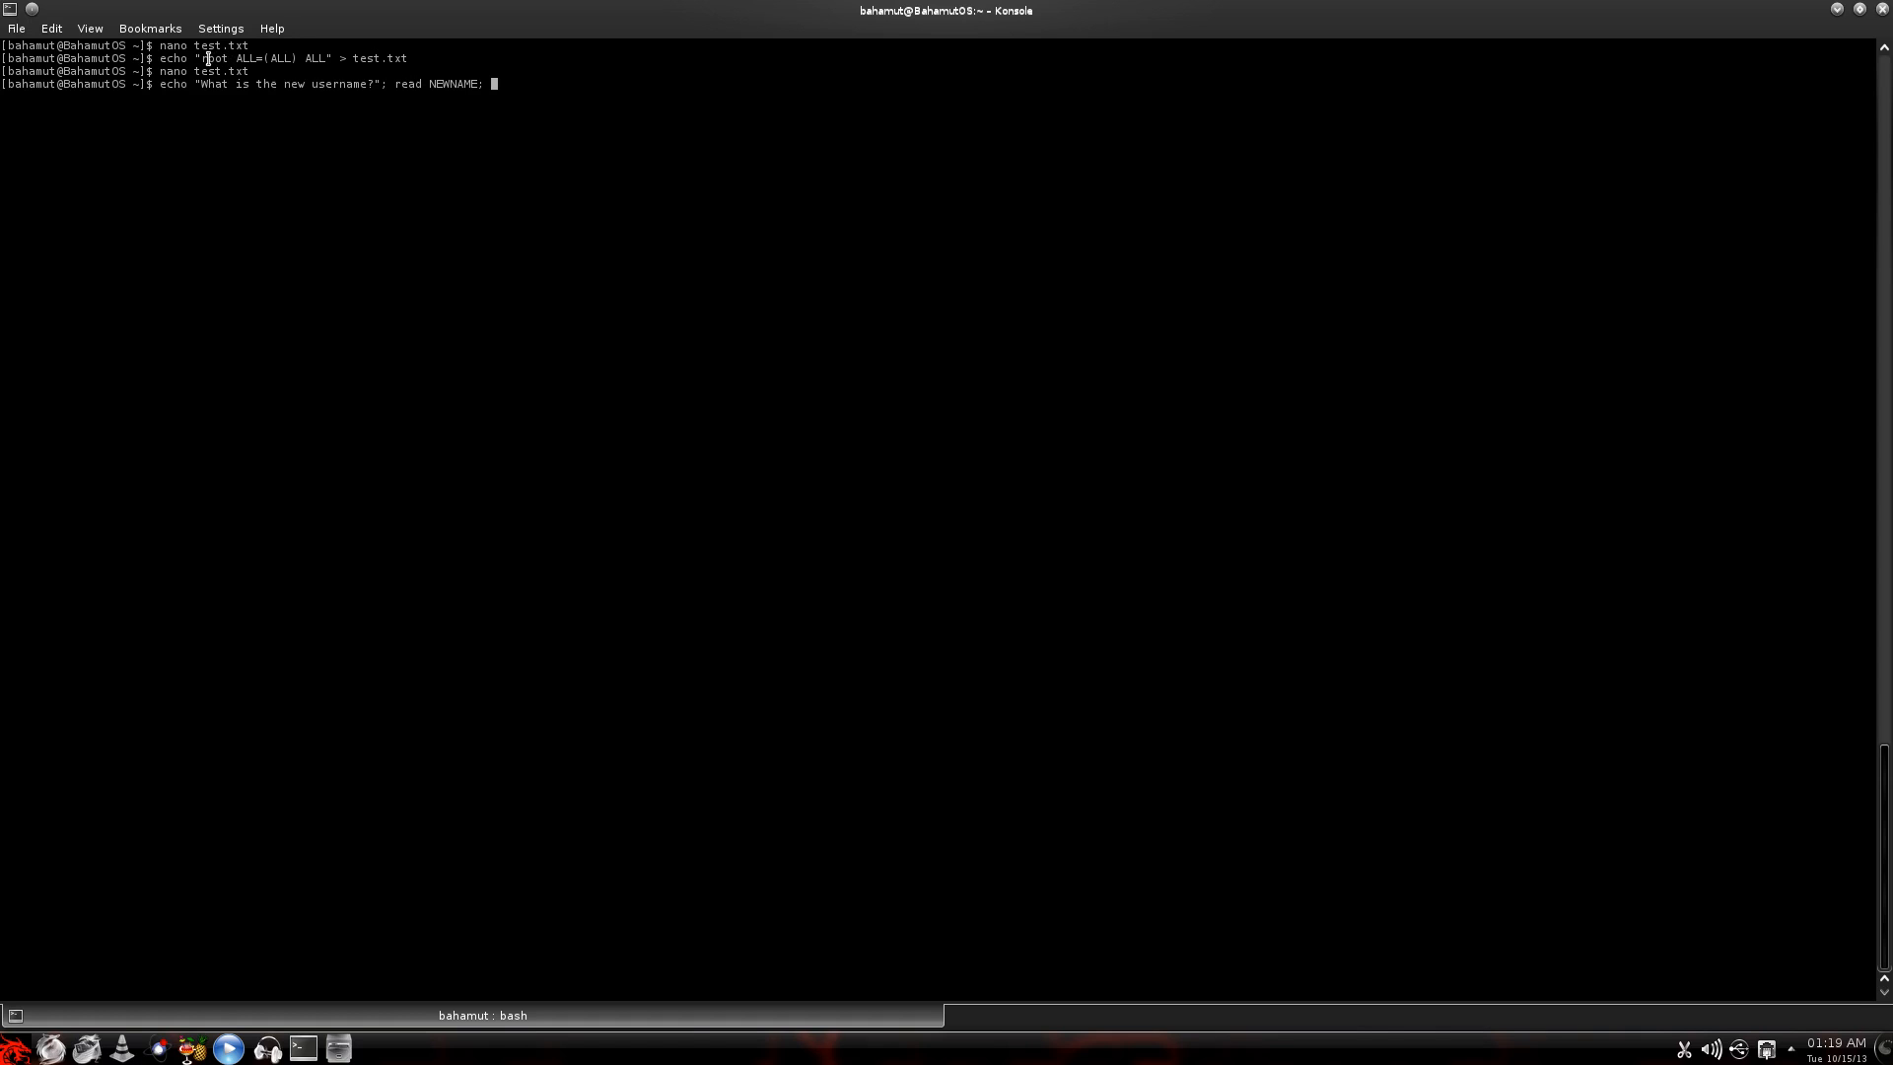
pyautogui.moveTo(499, 300)
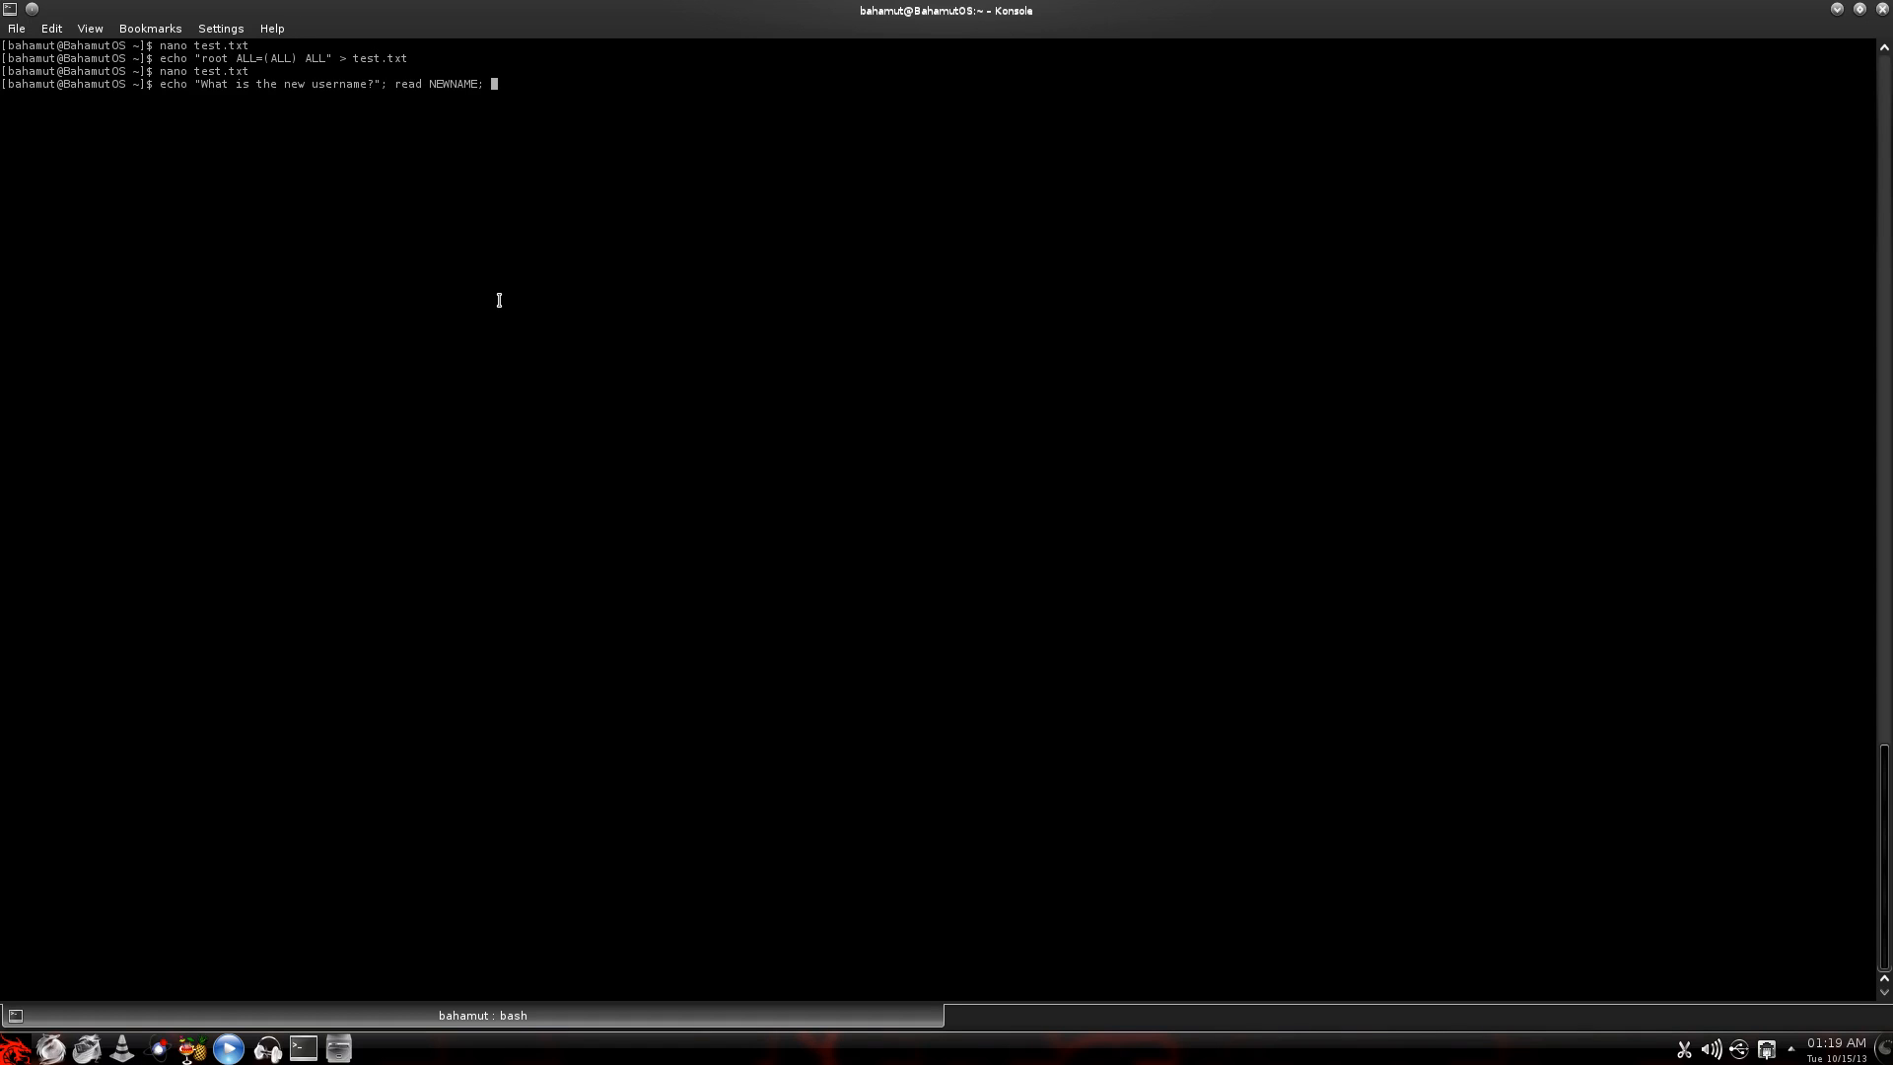
pyautogui.moveTo(505, 300)
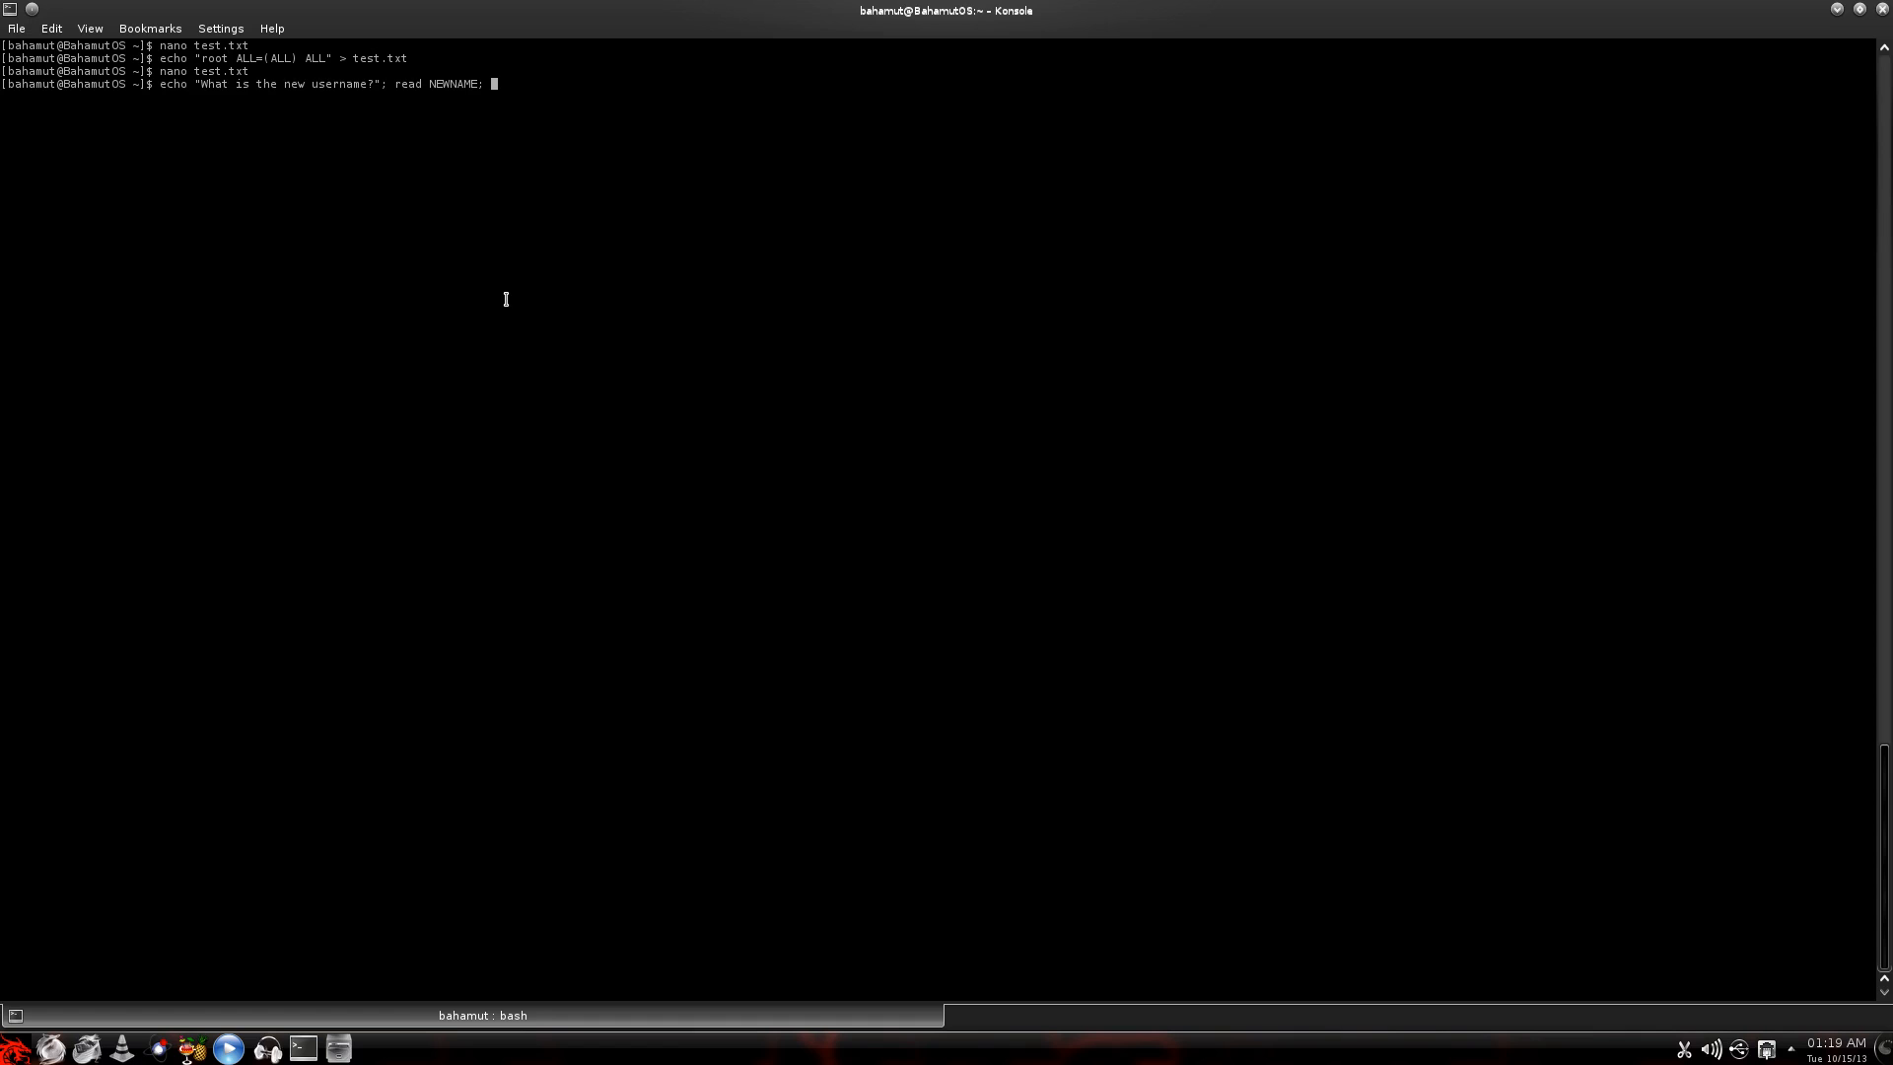
pyautogui.moveTo(509, 292)
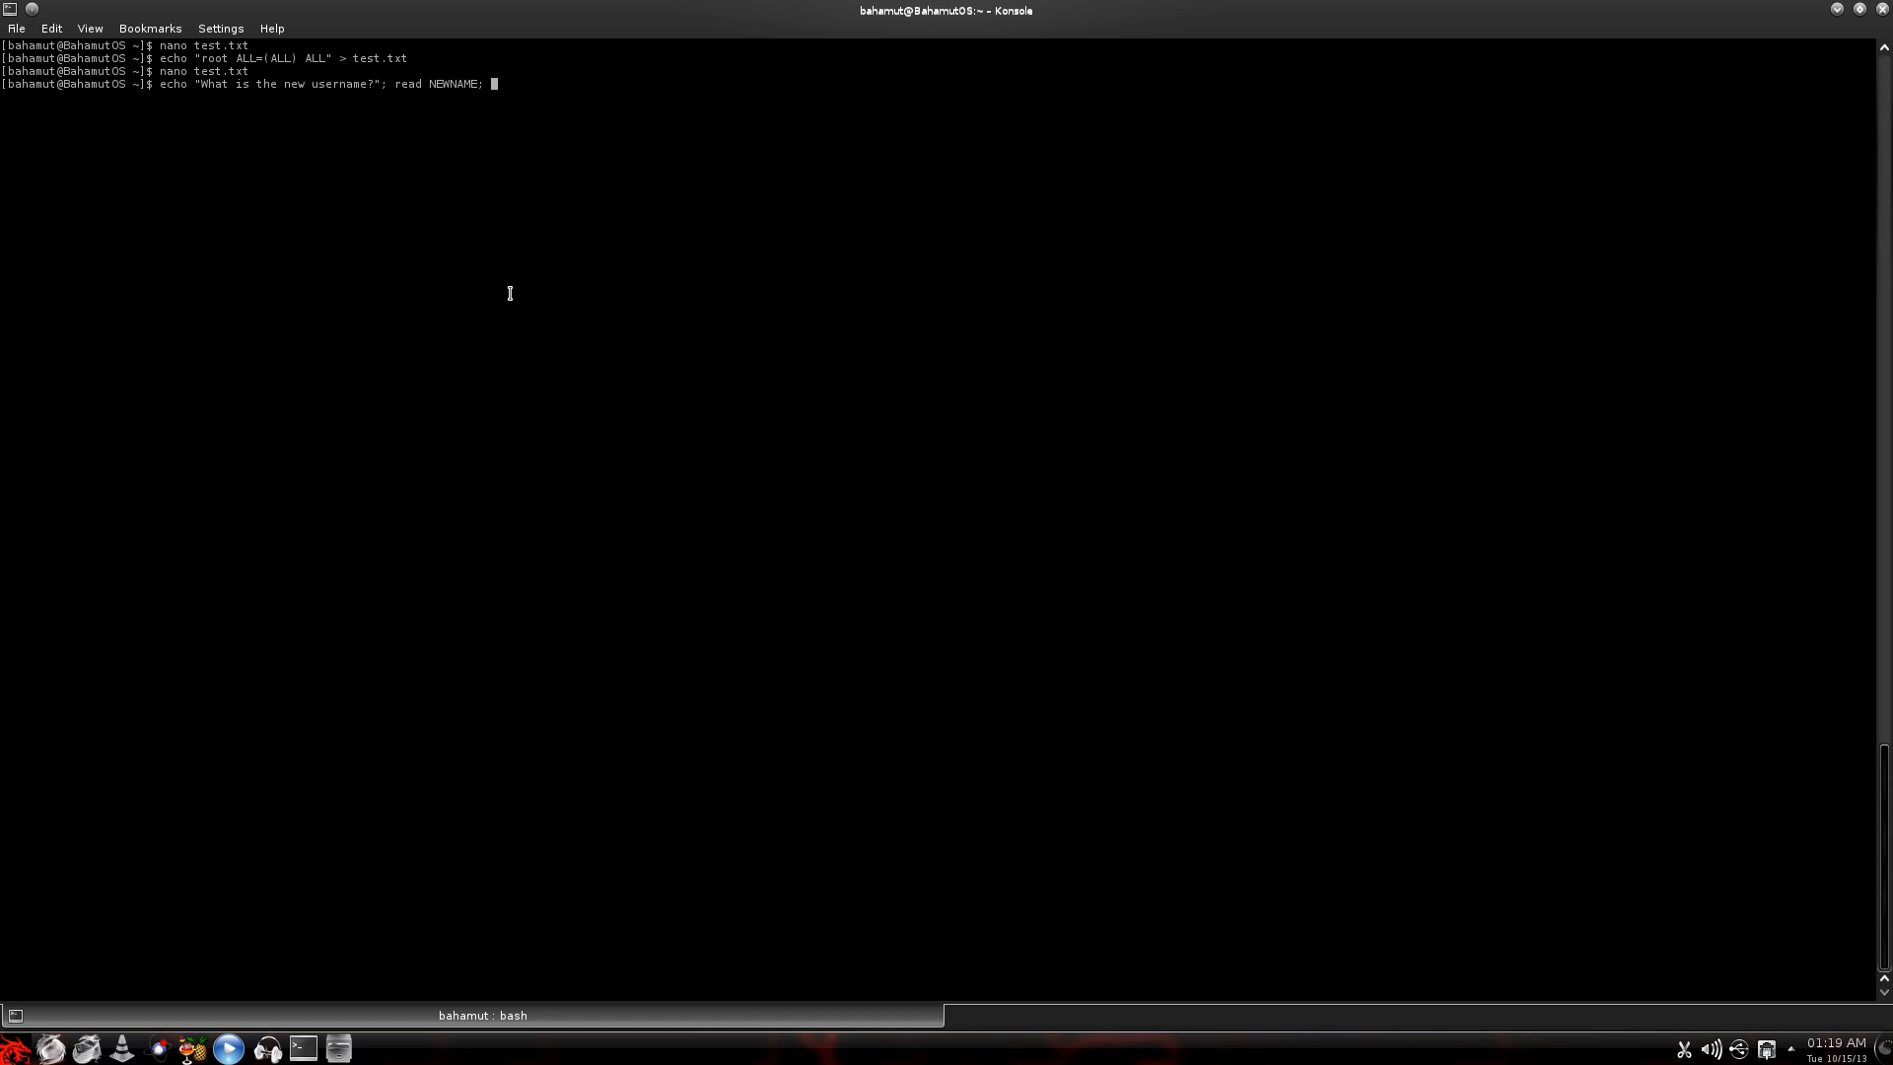
# - Finish the one-liner with echo "$NEWNAME ALL=(ALL) ALL" >> test.txt
pyautogui.write('echo')
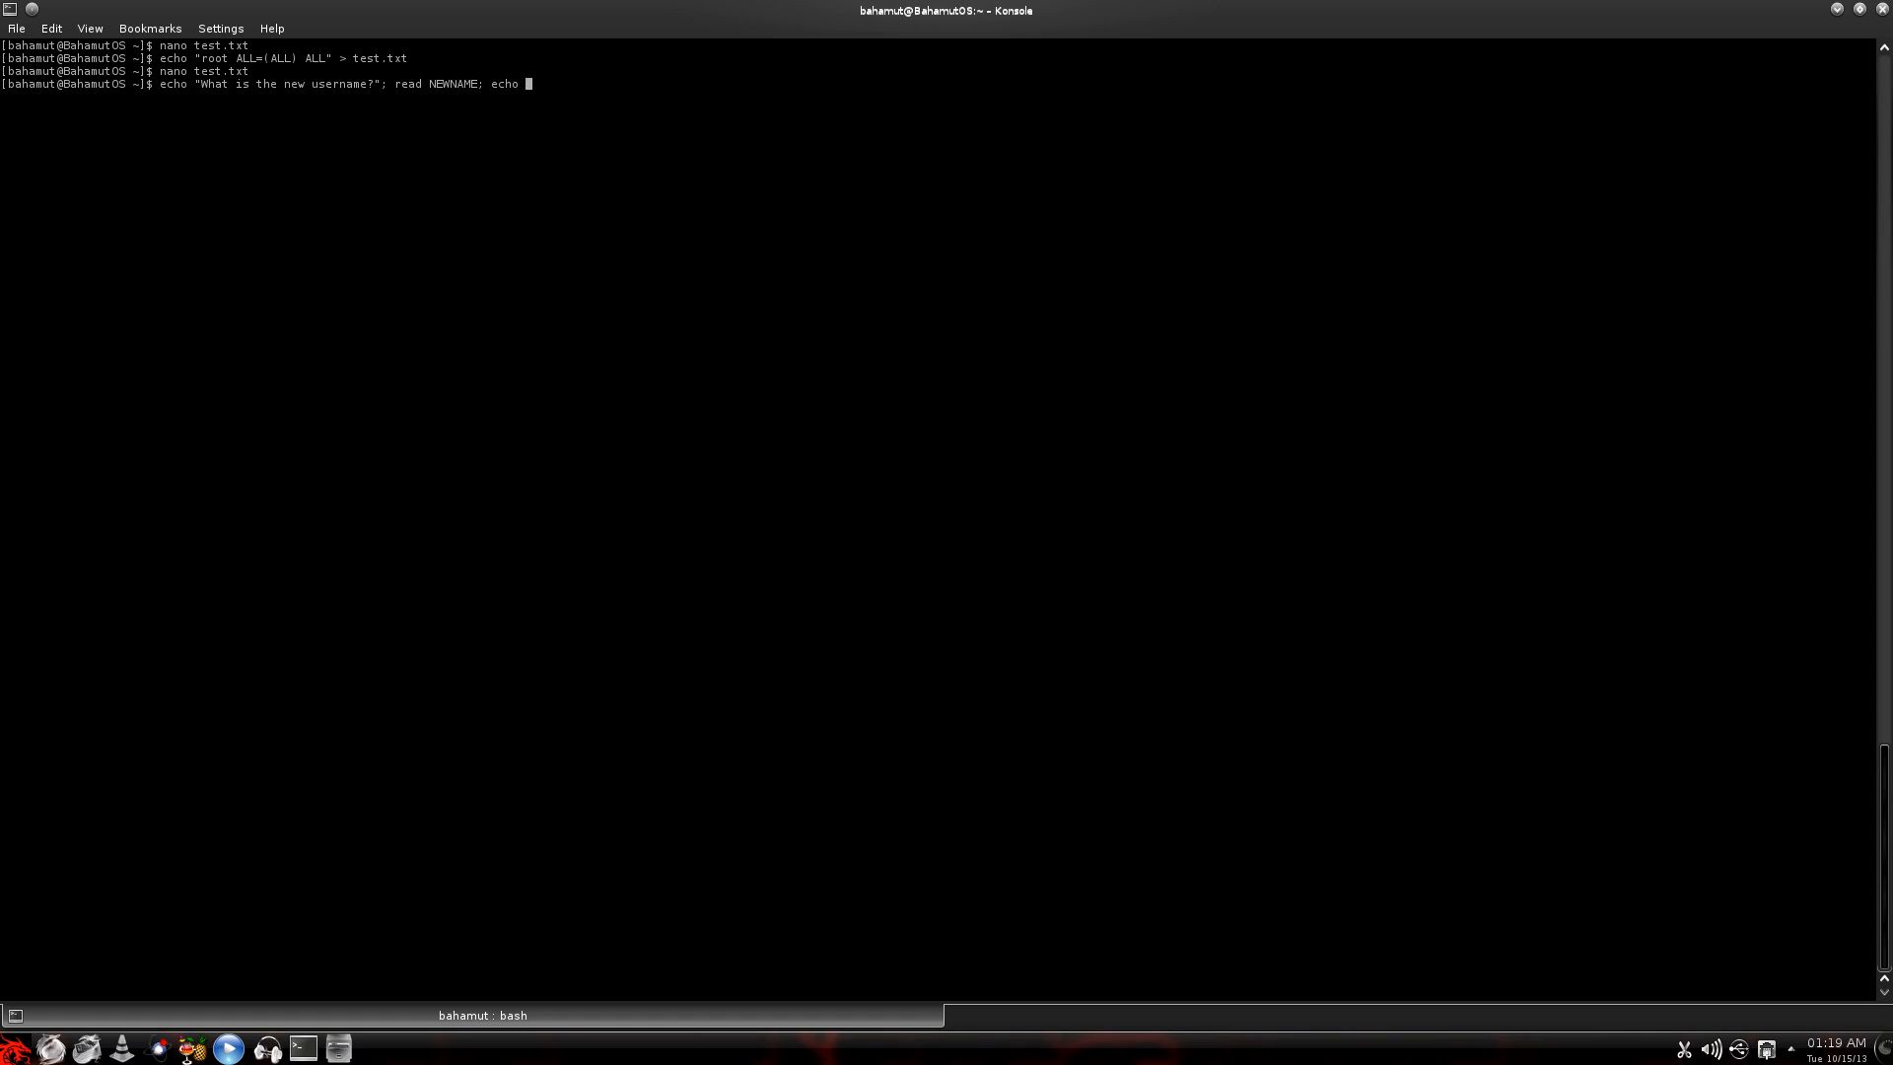
pyautogui.write('"')
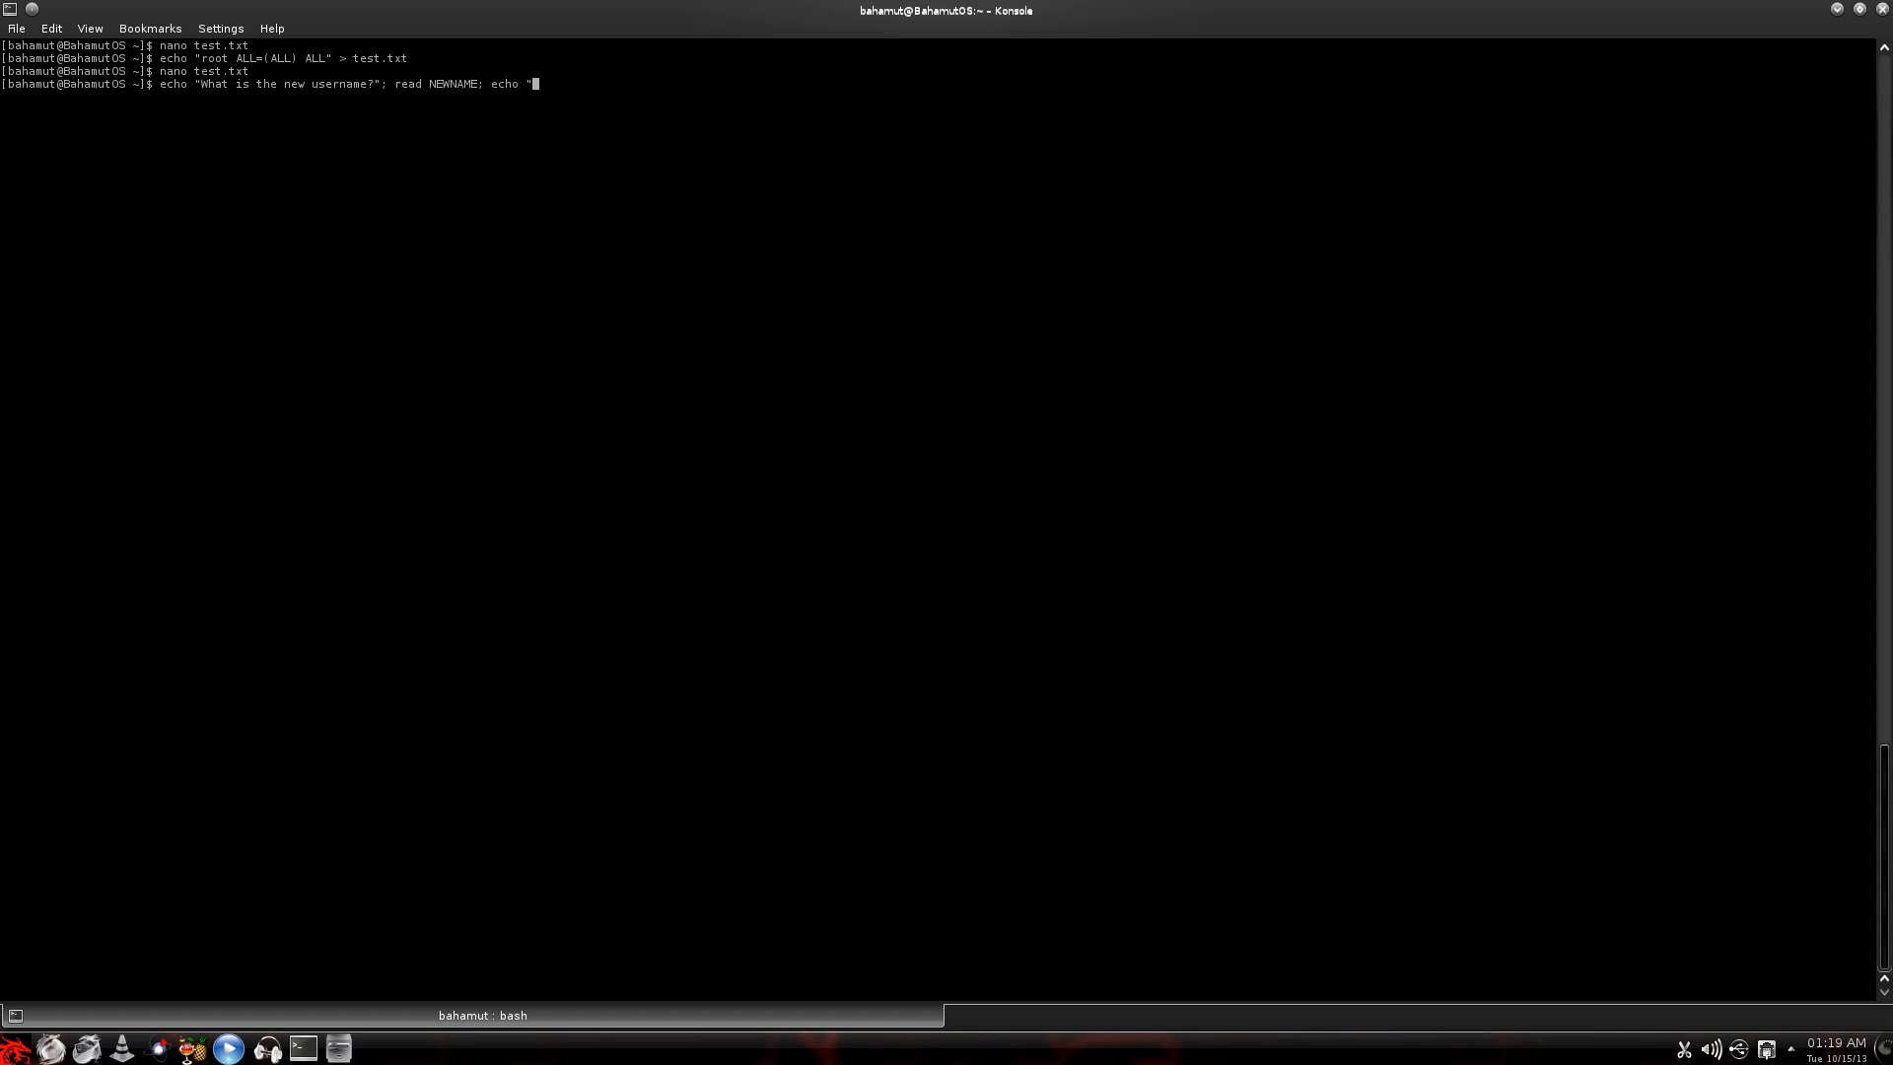
pyautogui.write('$')
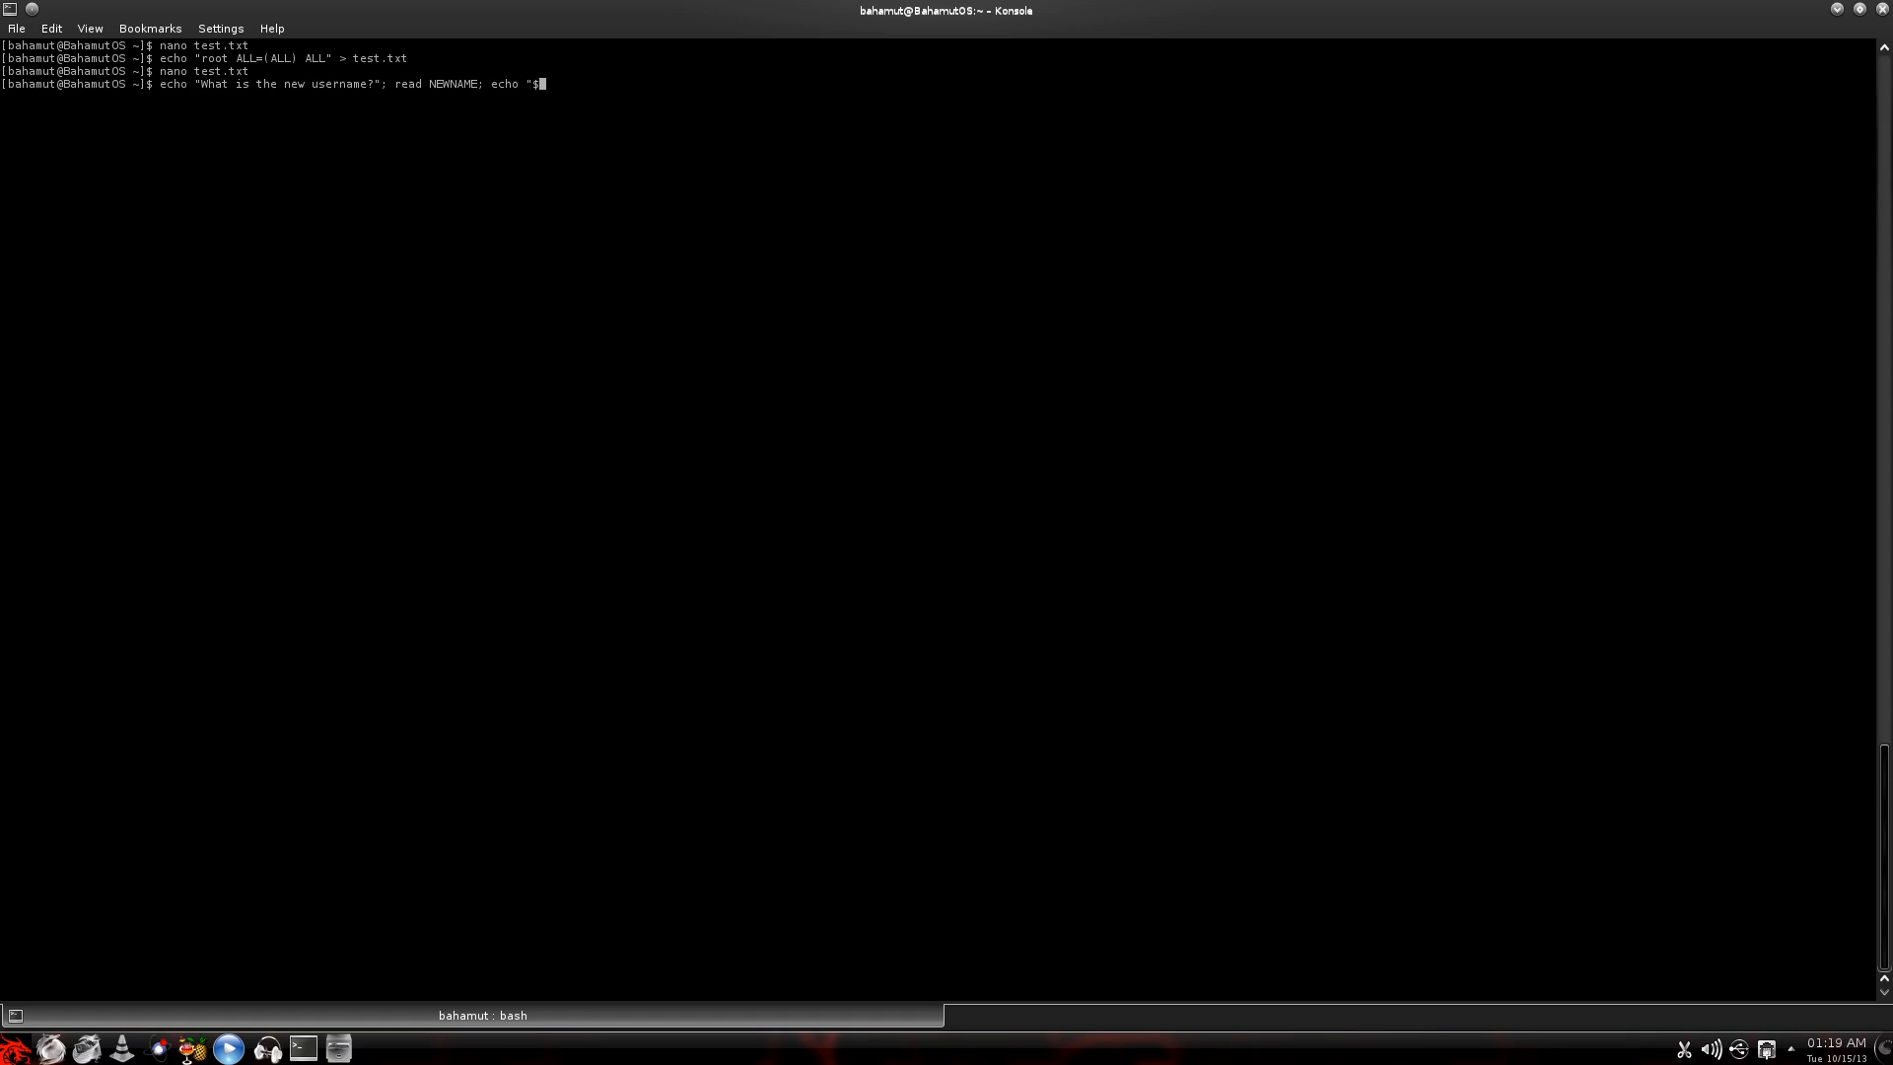
pyautogui.write('NEWNAME')
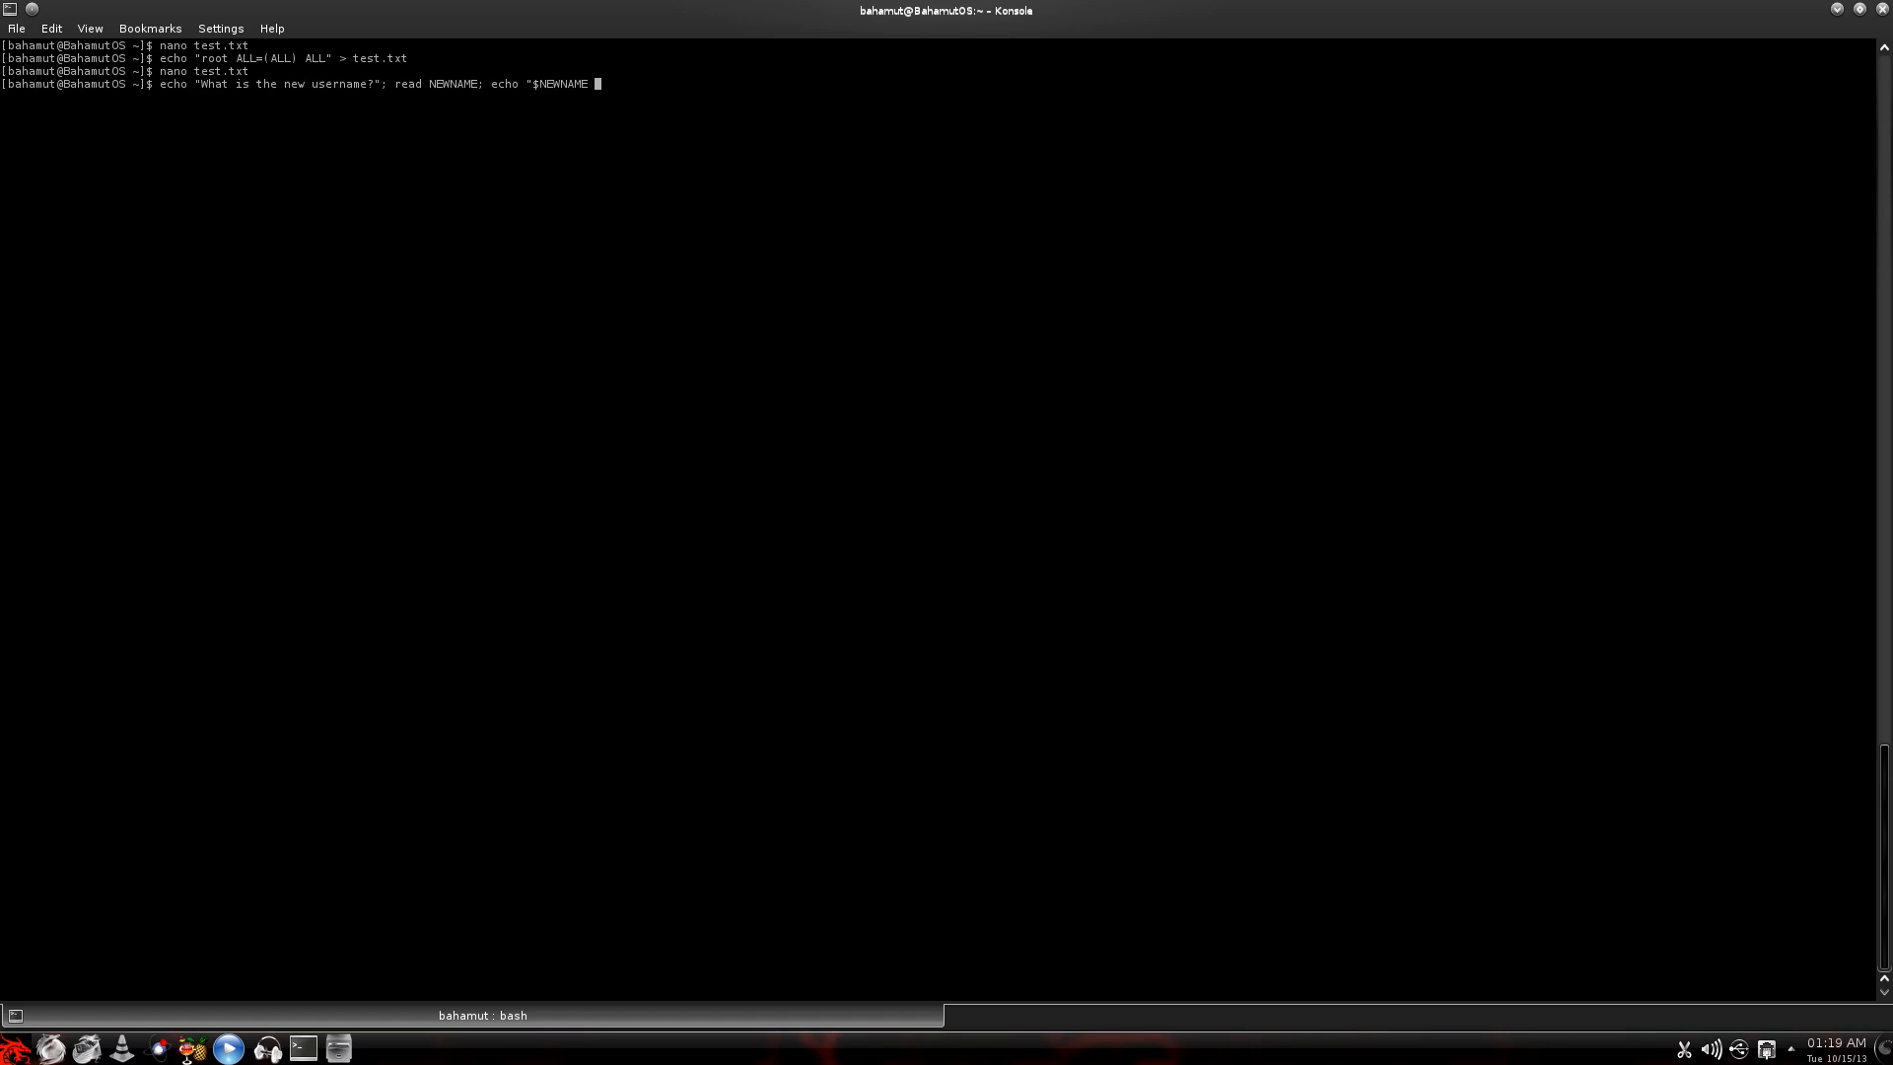
pyautogui.write('ALL=')
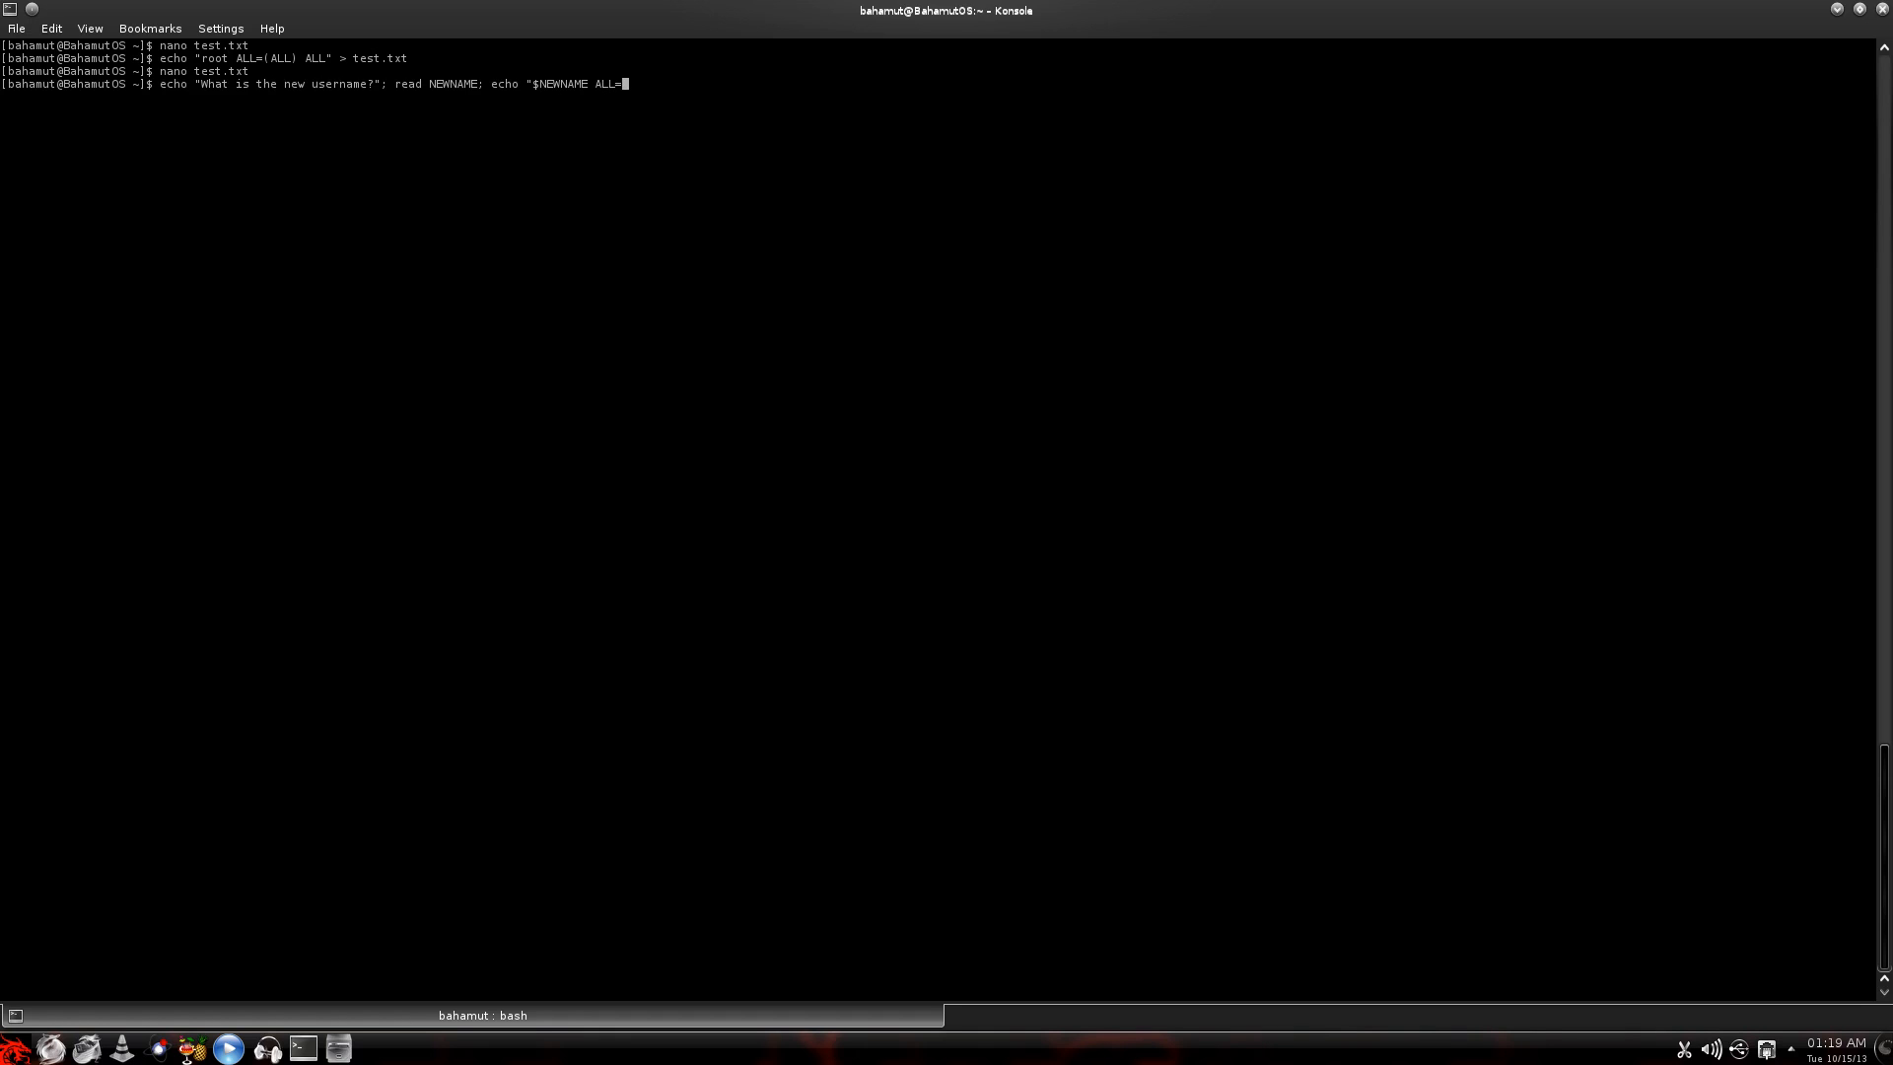
pyautogui.write('ALL')
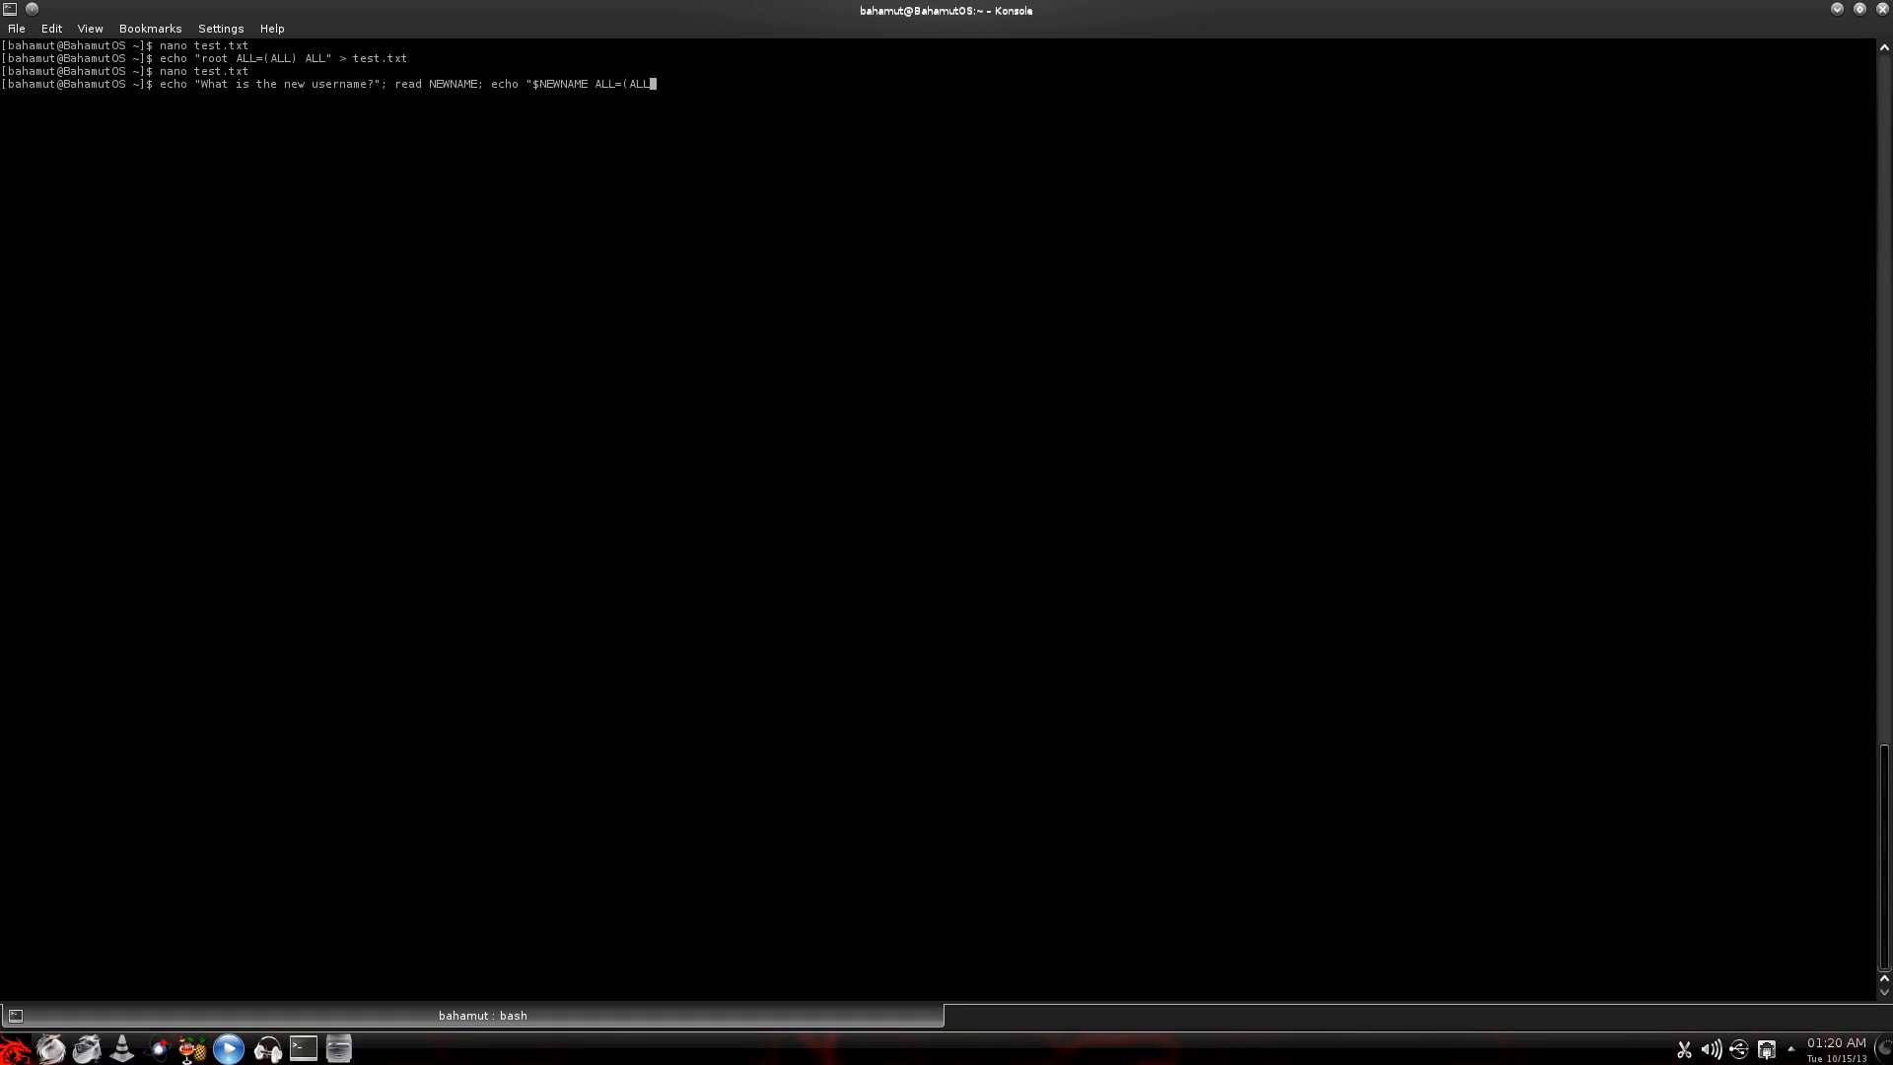
pyautogui.write(') ALL')
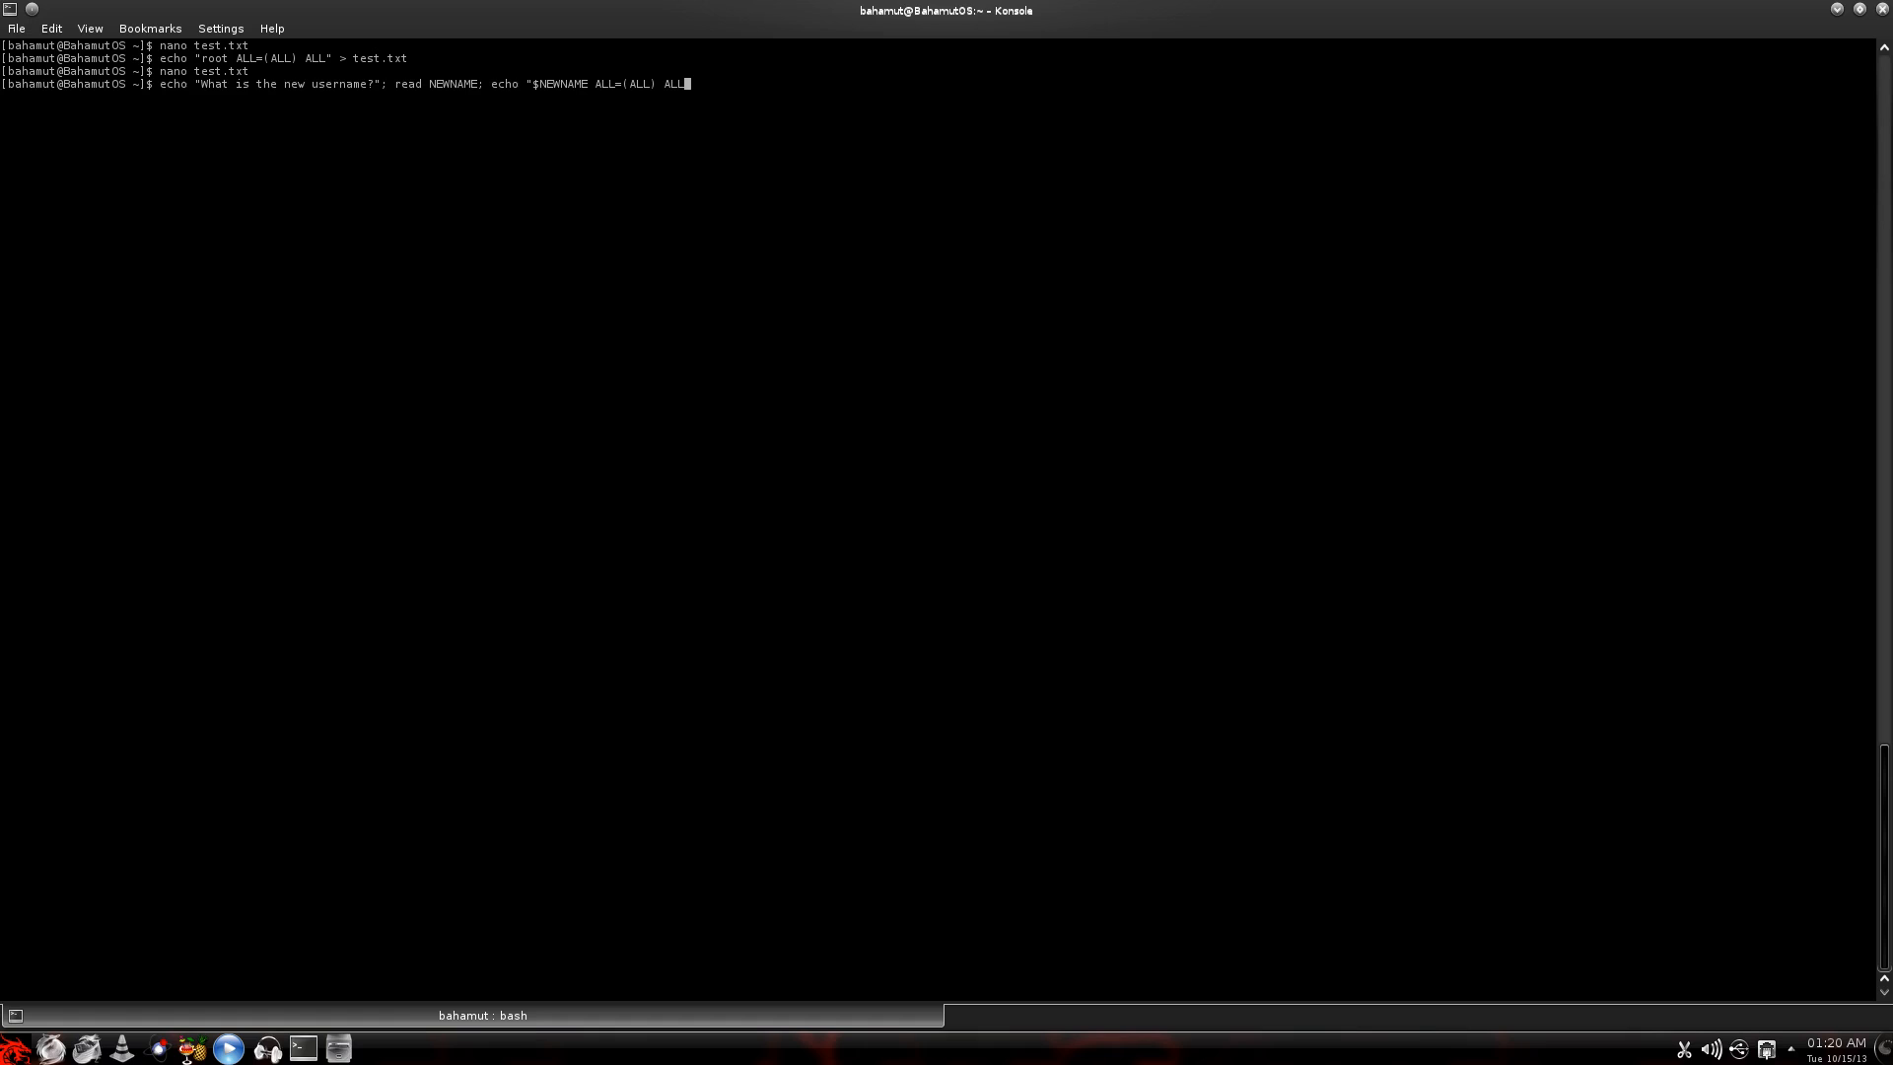
pyautogui.write('"')
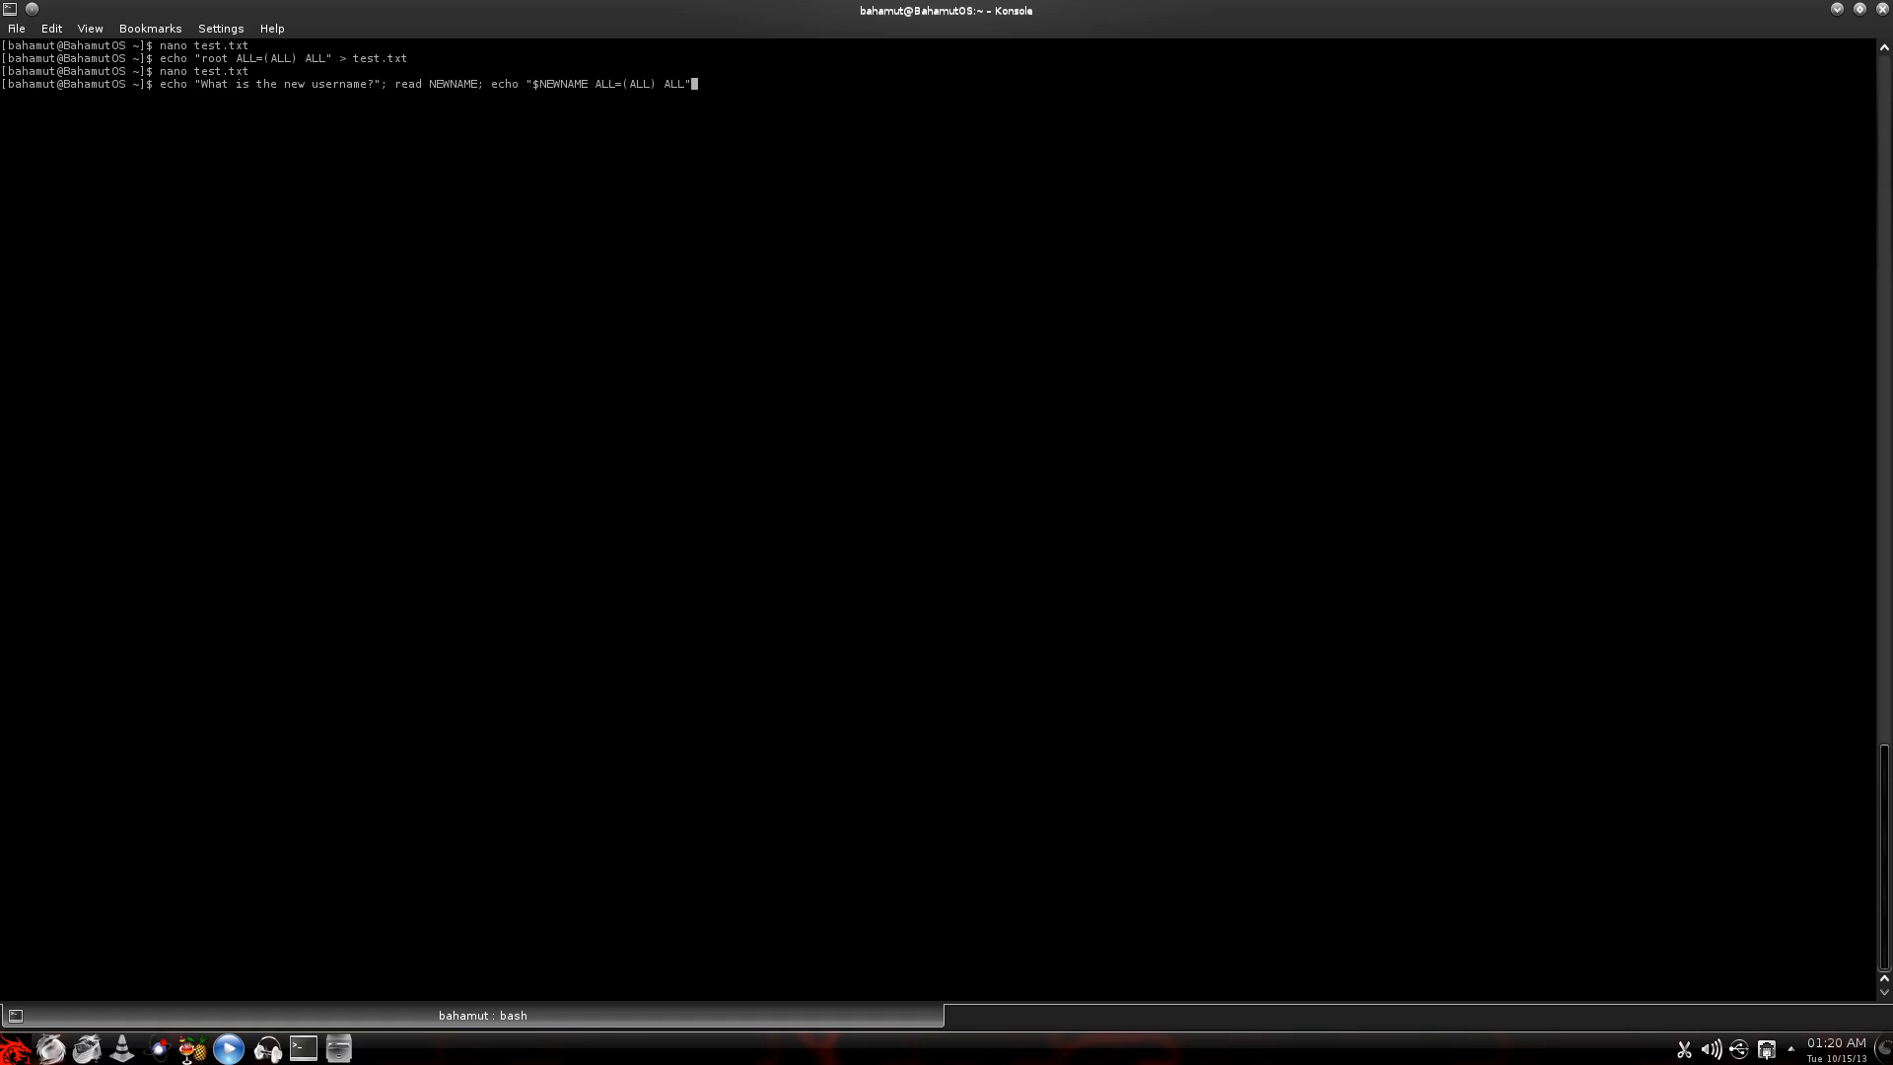
pyautogui.write('" "')
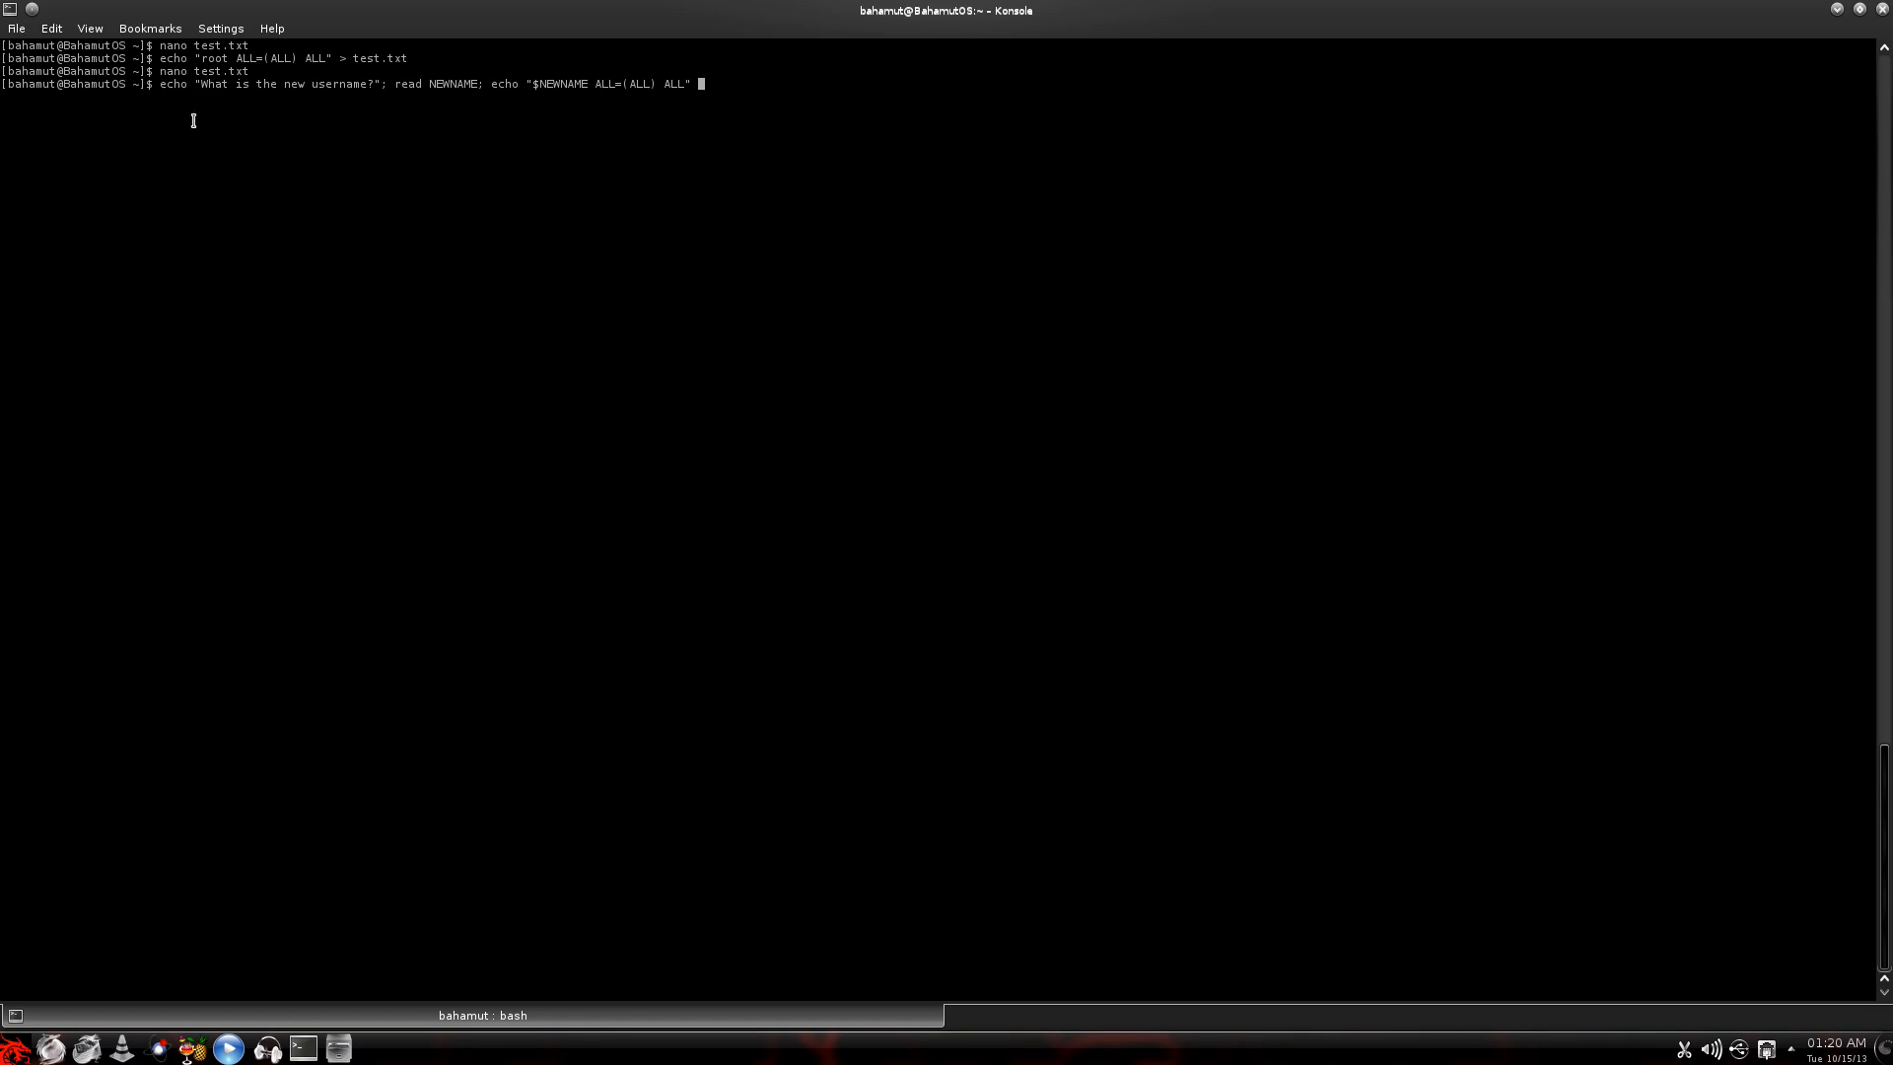
pyautogui.moveTo(278, 75)
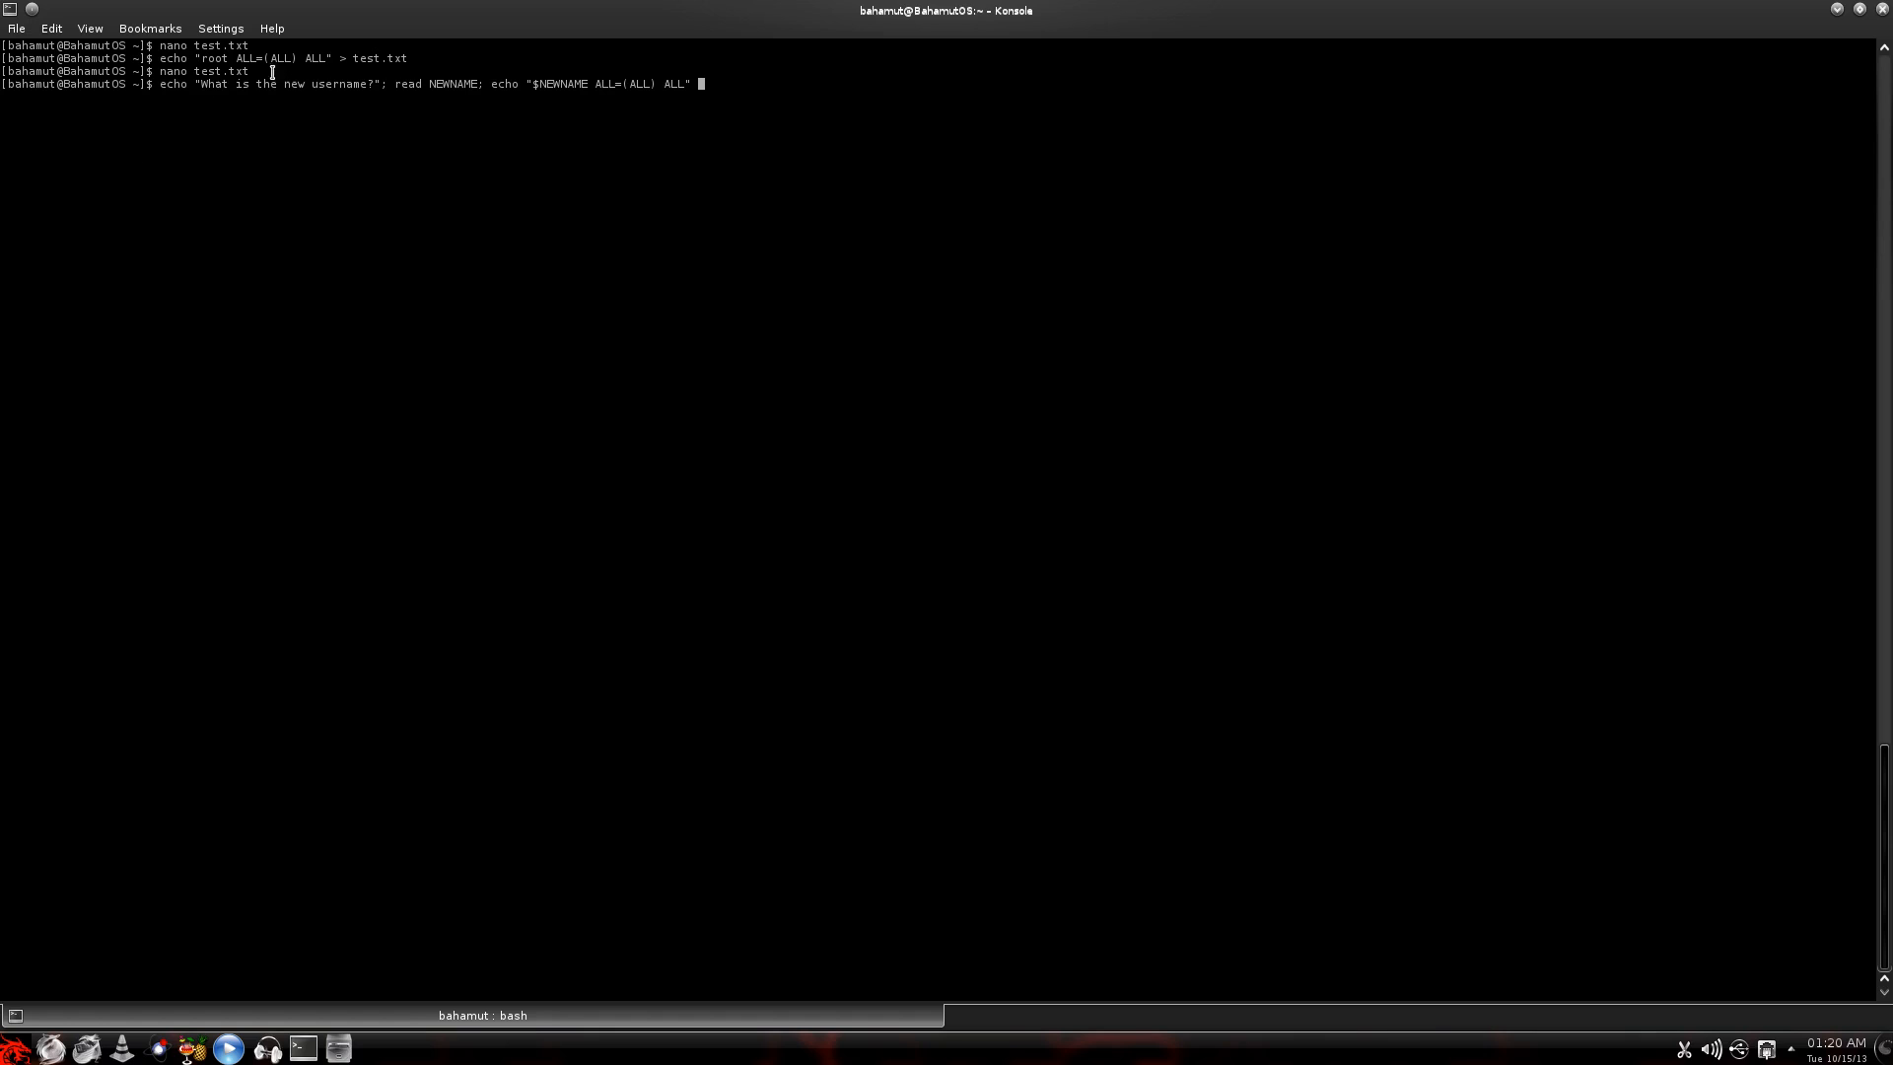
pyautogui.moveTo(437, 75)
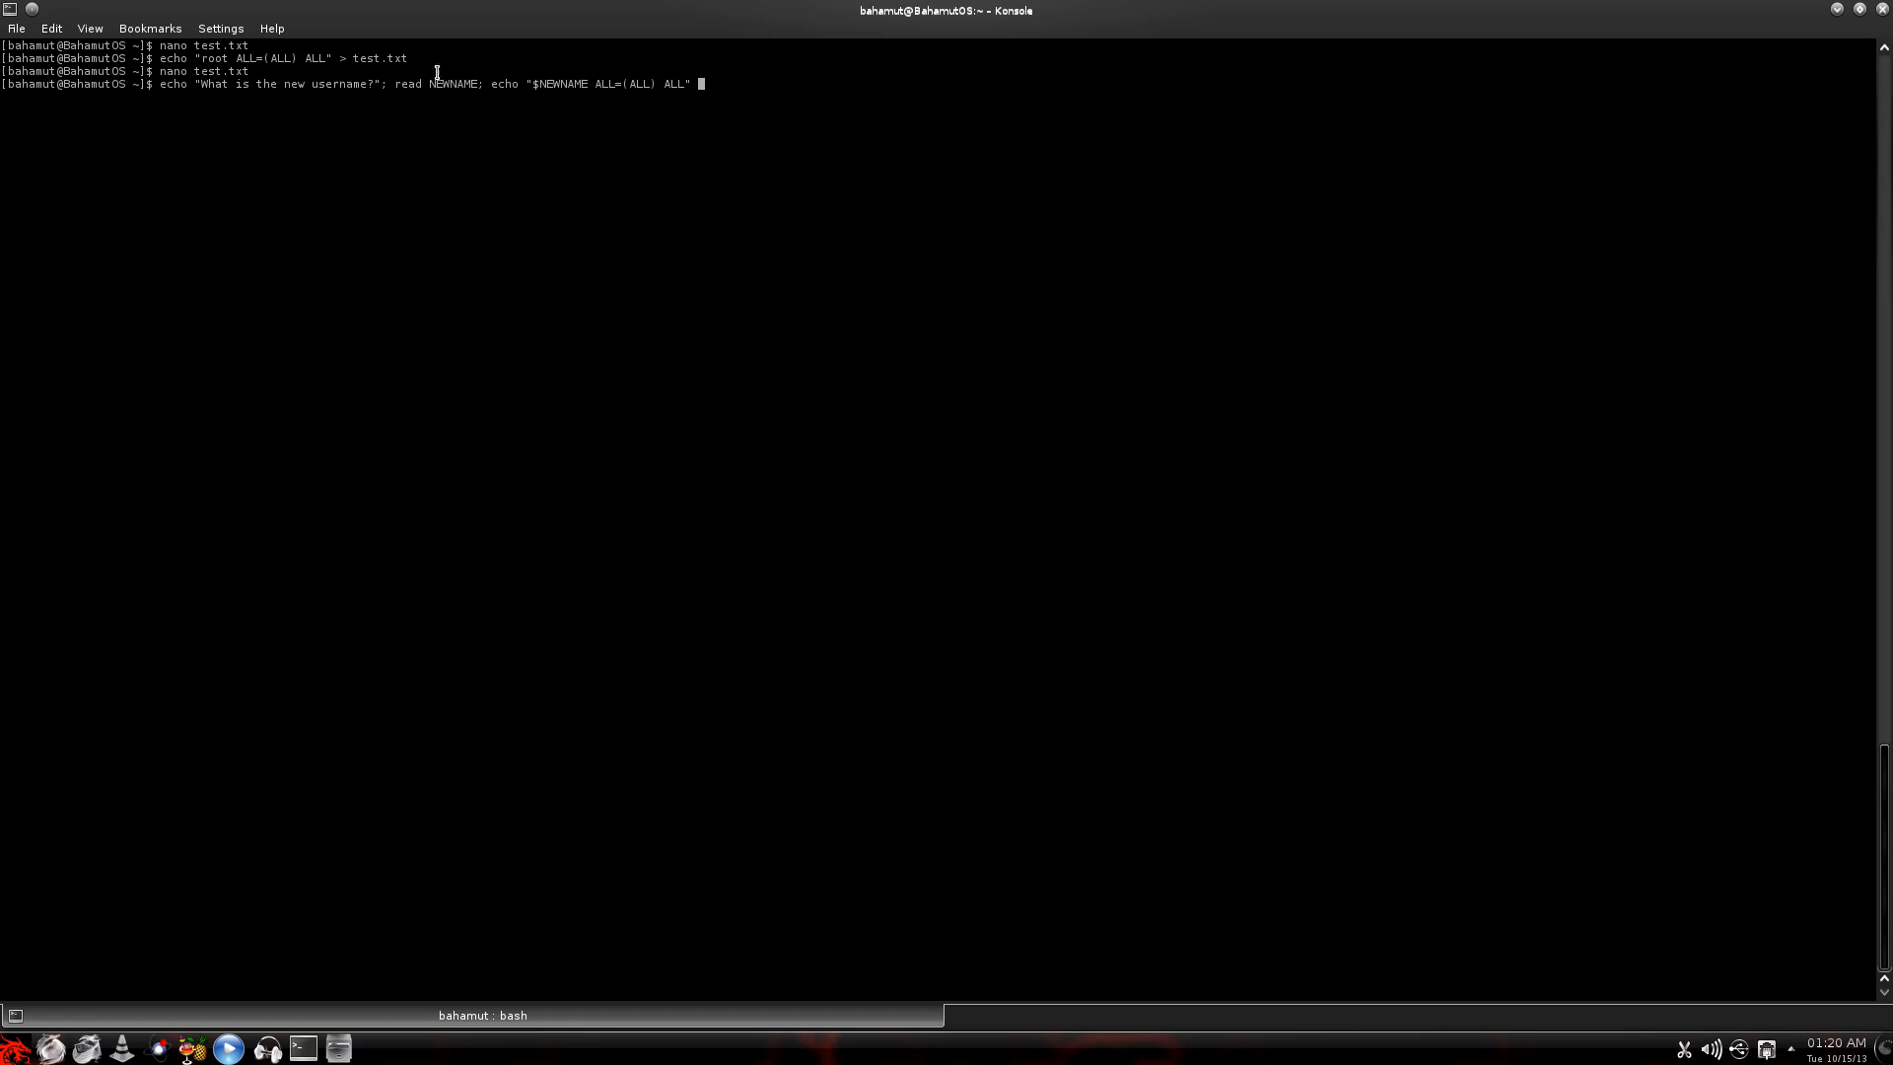
pyautogui.write('>>')
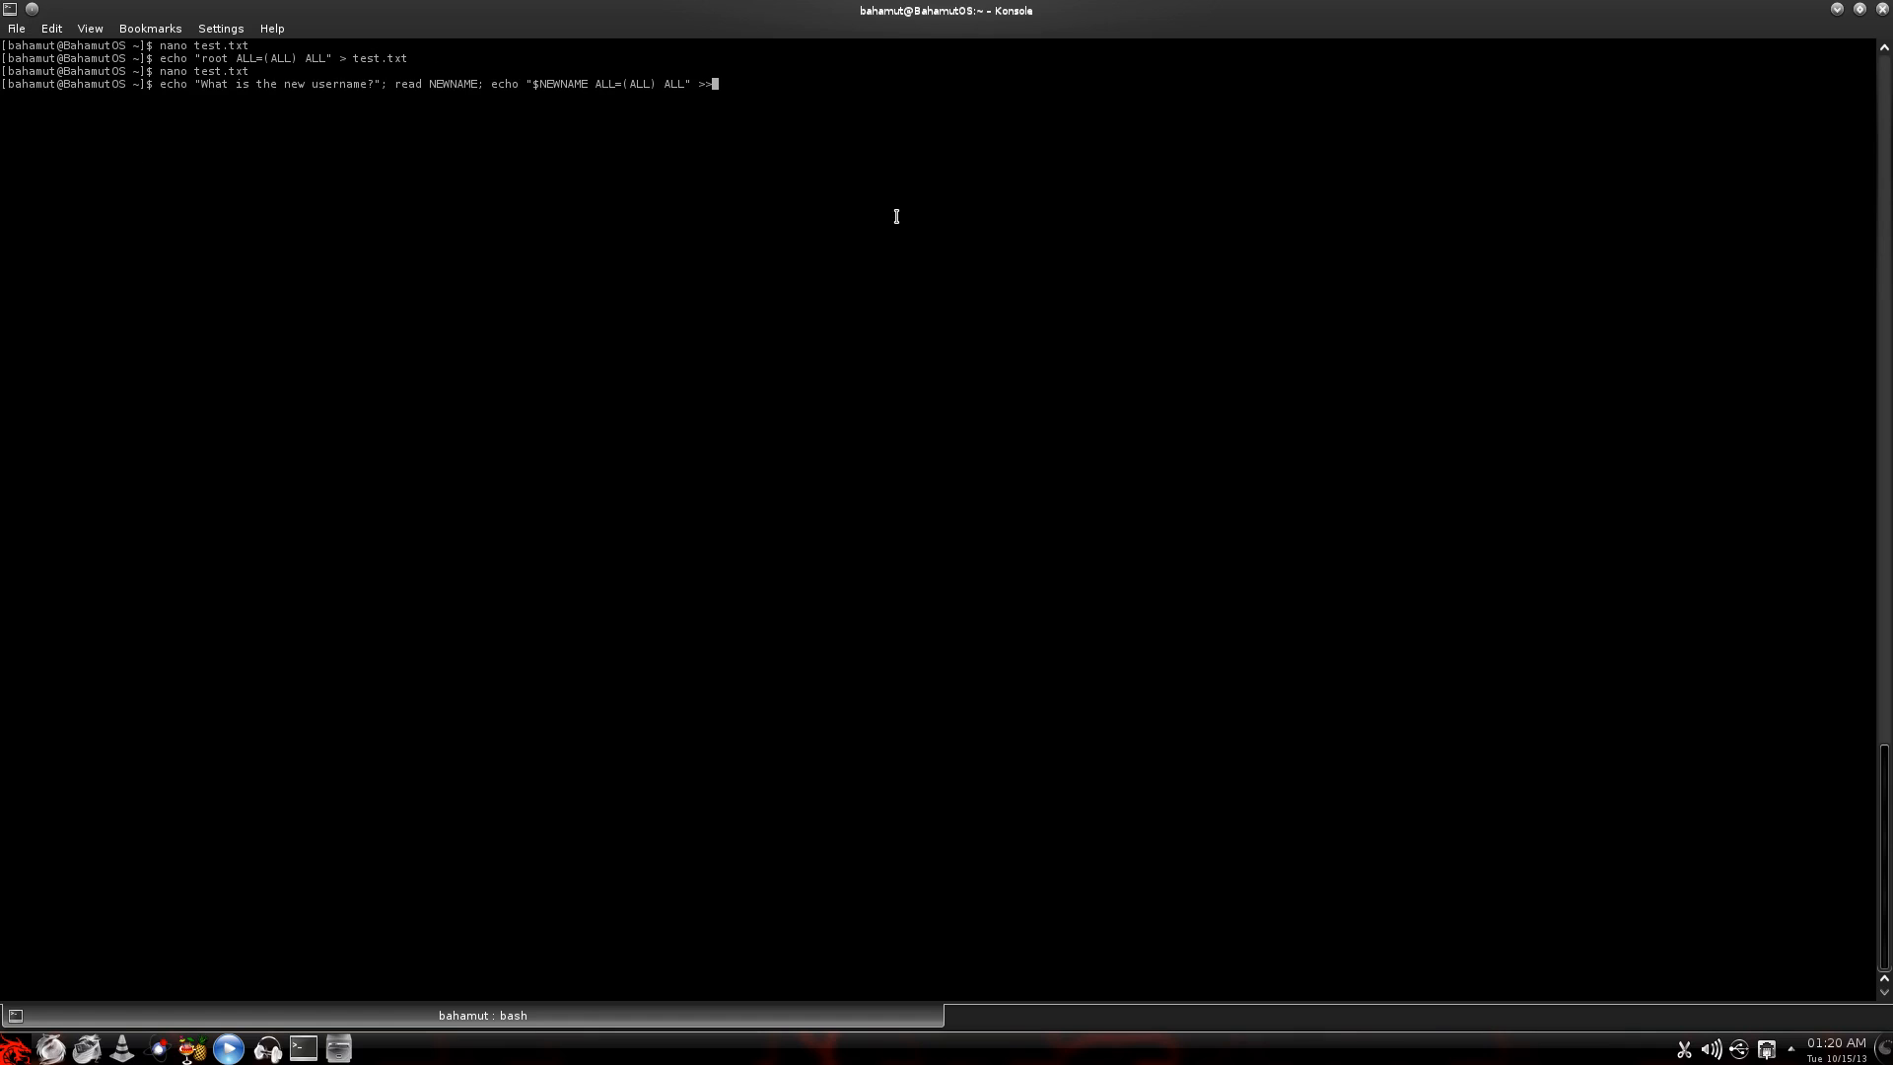
pyautogui.write('test')
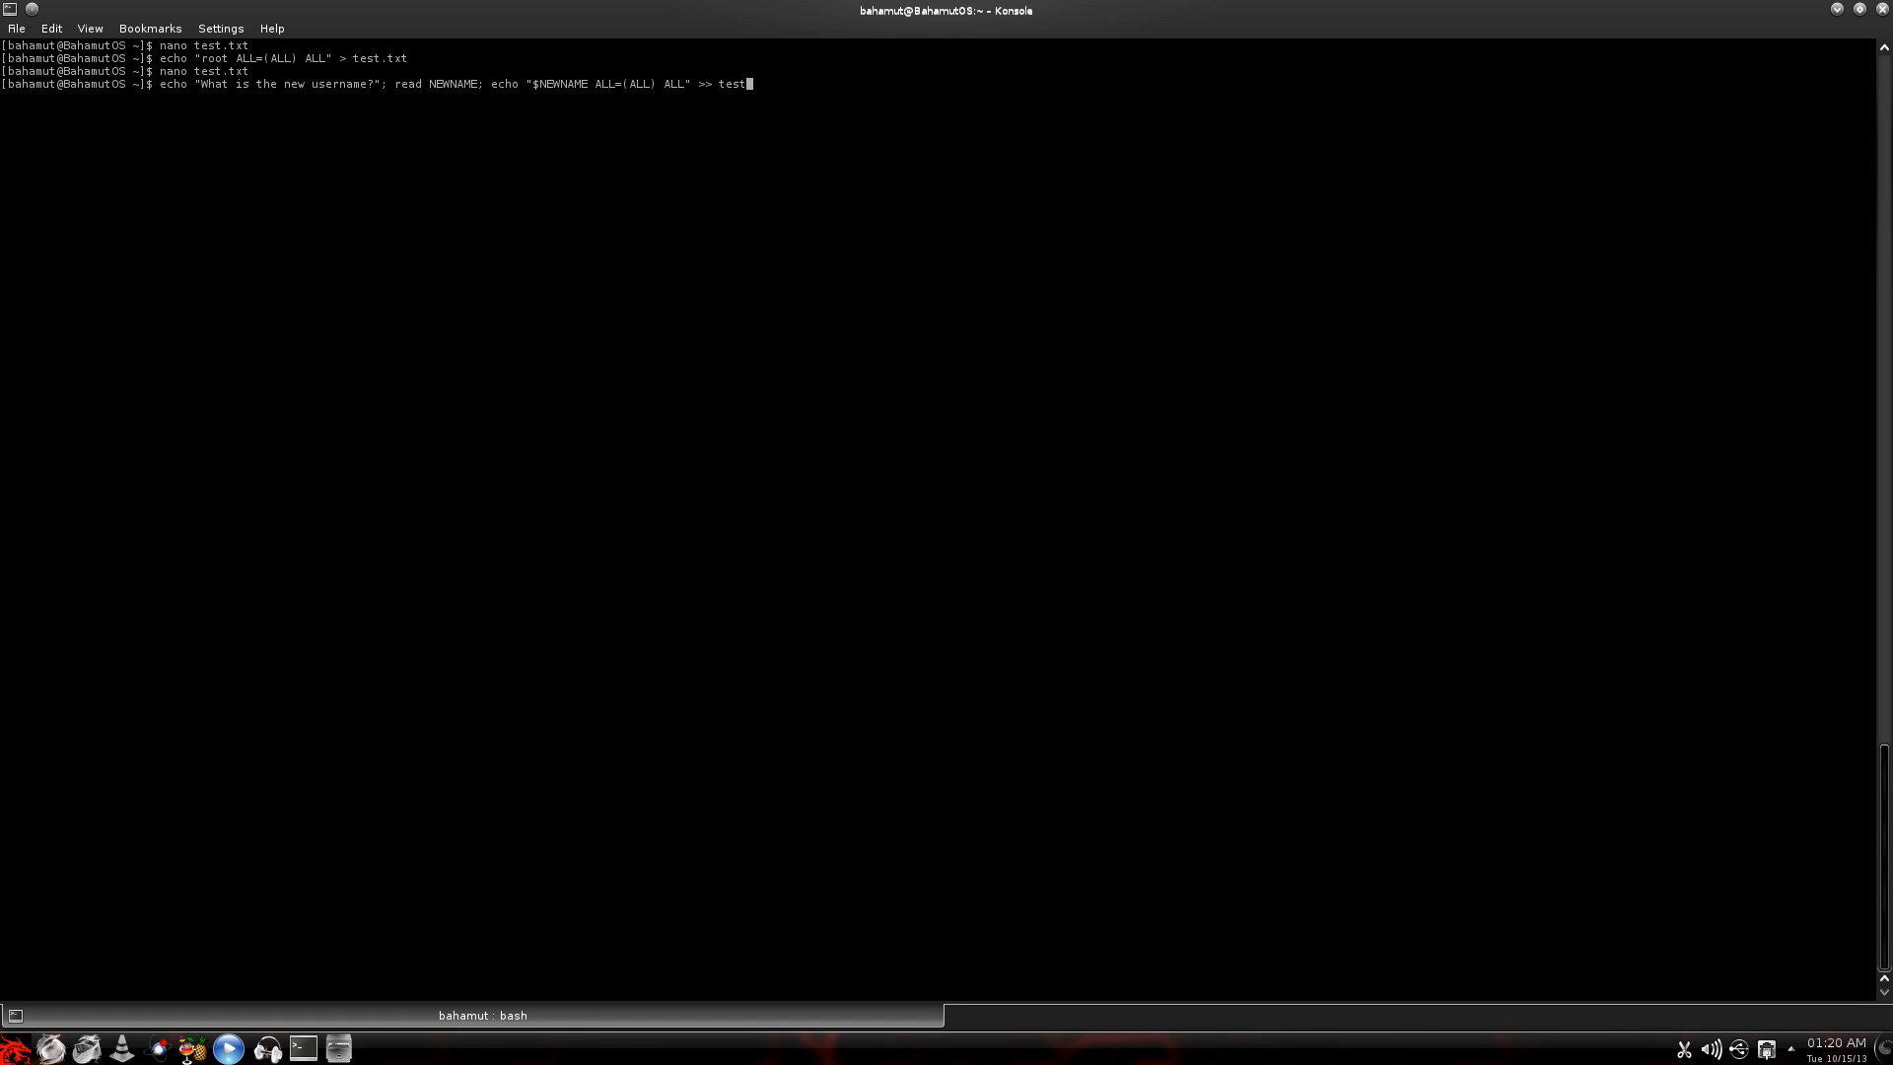
pyautogui.write('.txt')
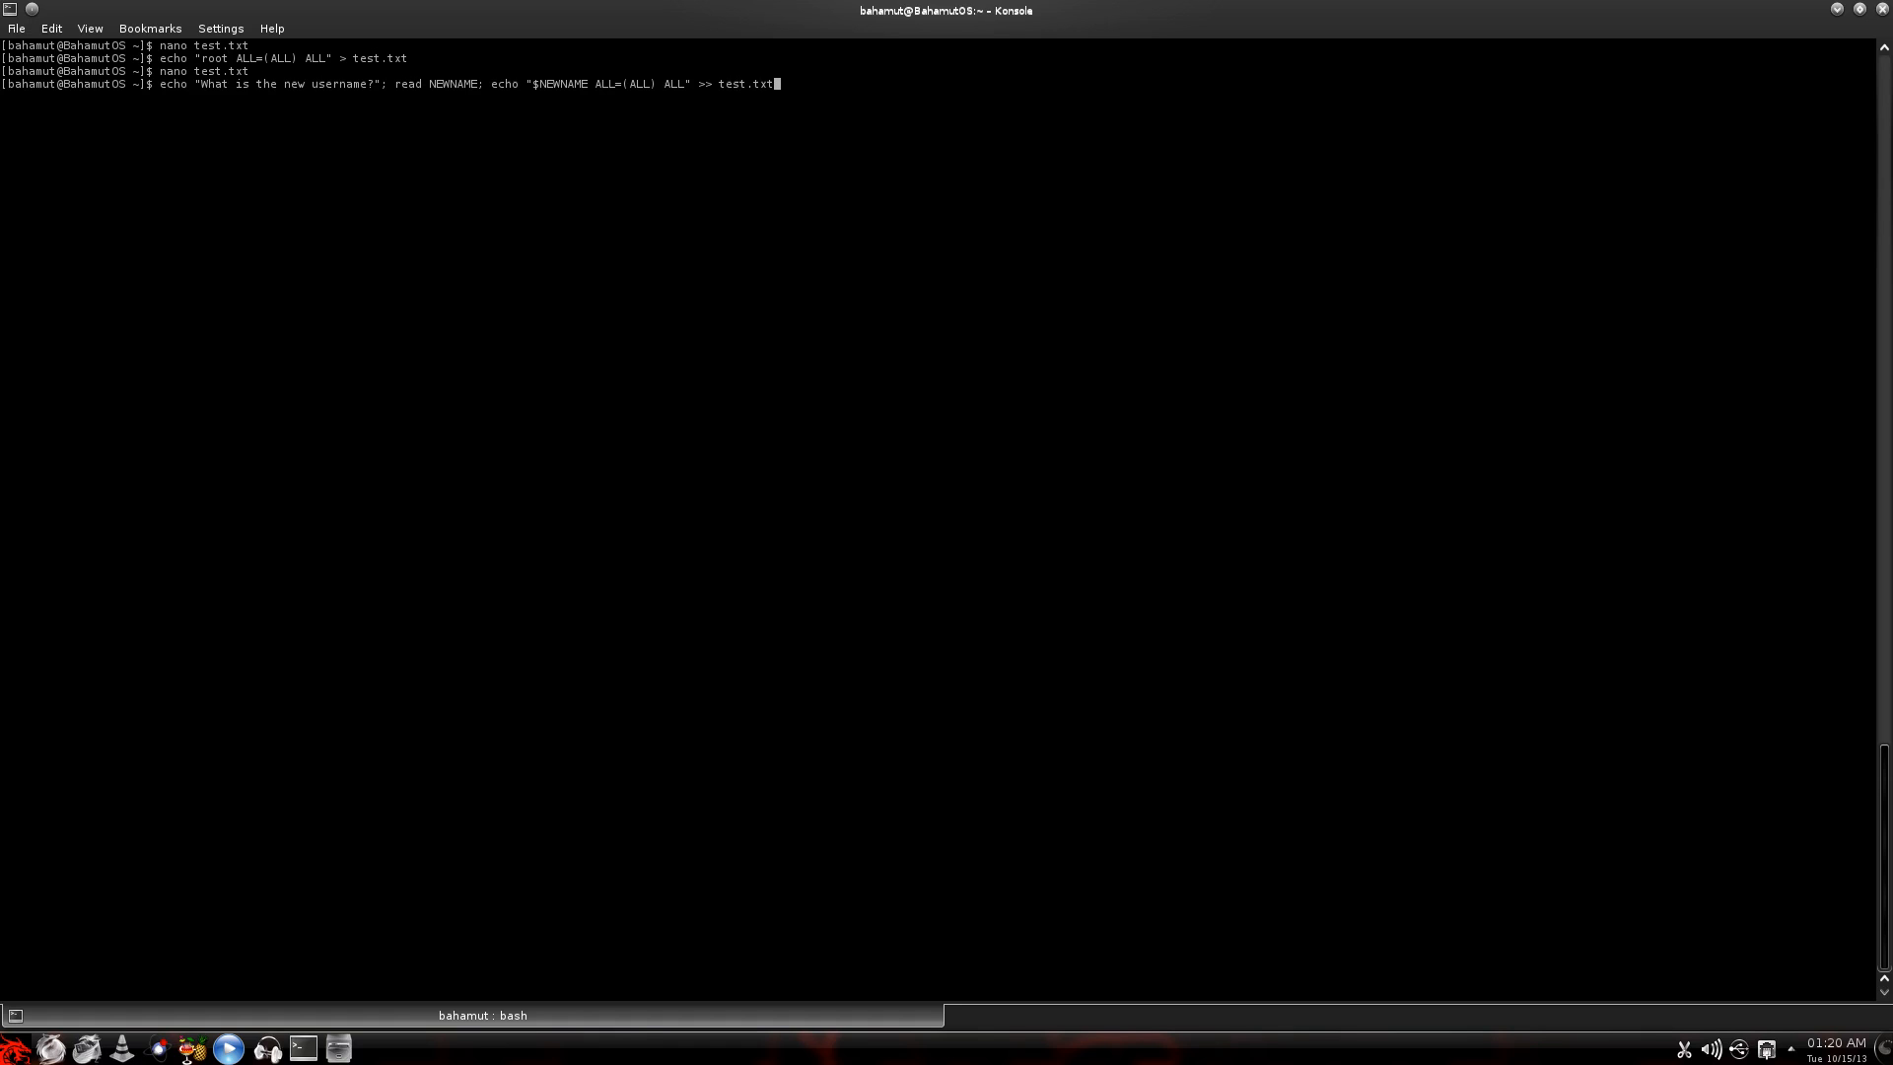
pyautogui.moveTo(400, 63)
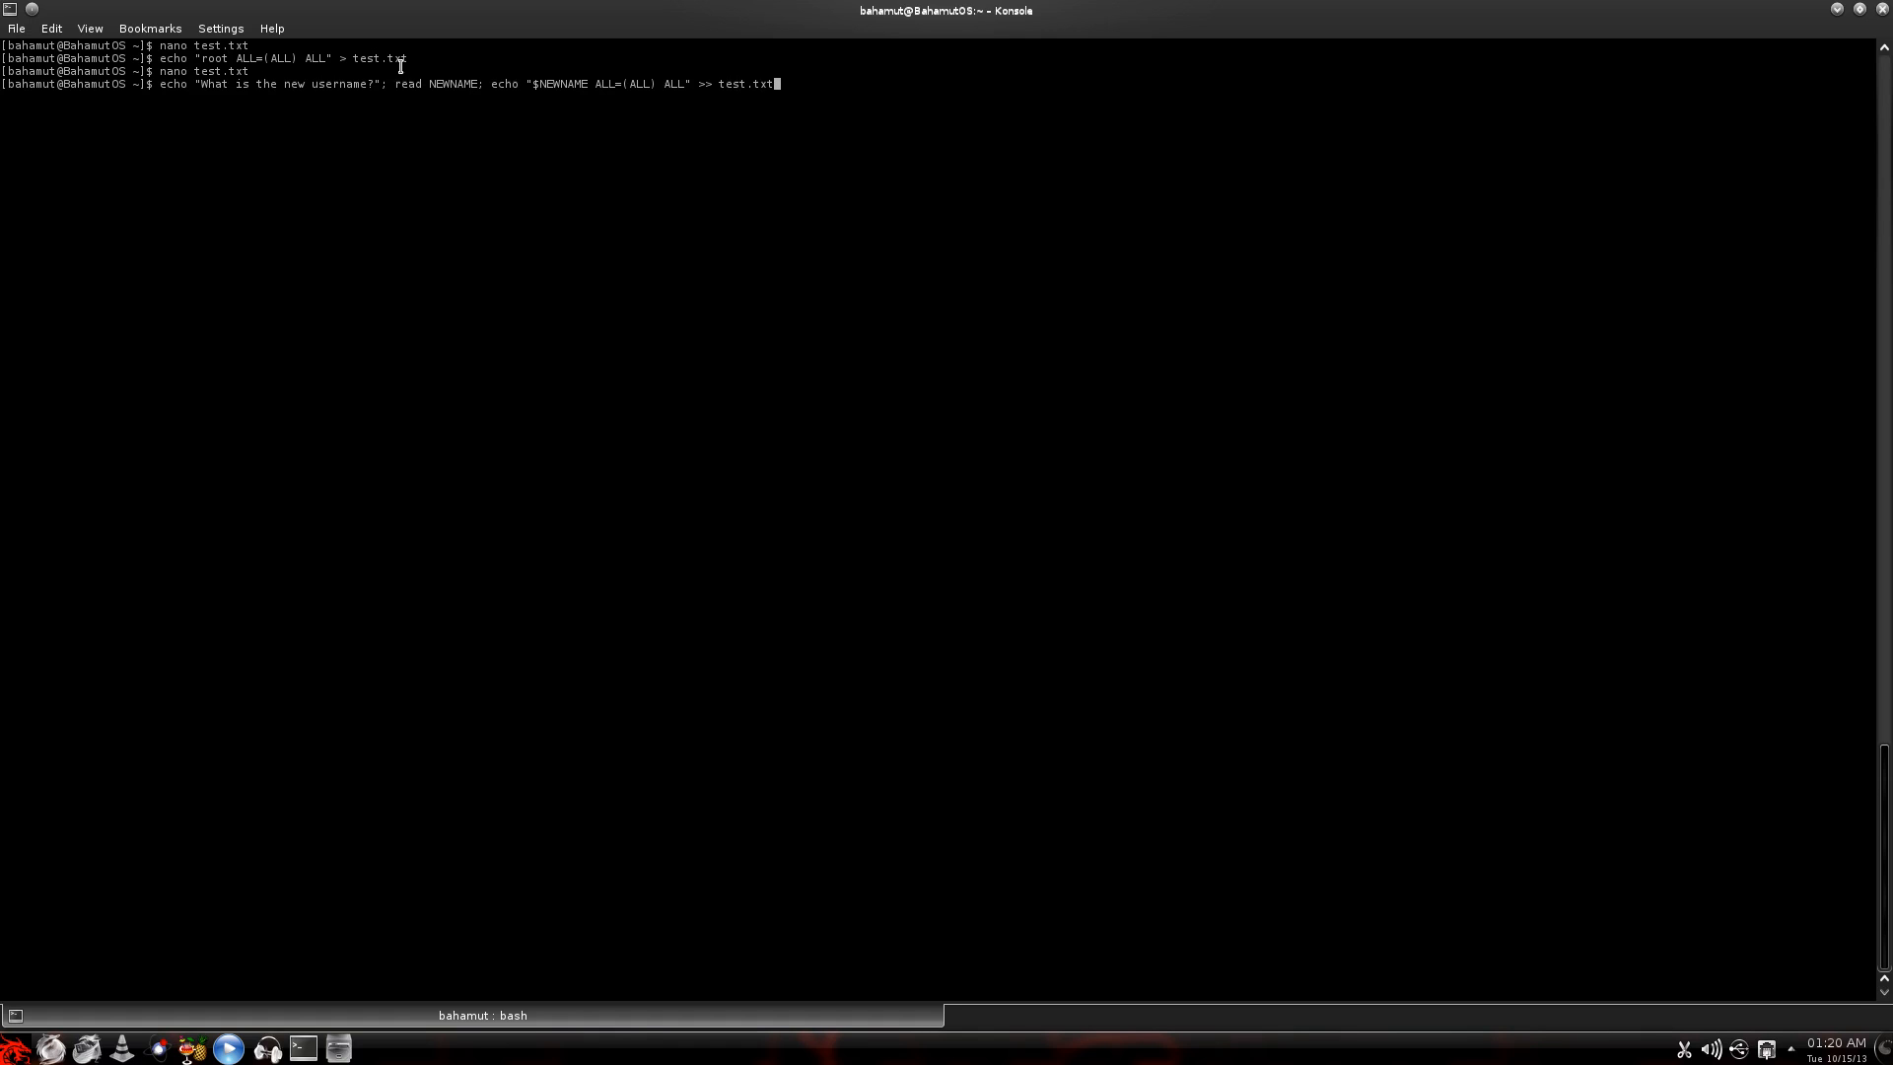
pyautogui.moveTo(990, 262)
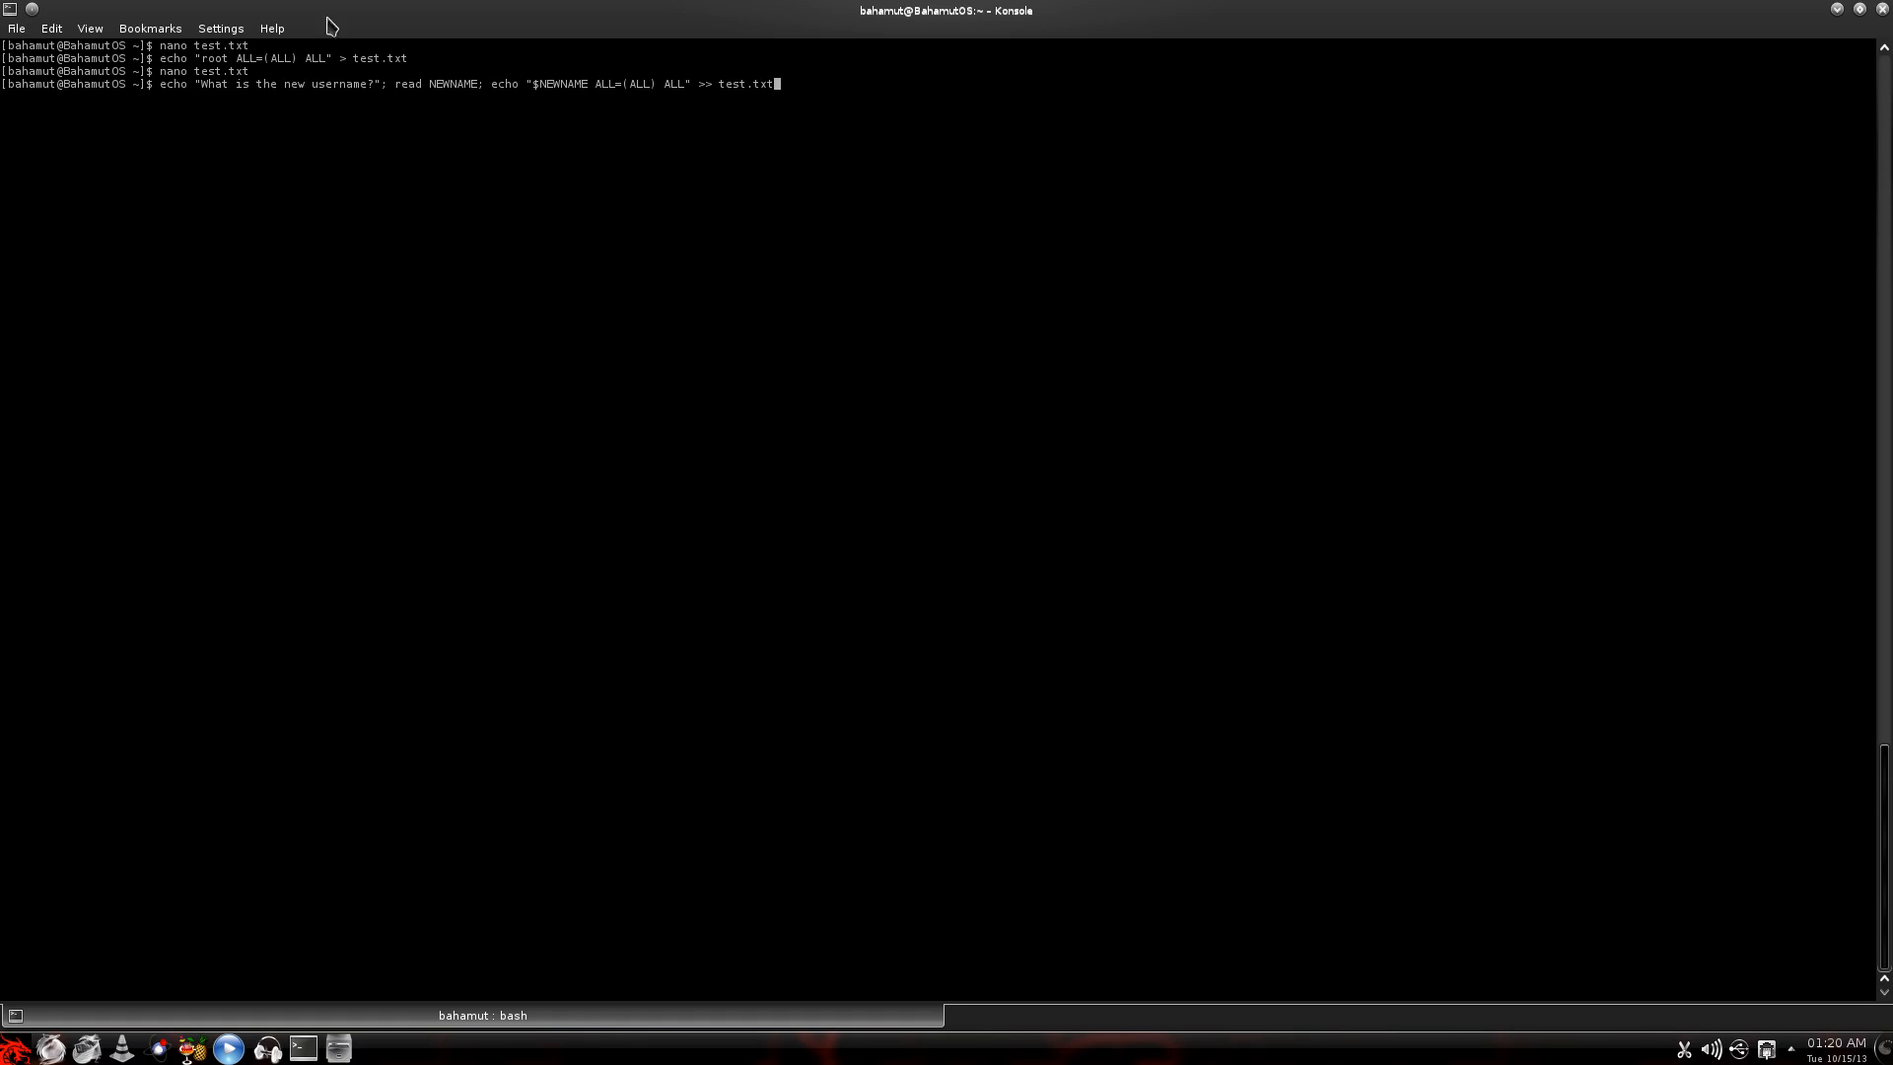
pyautogui.moveTo(215, 87)
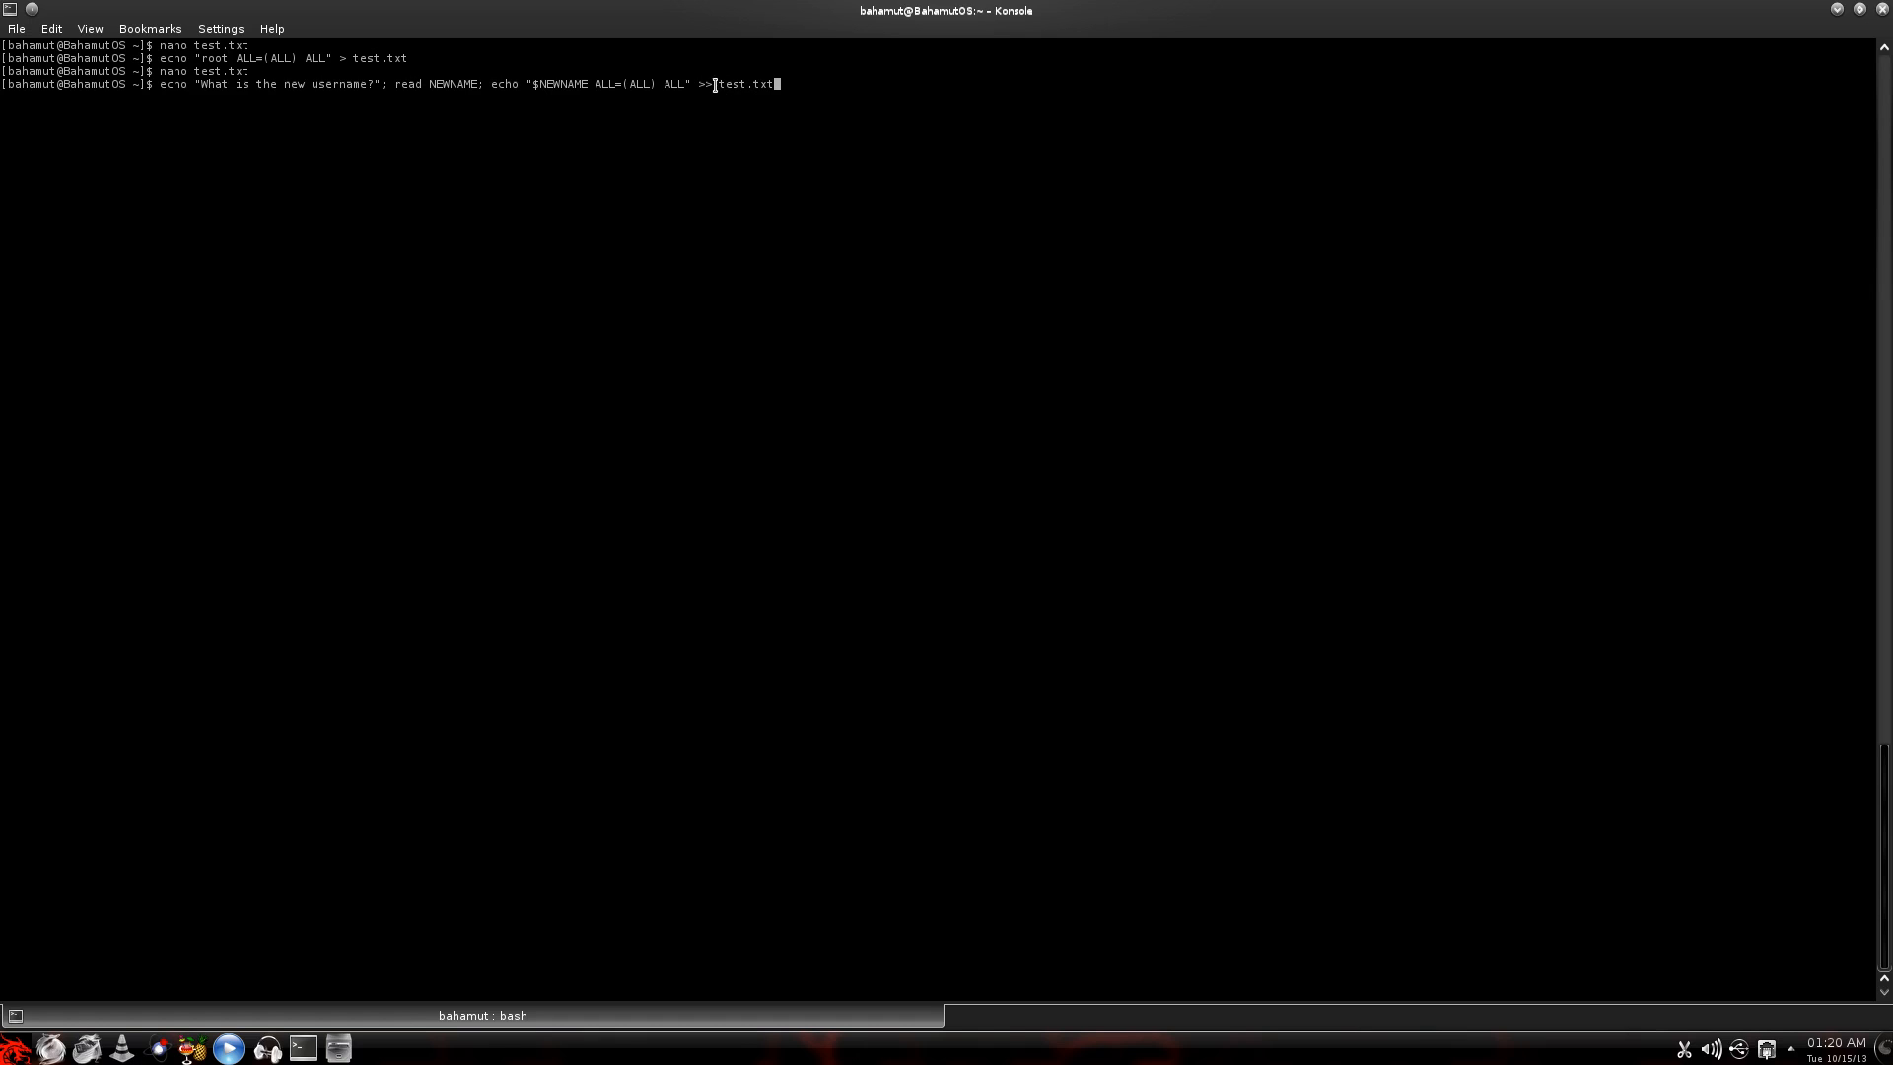
pyautogui.moveTo(840, 89)
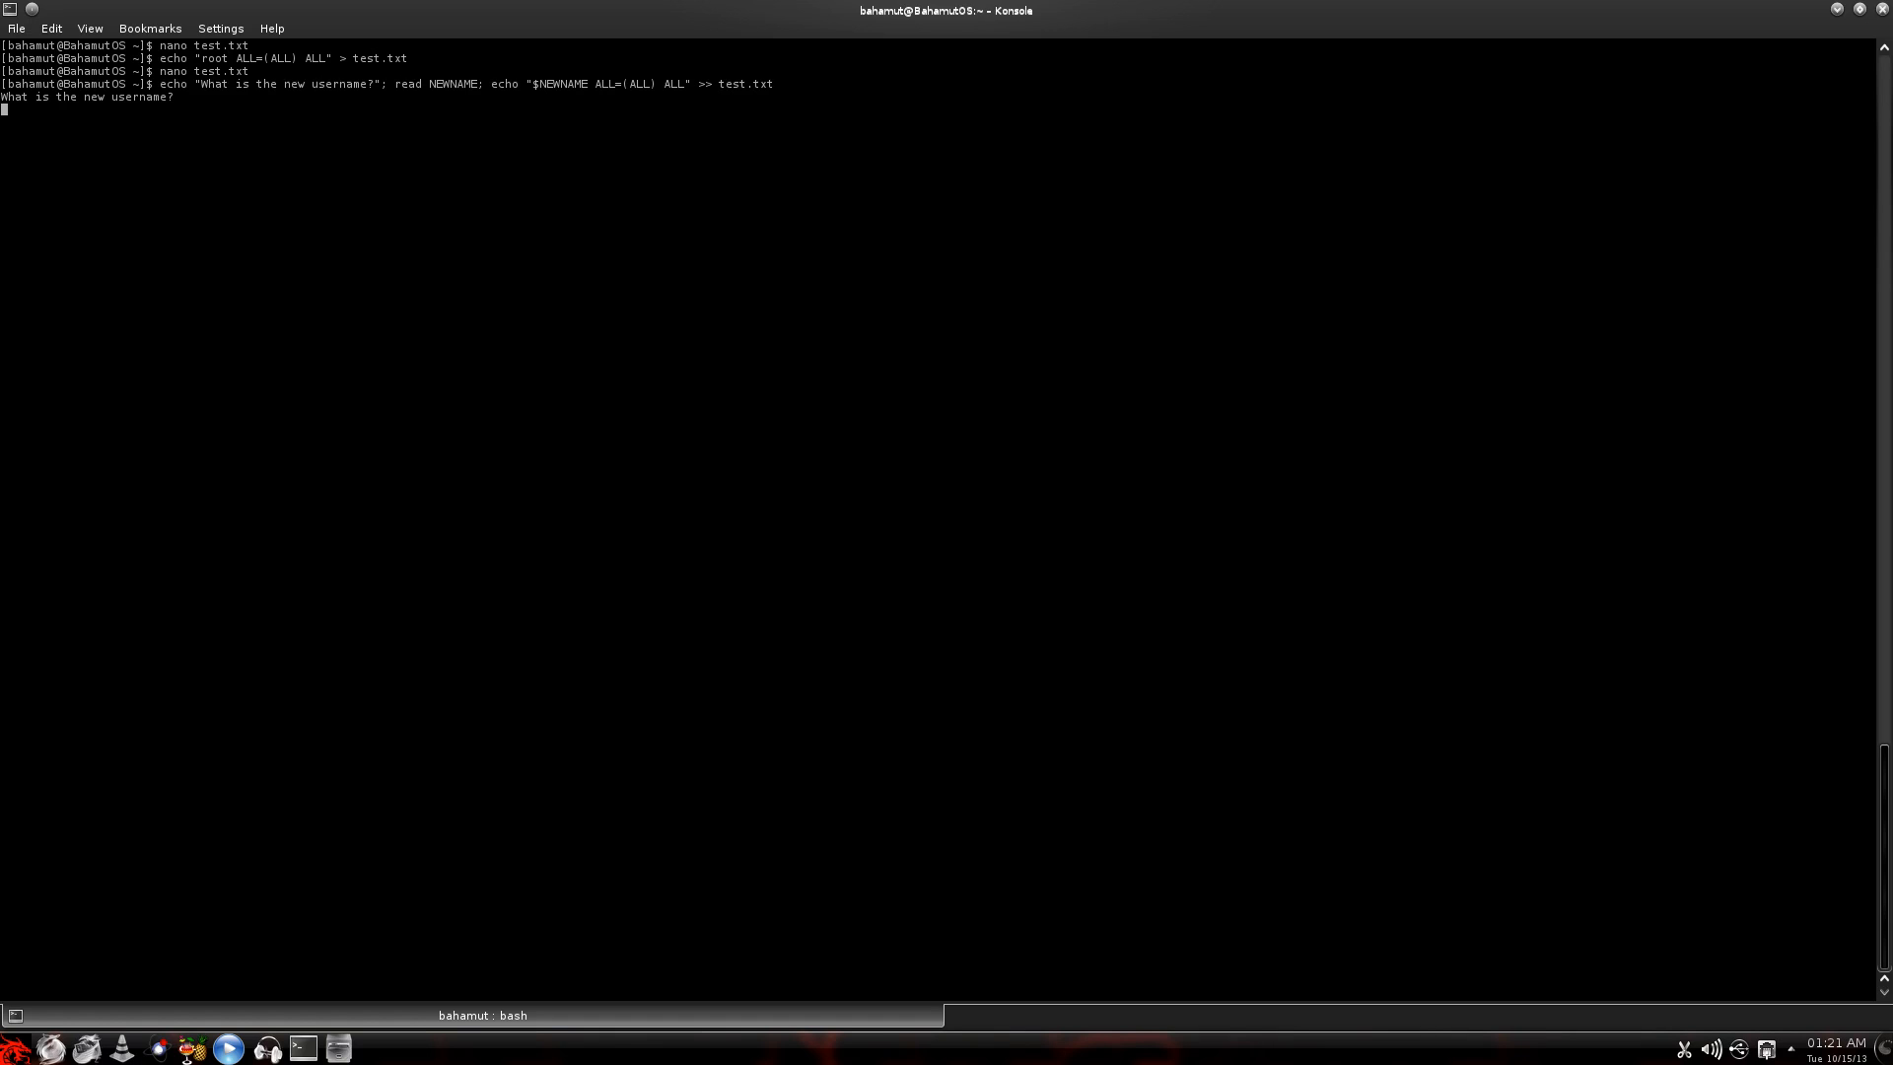
# - Answer JT then Kian to the one-liner and confirm the three lines in nano
pyautogui.write('JT')
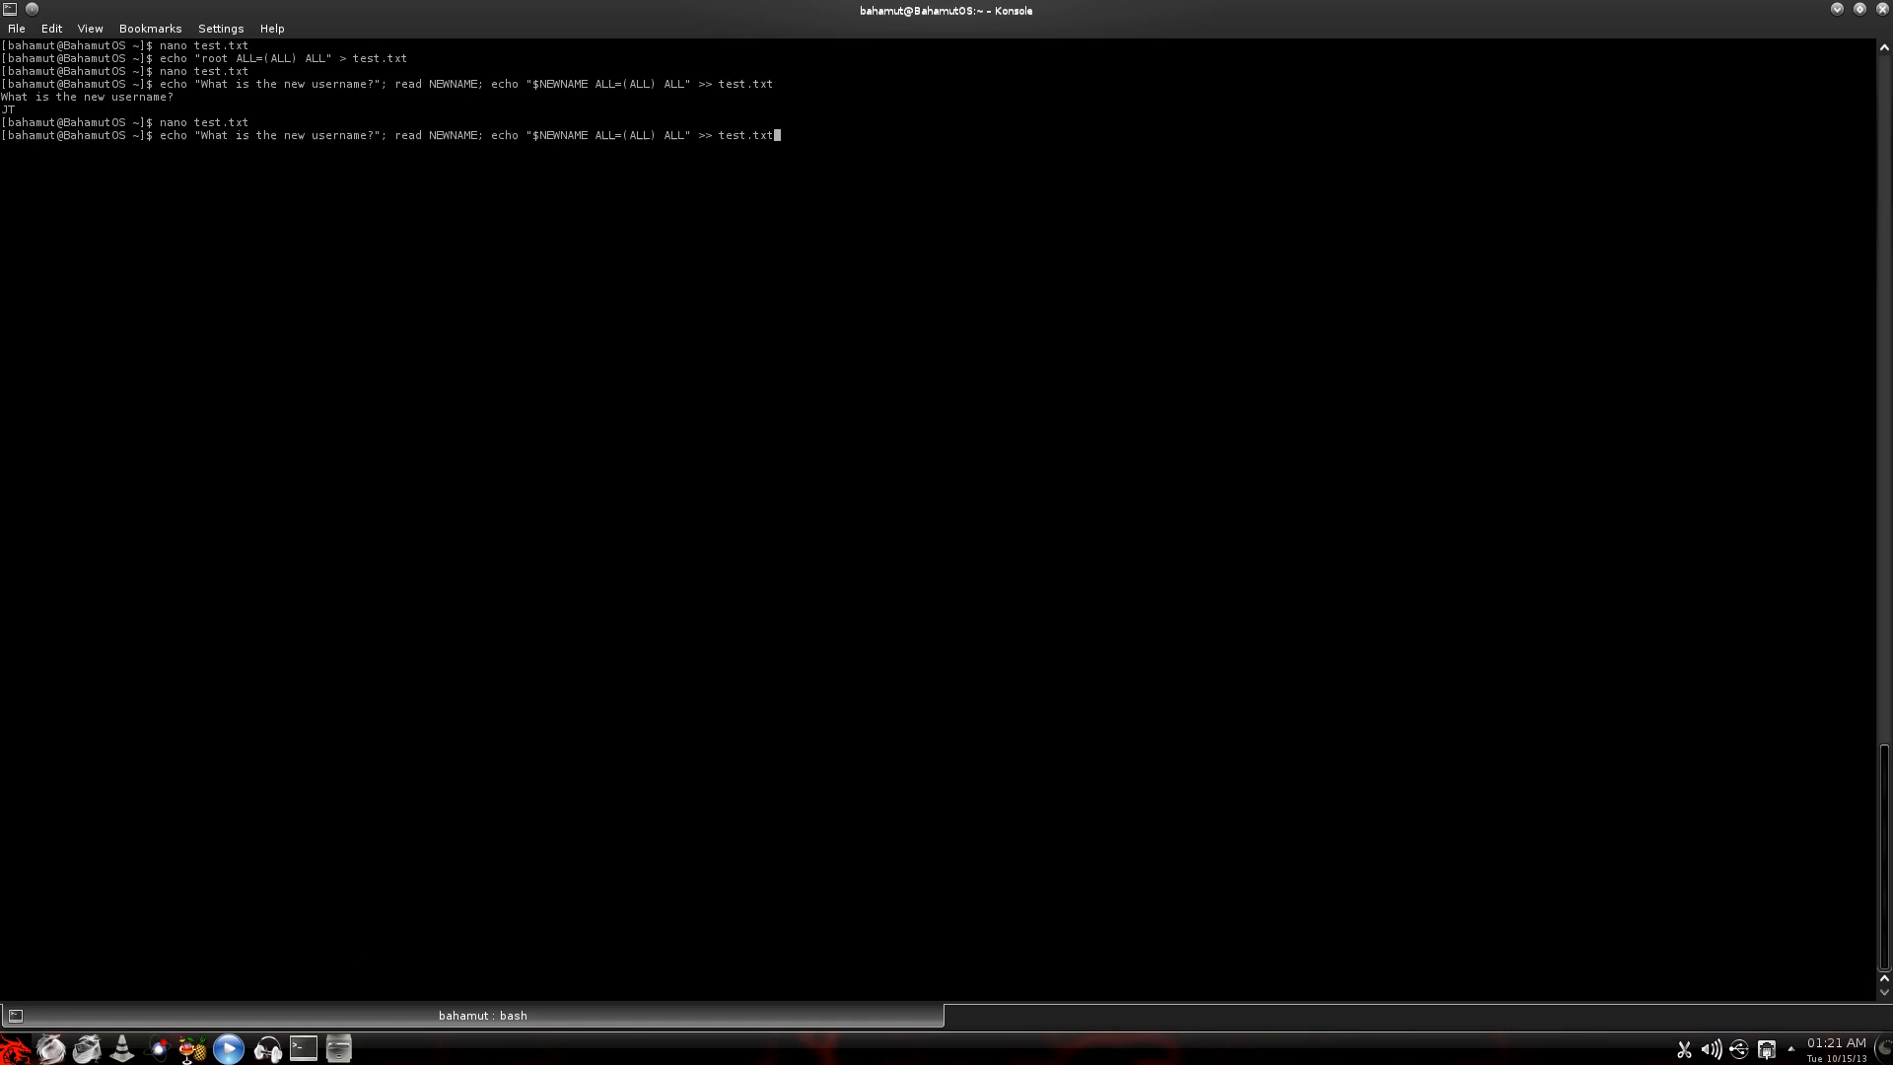
pyautogui.press('Return')
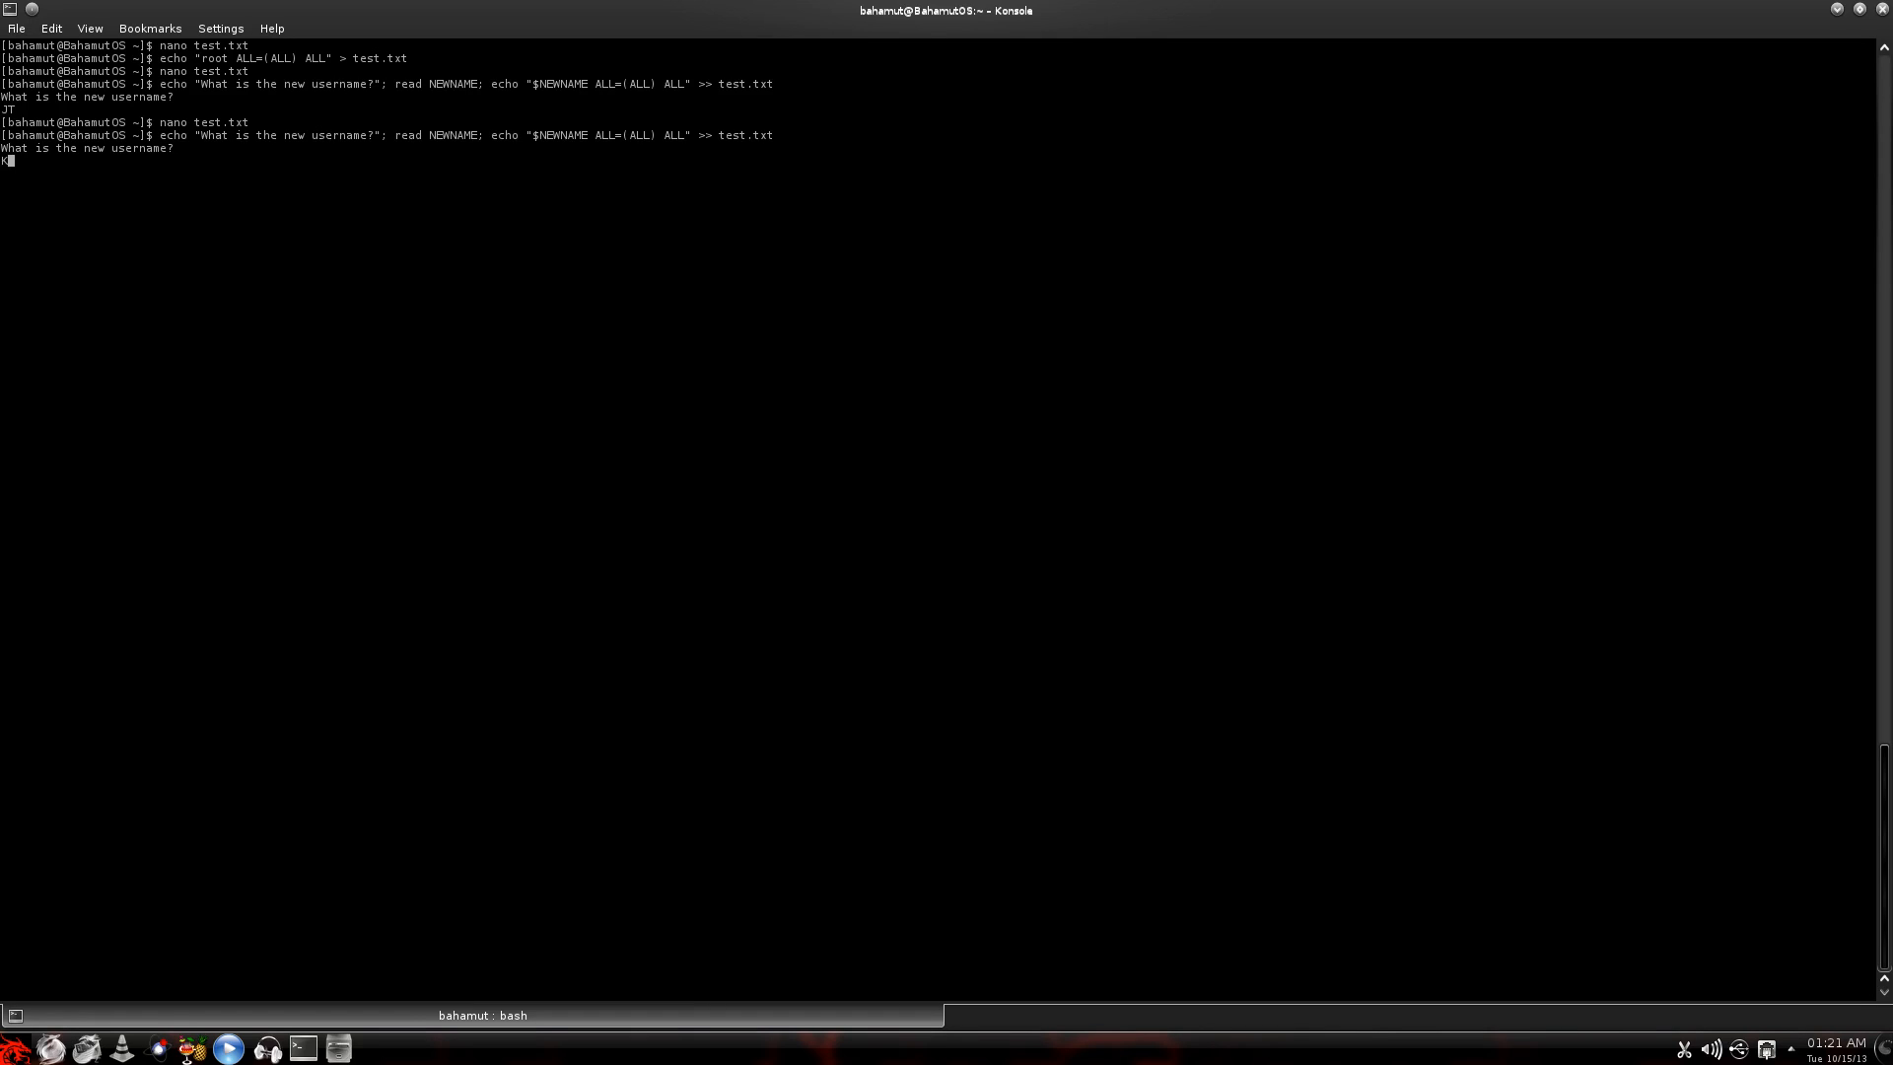
pyautogui.write('Kian')
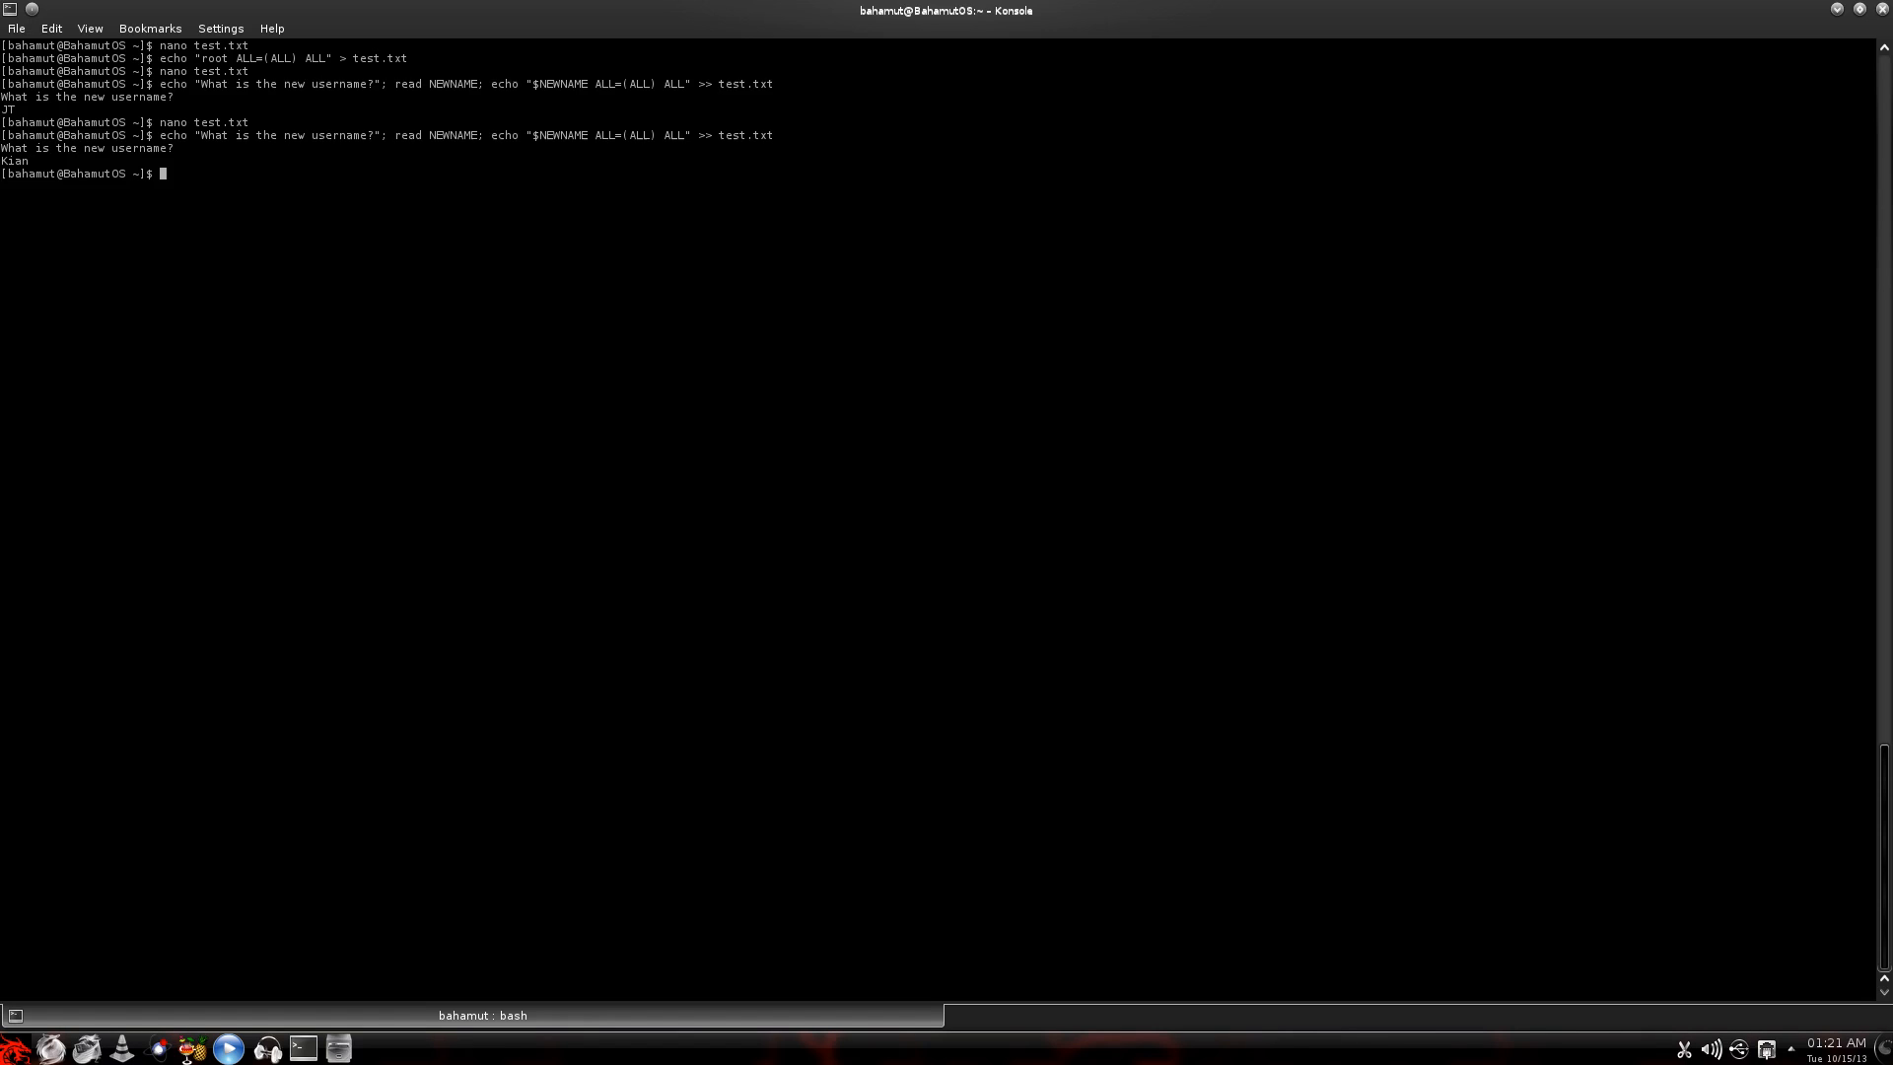
pyautogui.press('Up')
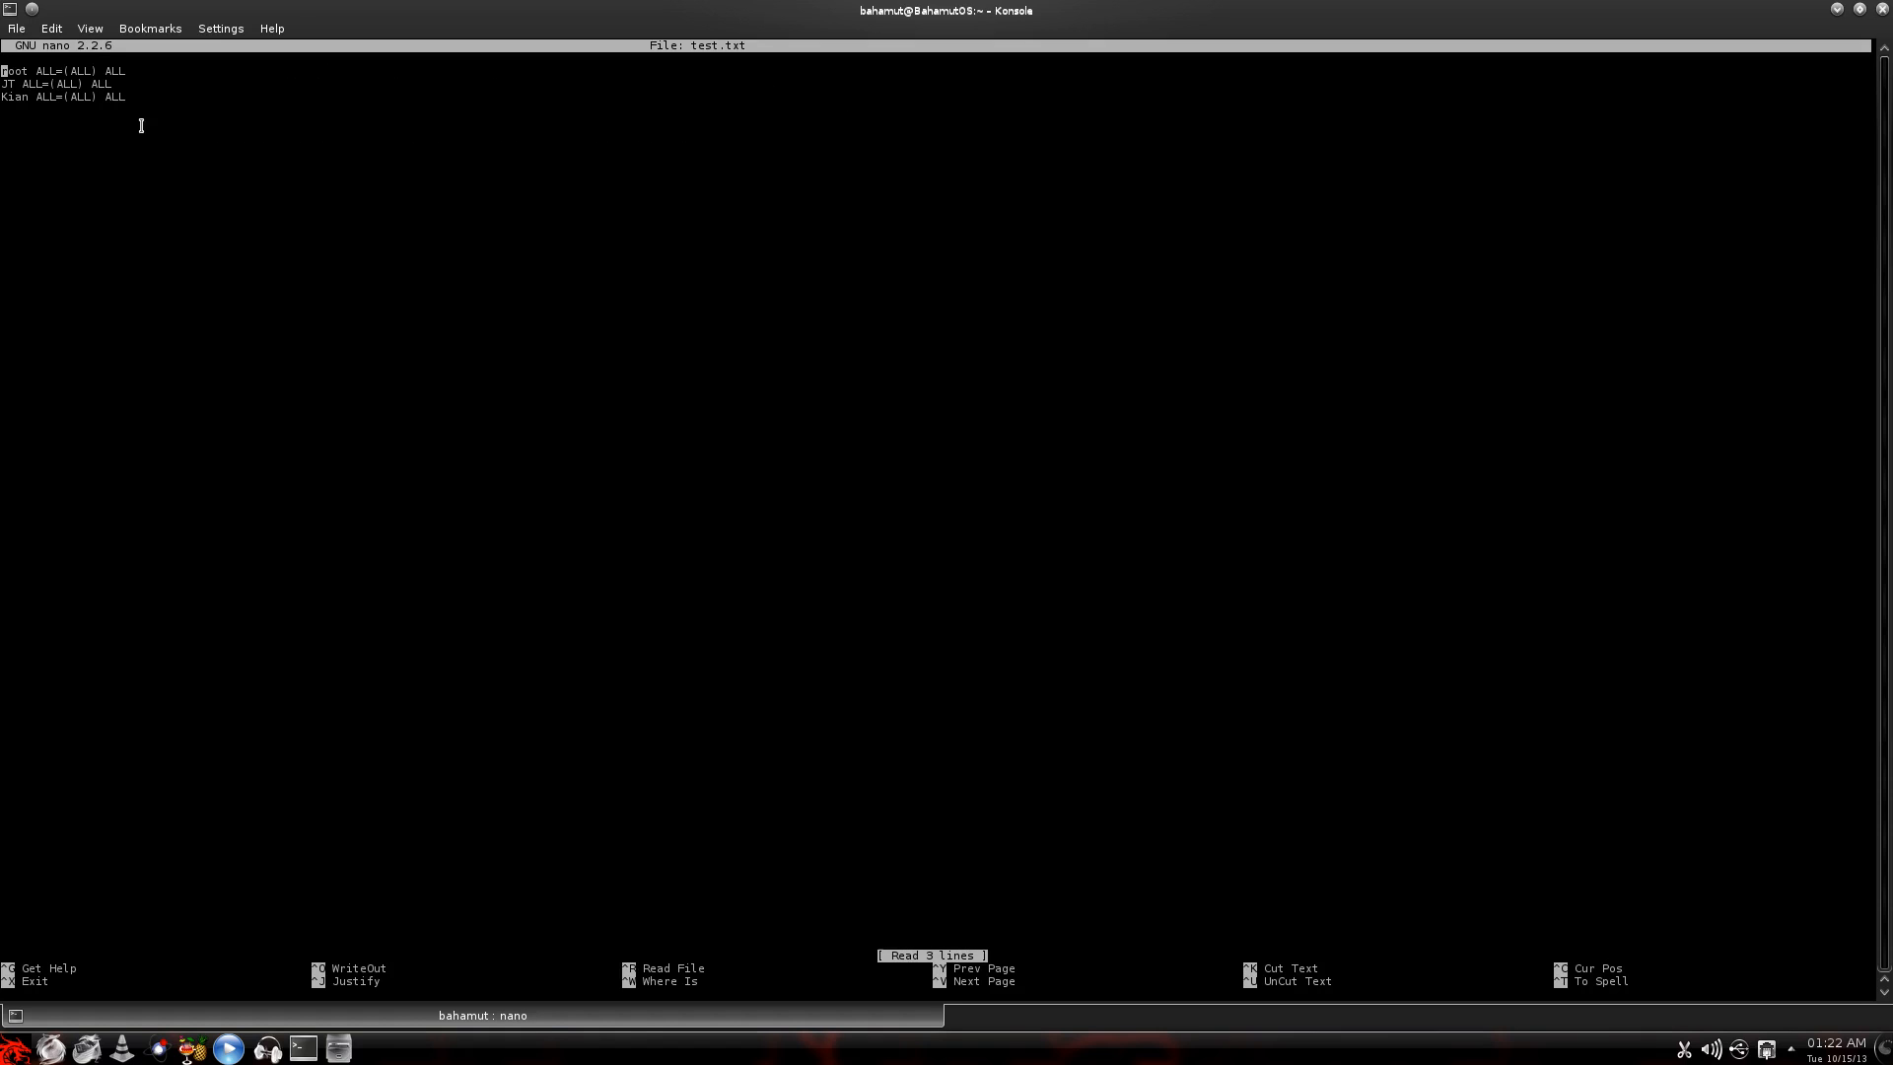
pyautogui.moveTo(193, 213)
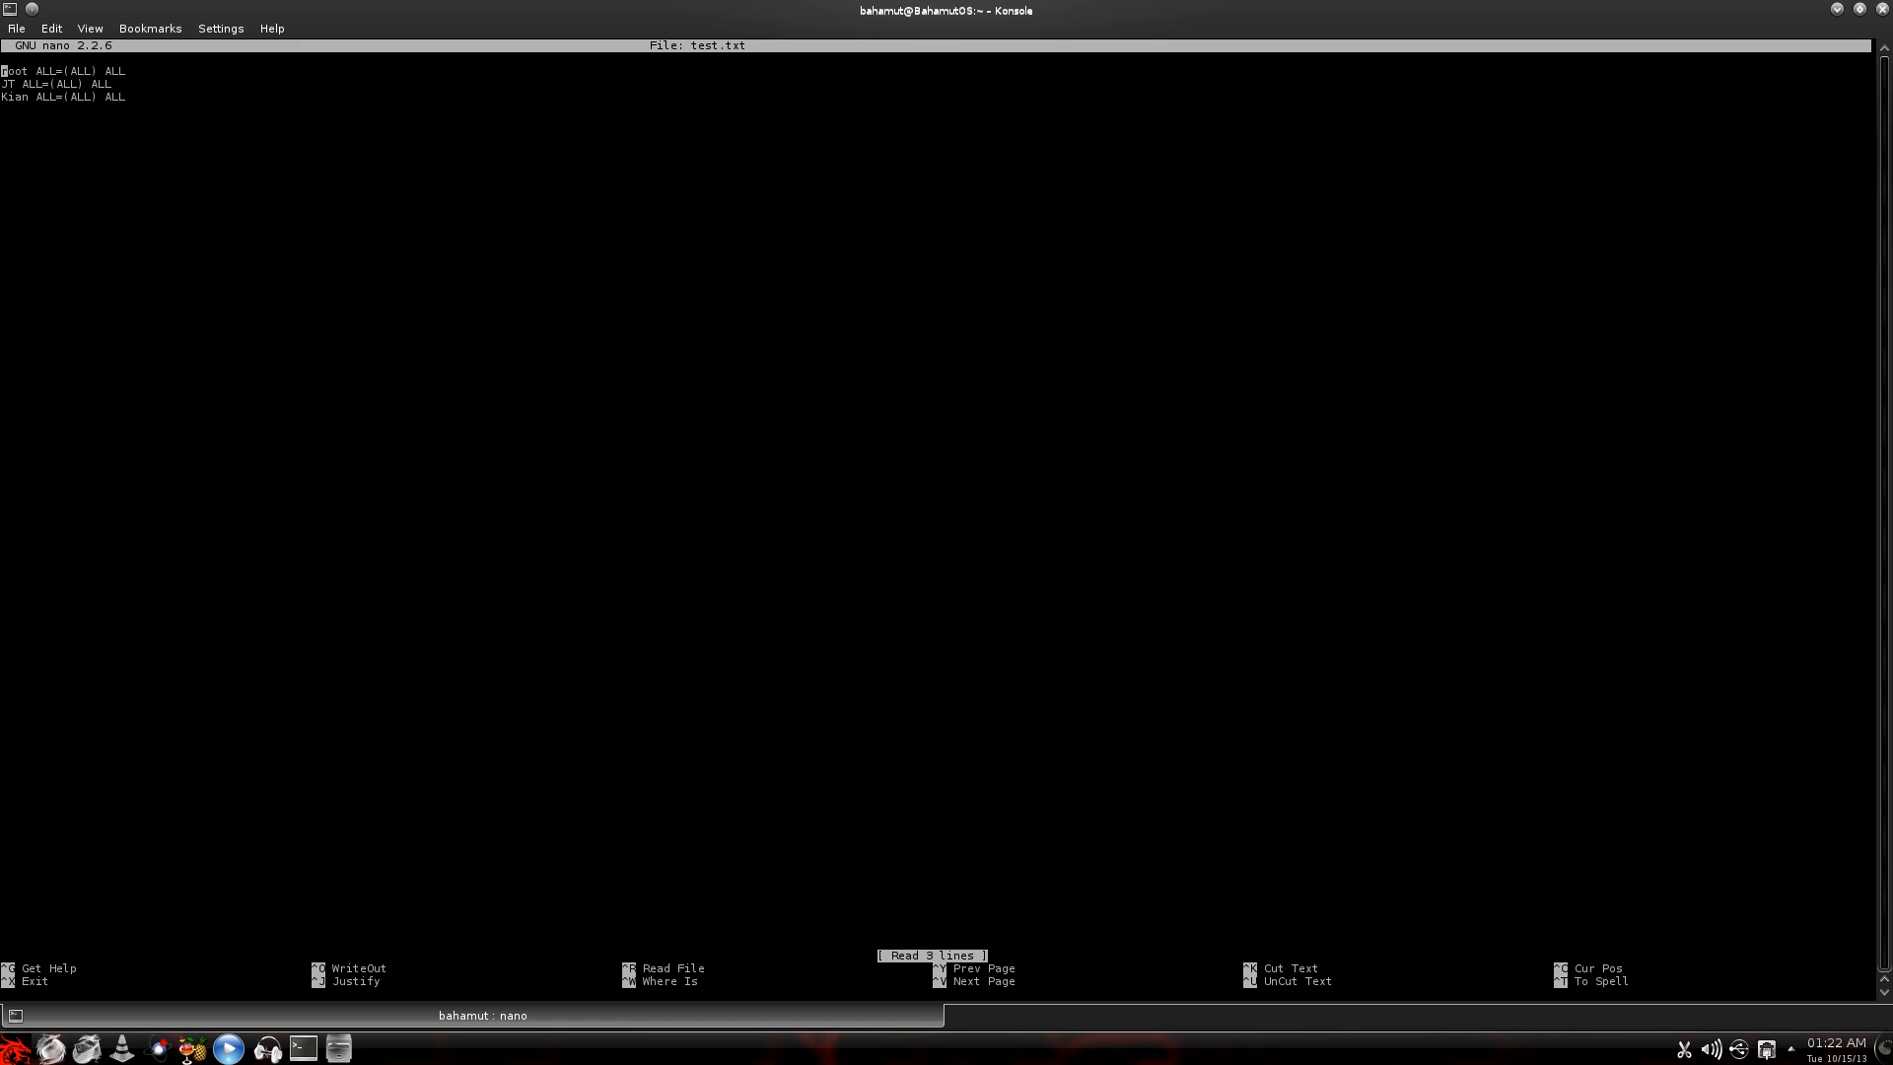
pyautogui.press('ctrl+x')
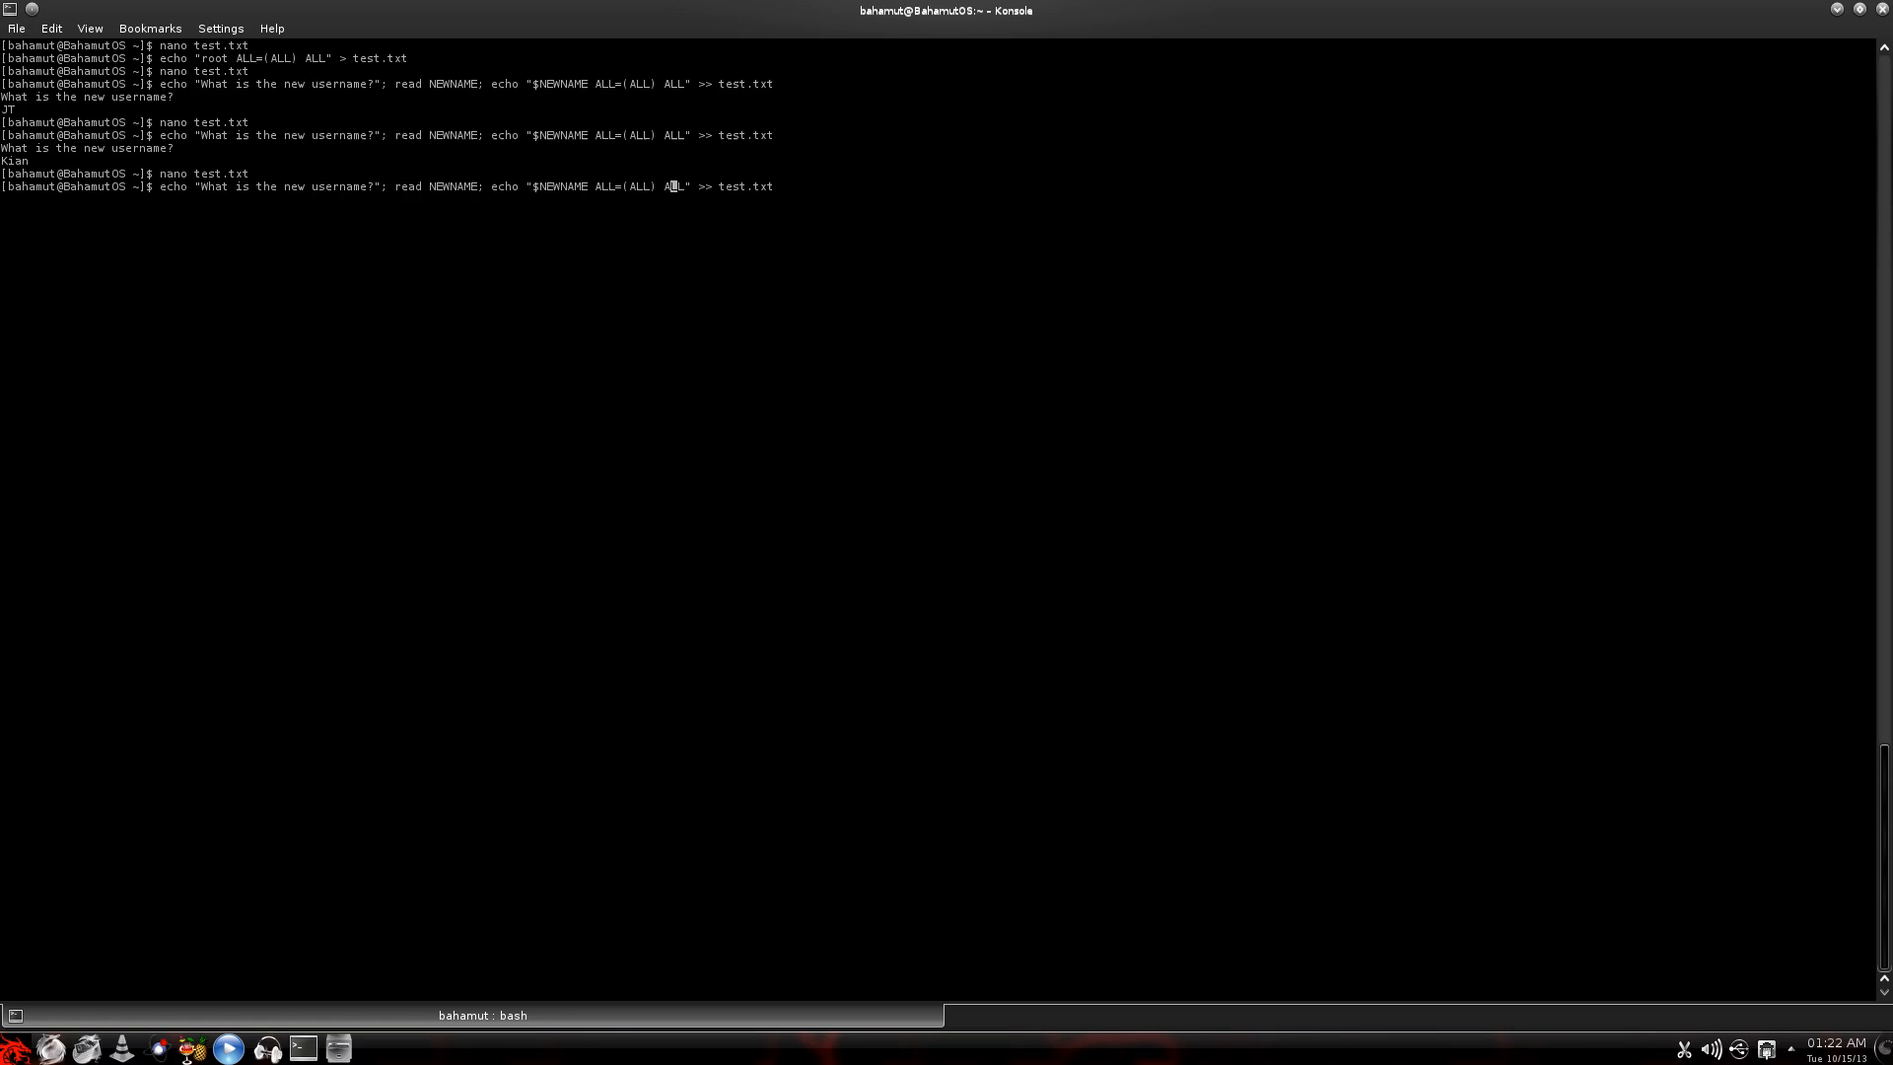
# - Rerun the one-liner for Kira, Kayden, Kali and Khonor, appending each to test.txt
pyautogui.press('Return')
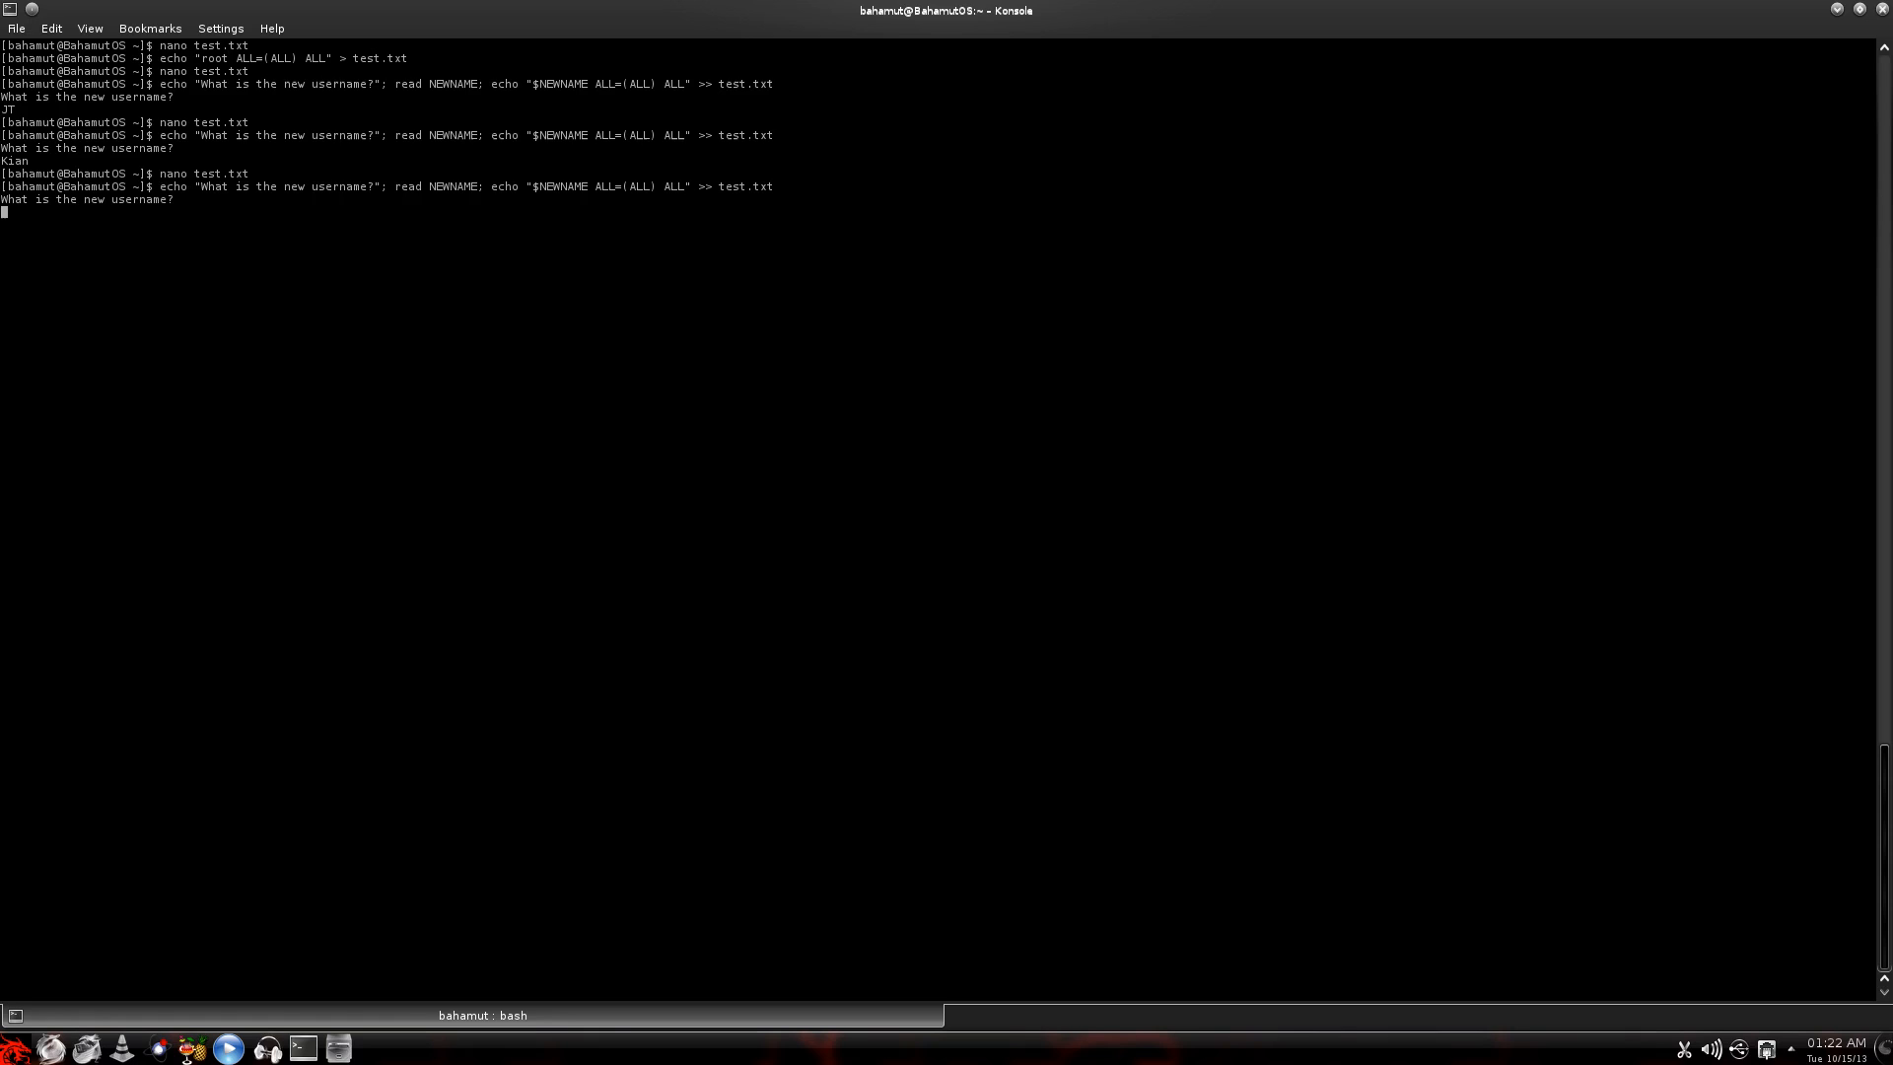
pyautogui.write('Kiara')
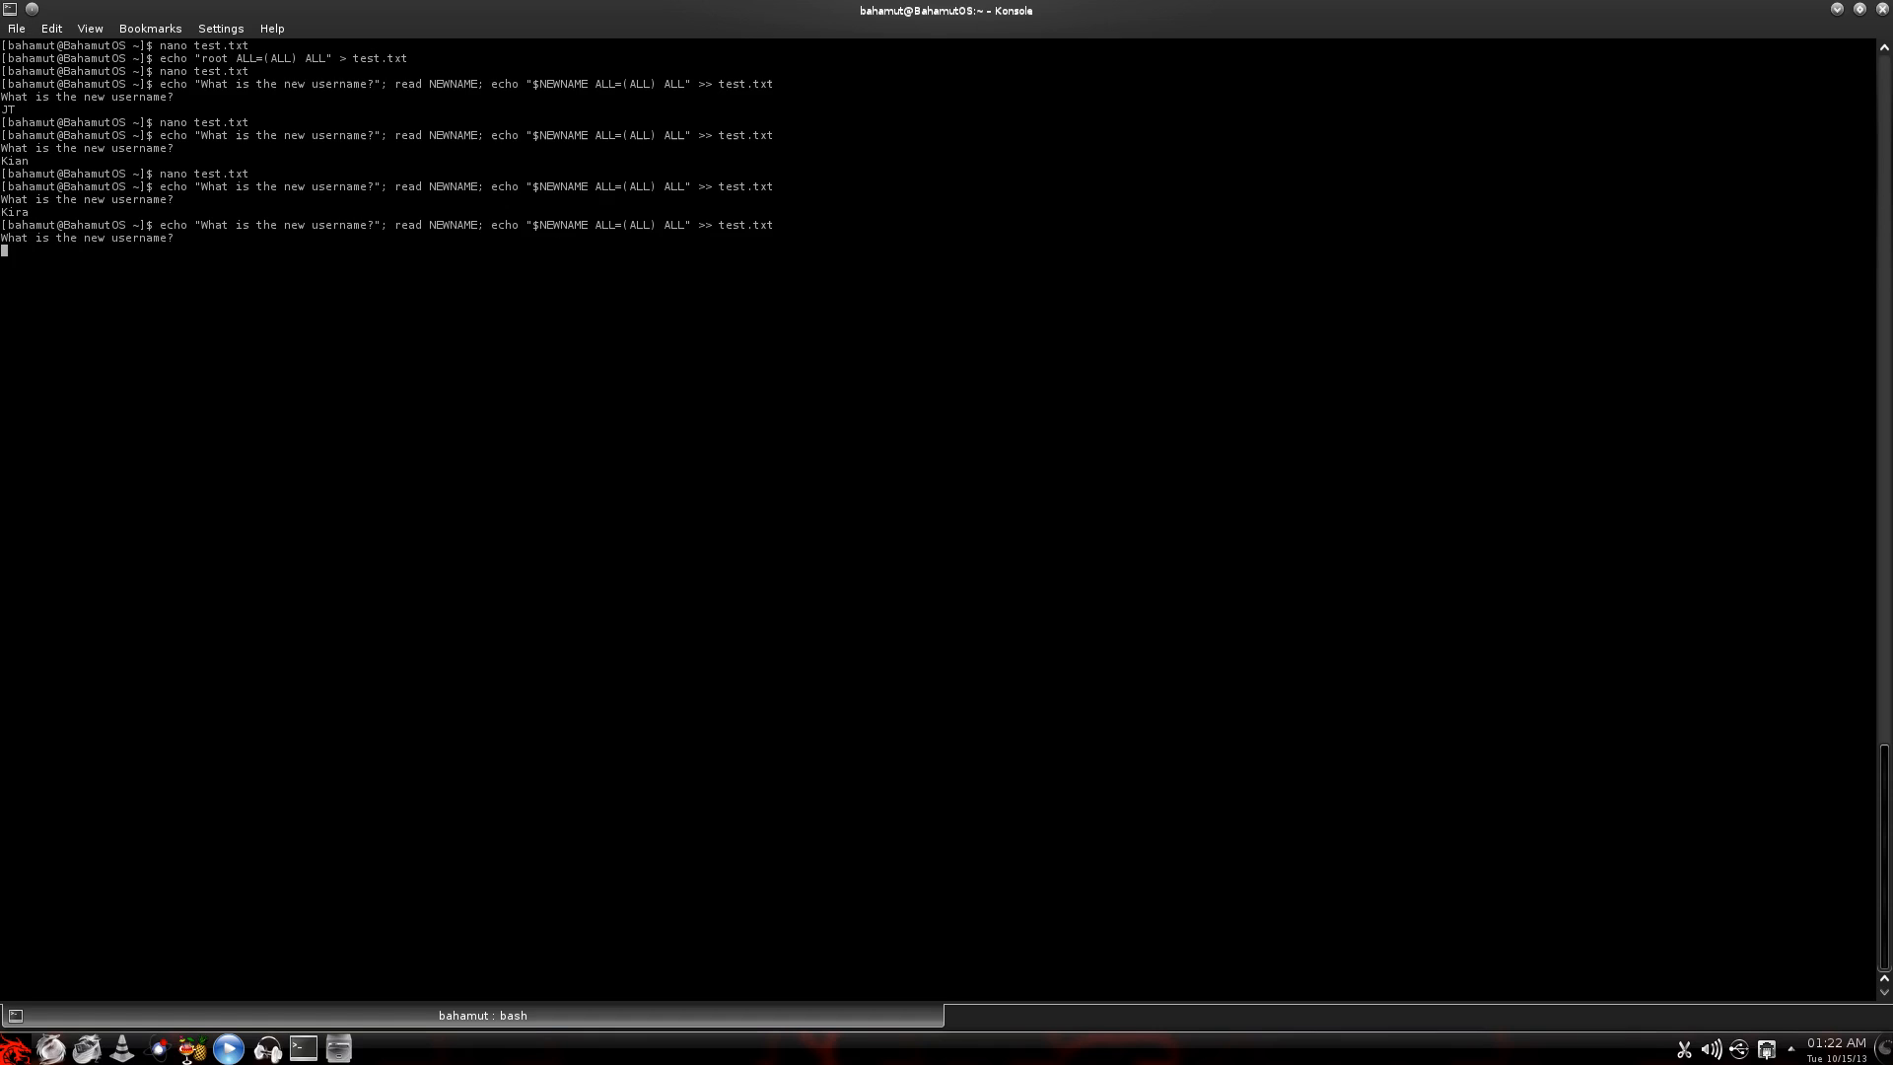
pyautogui.write('X')
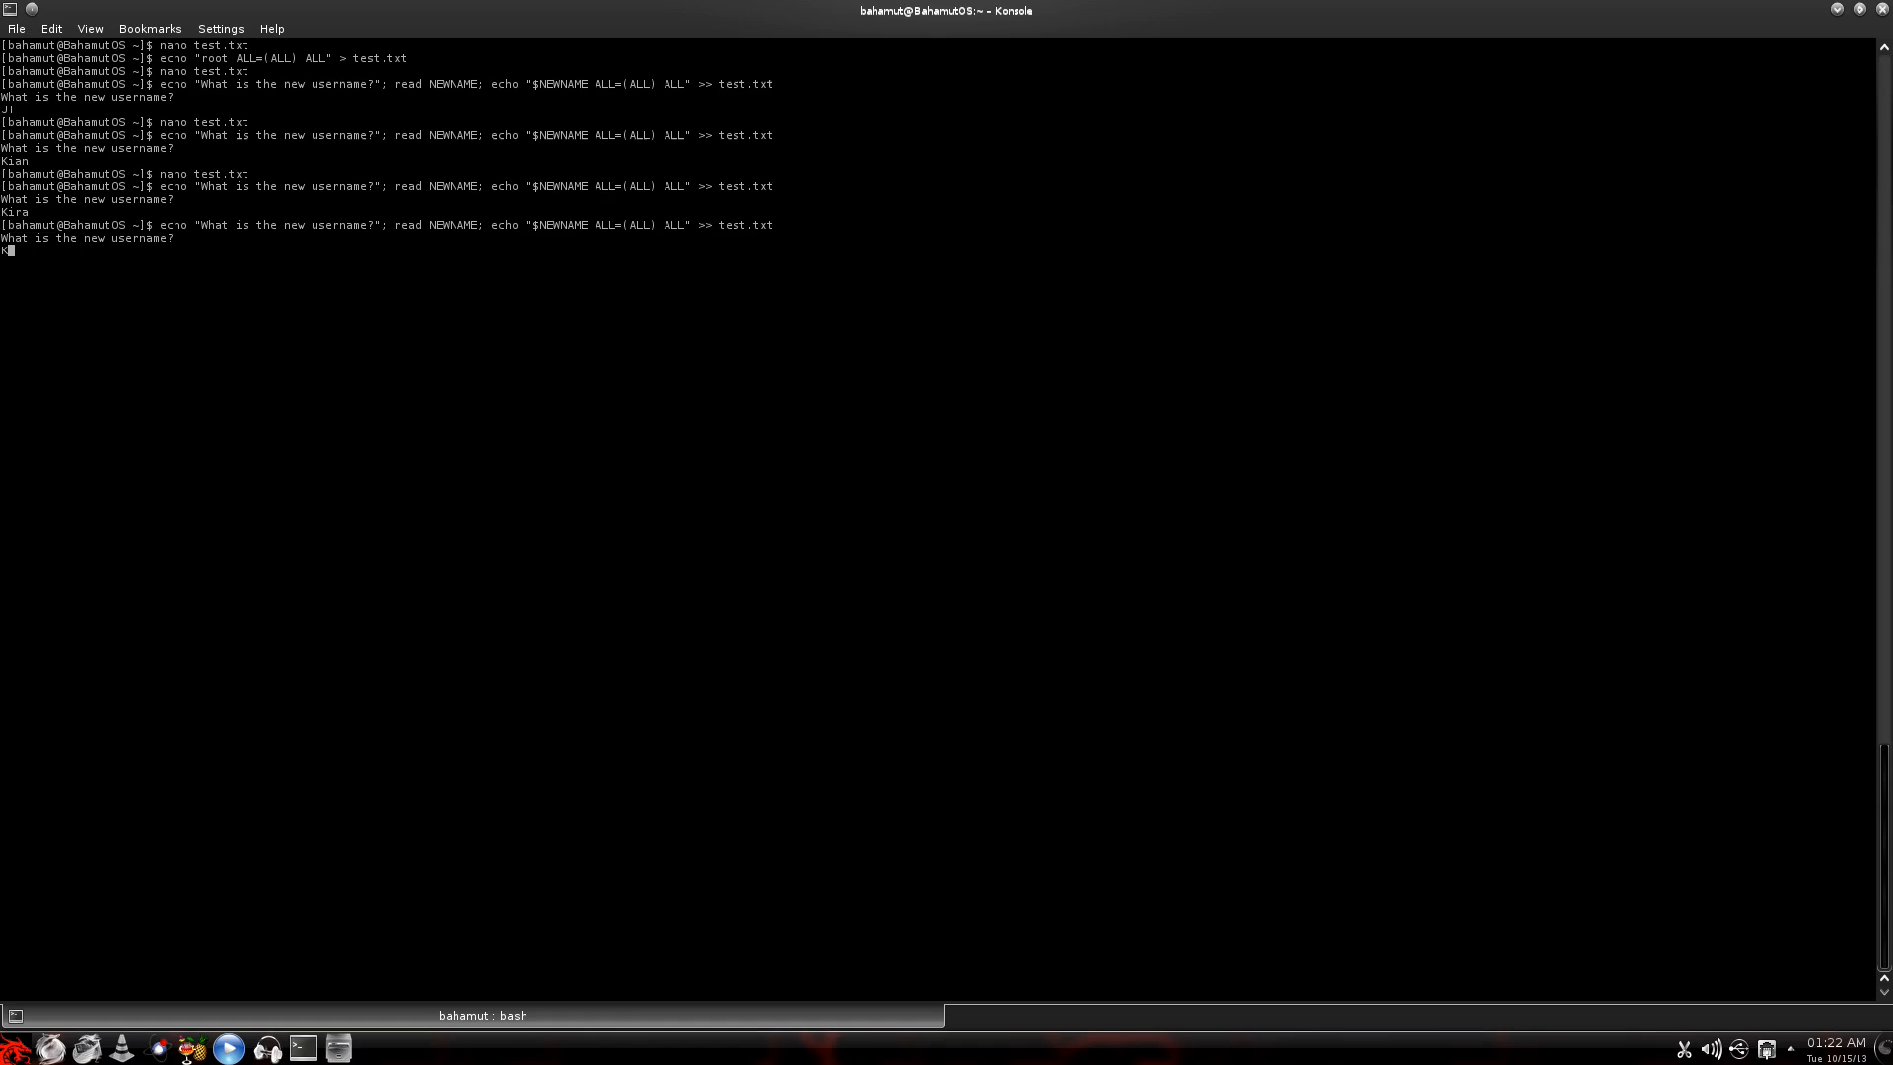
pyautogui.write('Kayden')
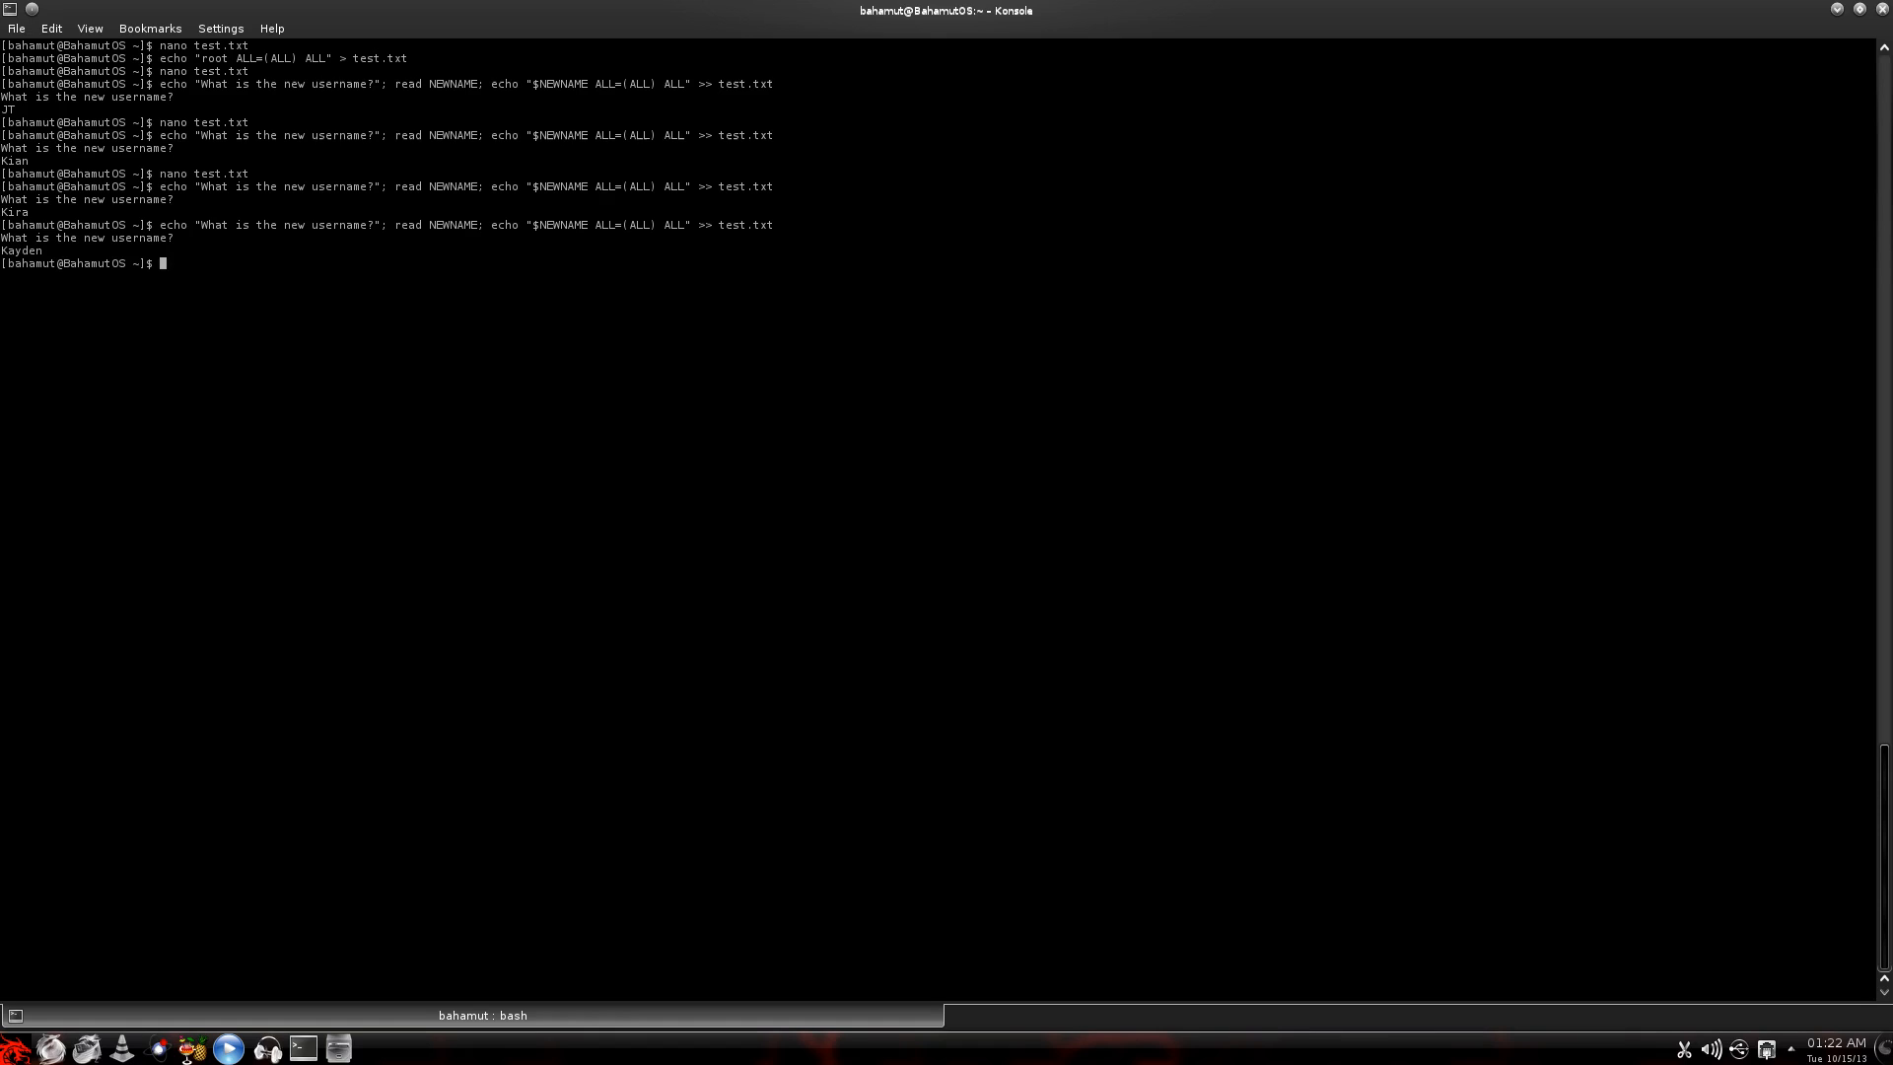
pyautogui.press('Return')
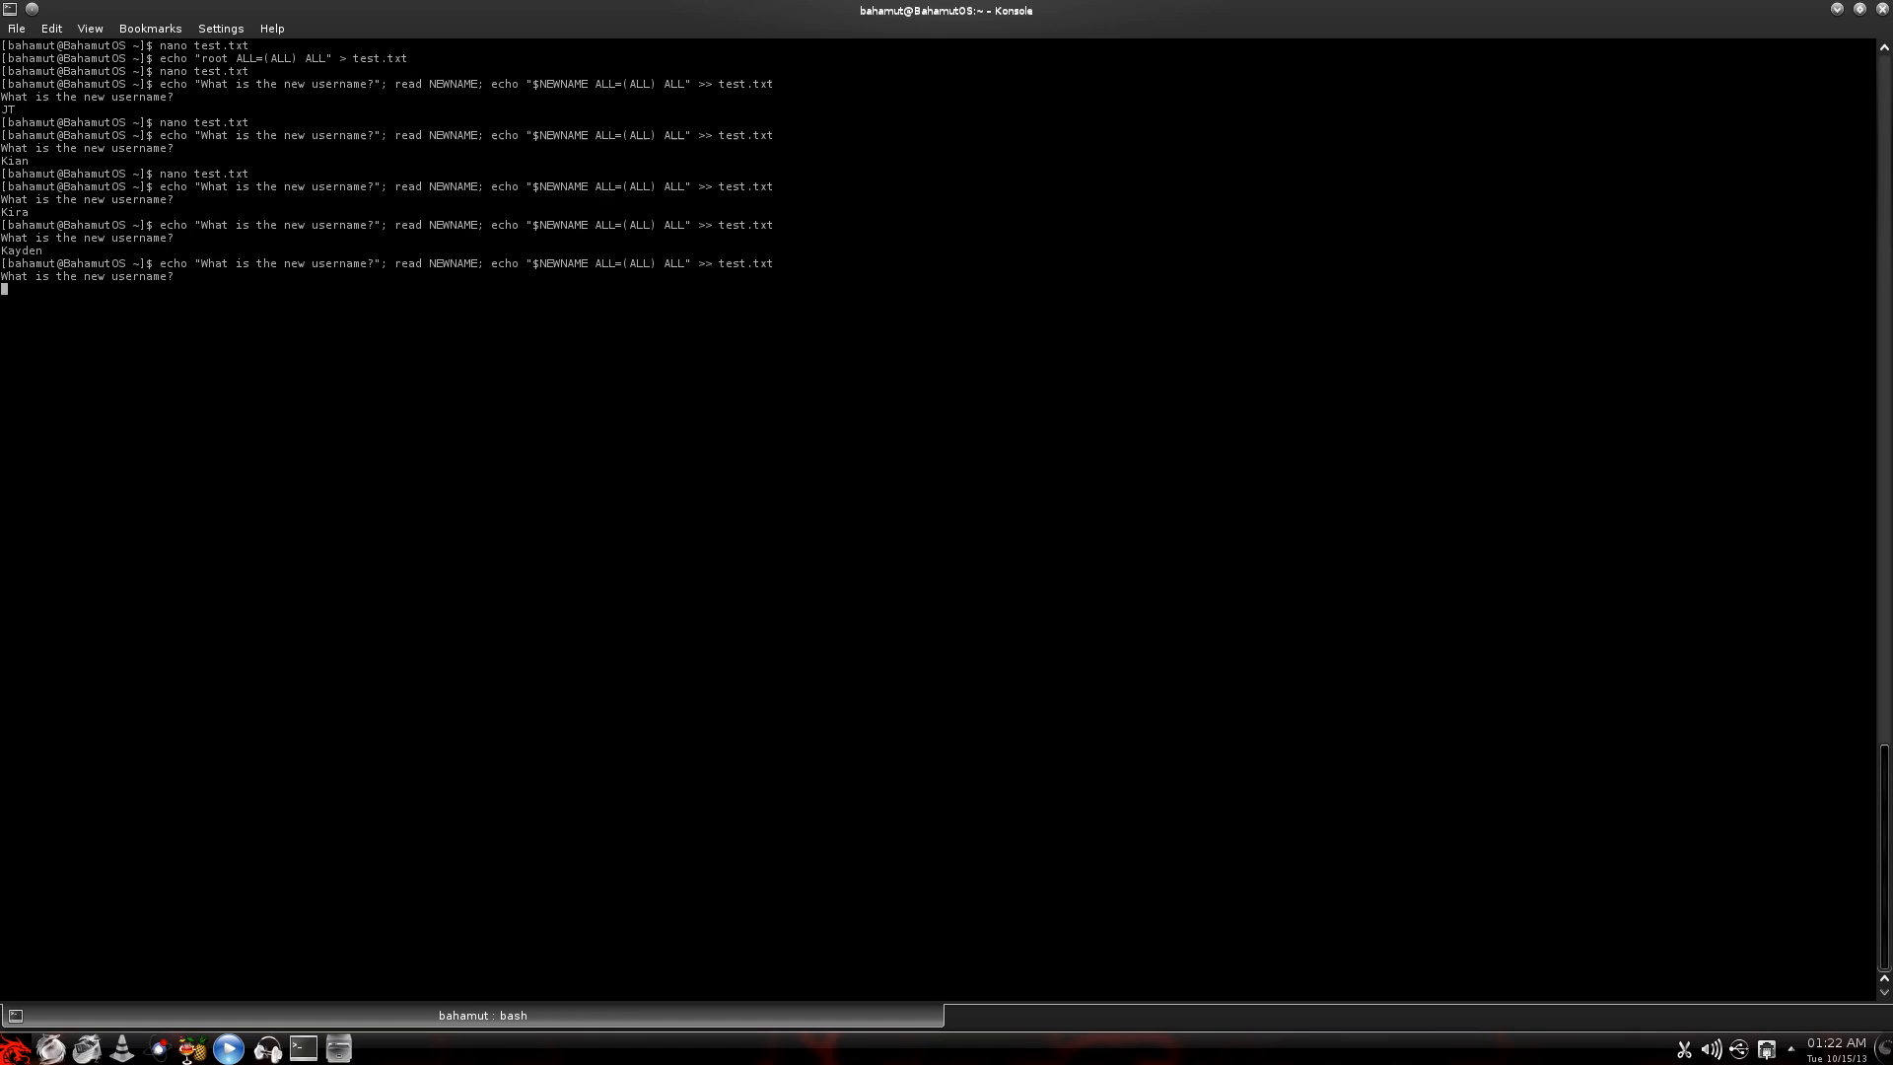
pyautogui.write('Kali')
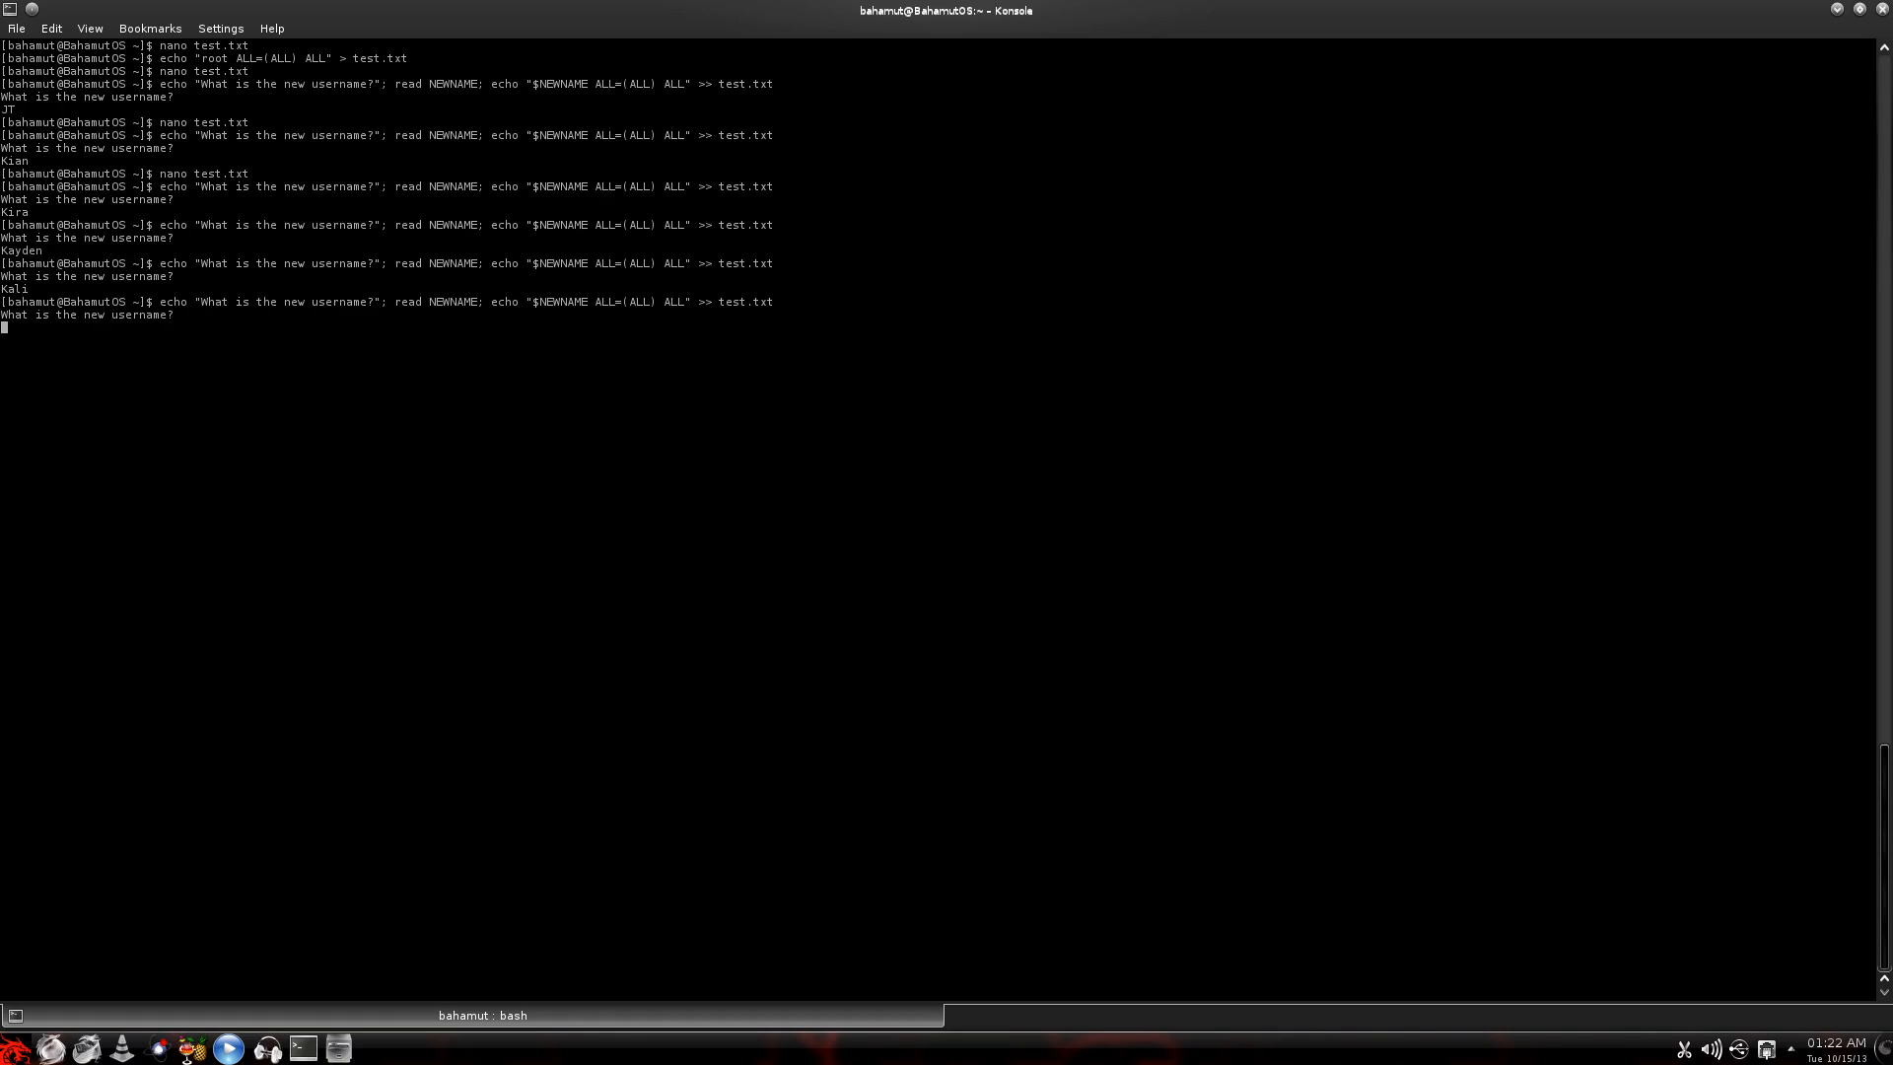
pyautogui.write('K')
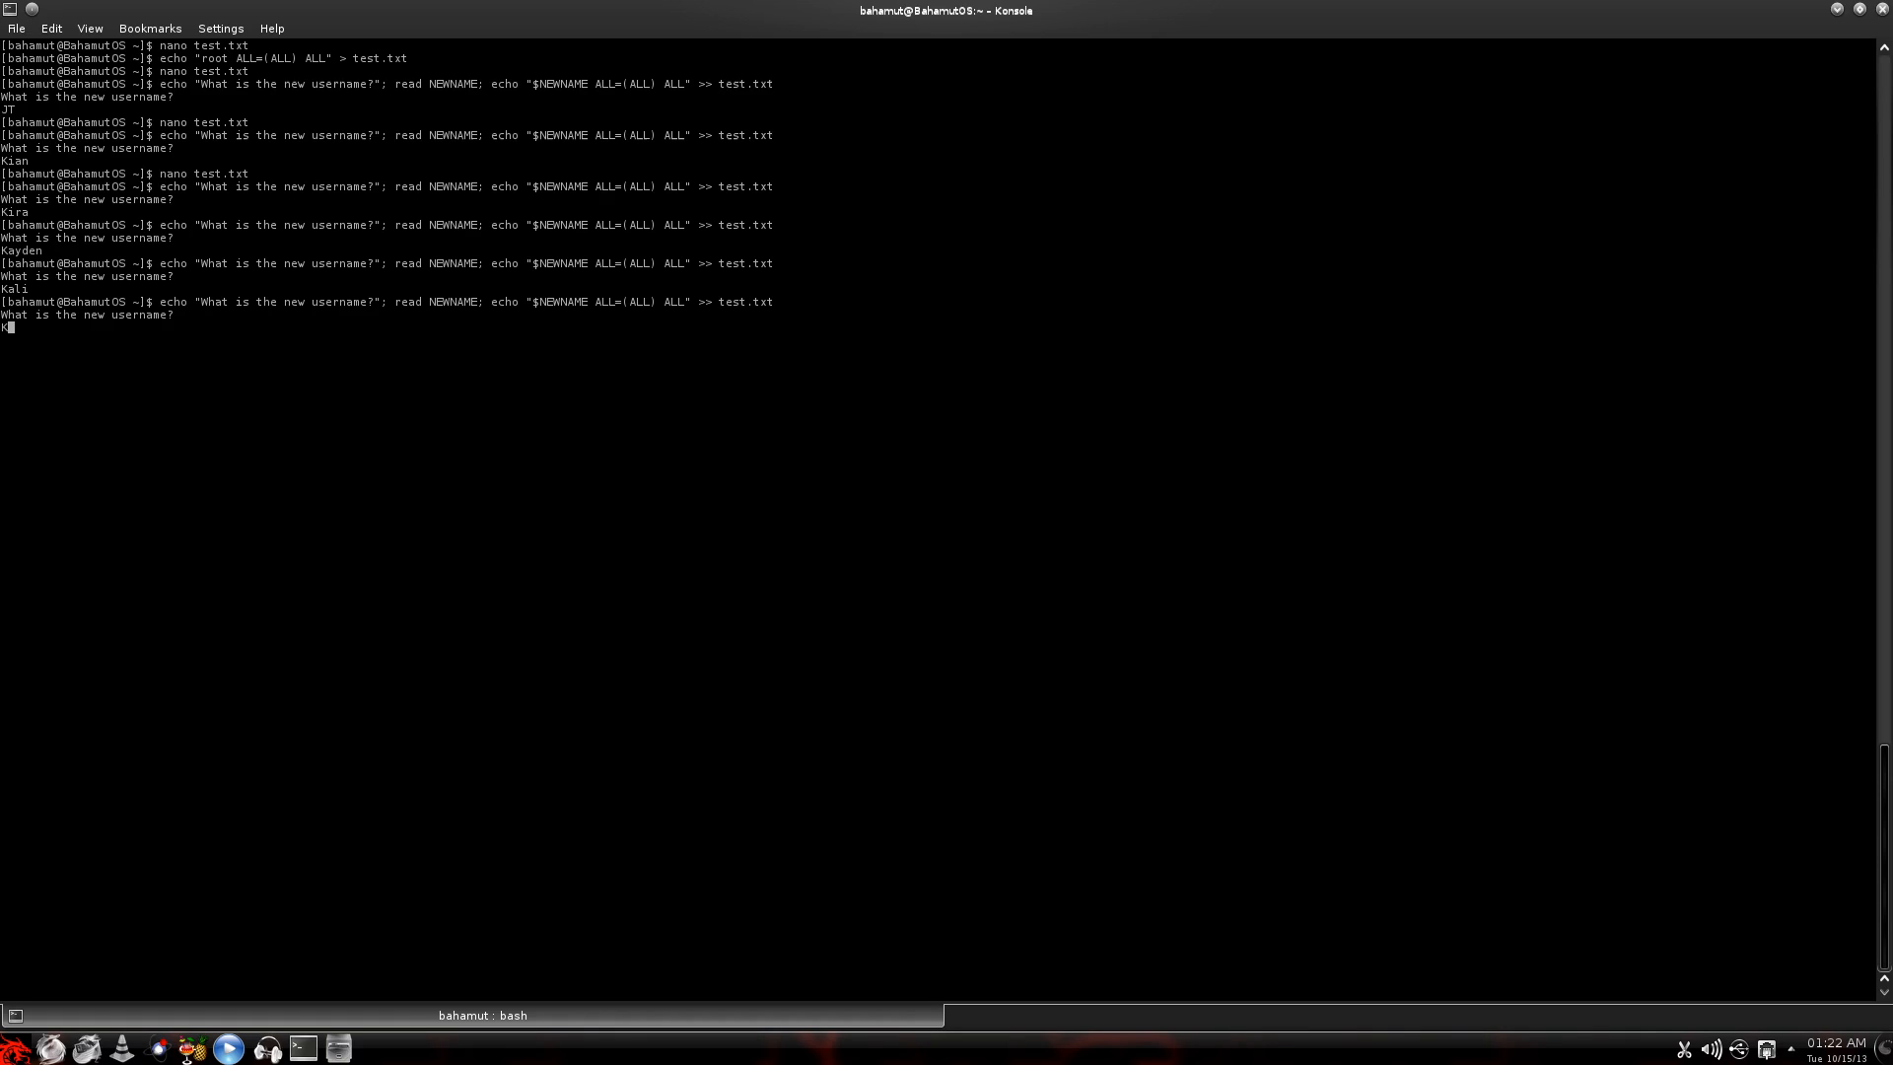
pyautogui.write('Khonor')
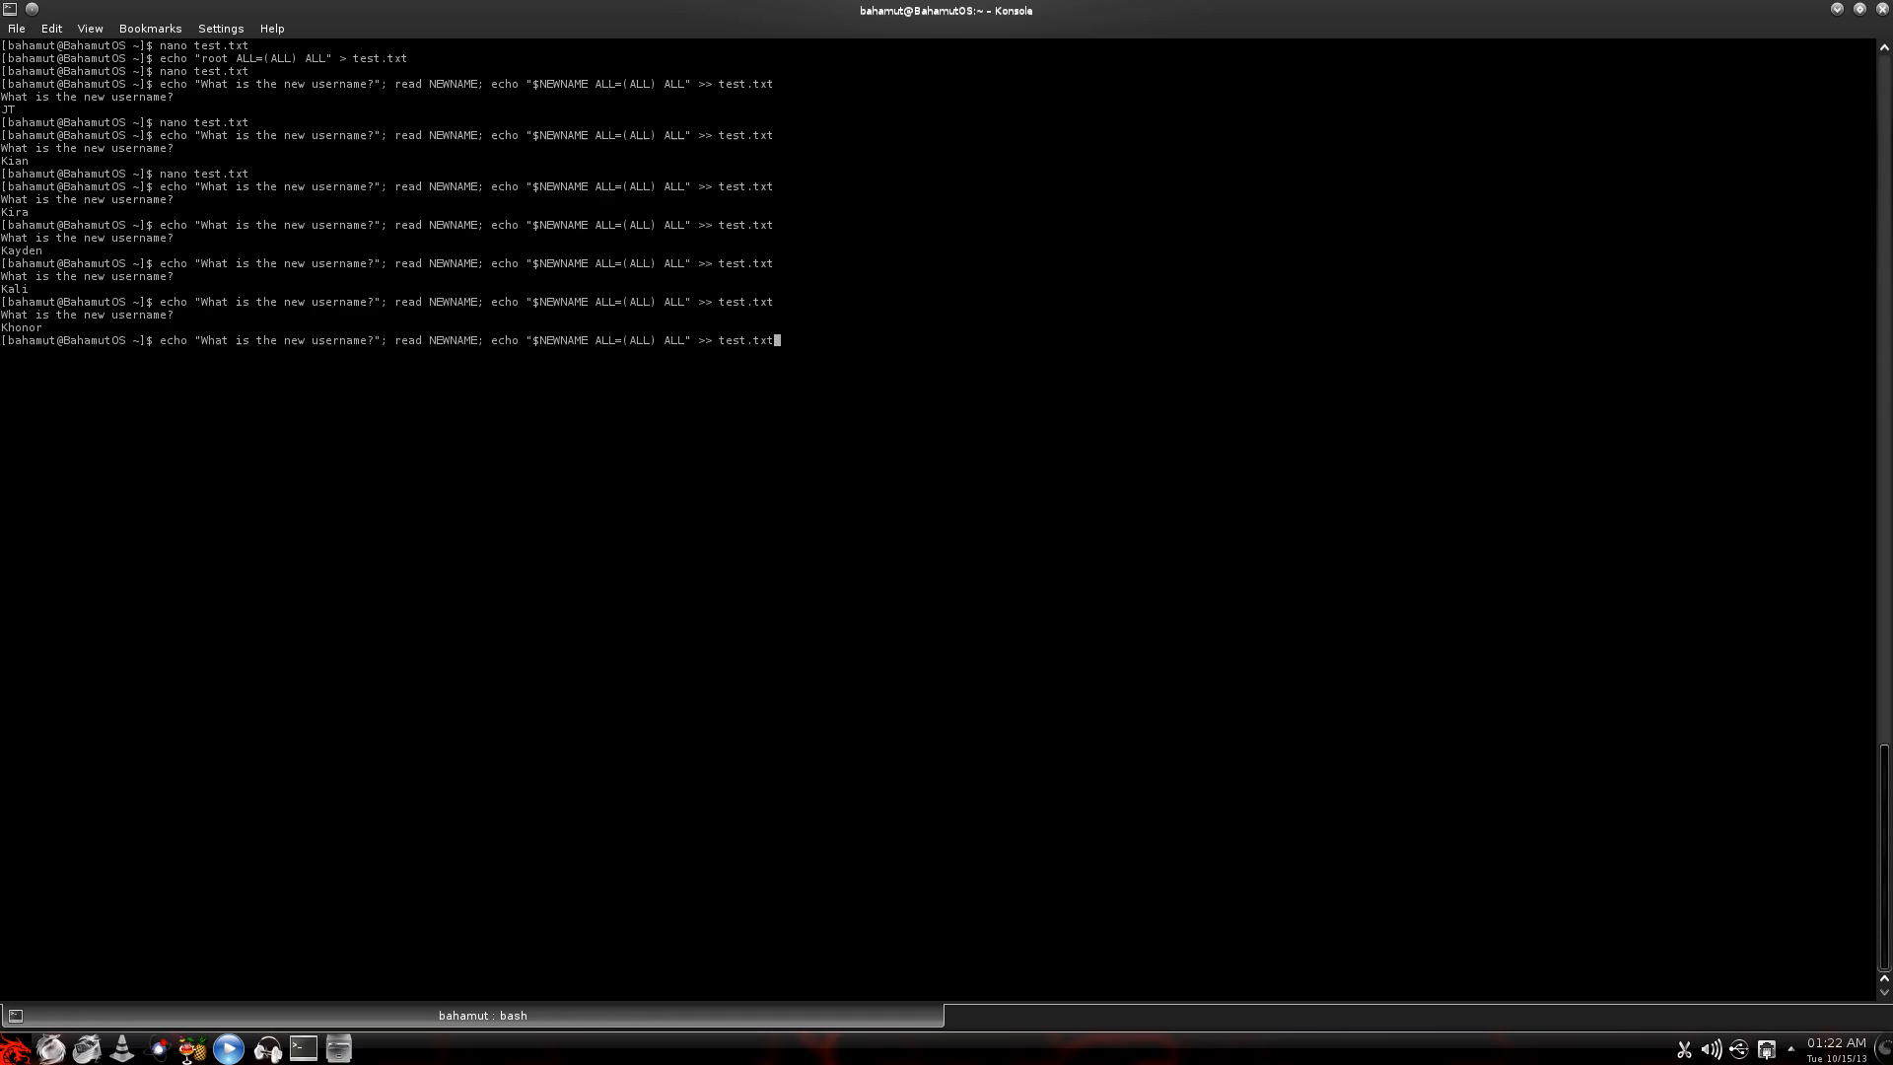
# - View all seven sudoers lines of test.txt in nano and return to the shell
pyautogui.press('Enter')
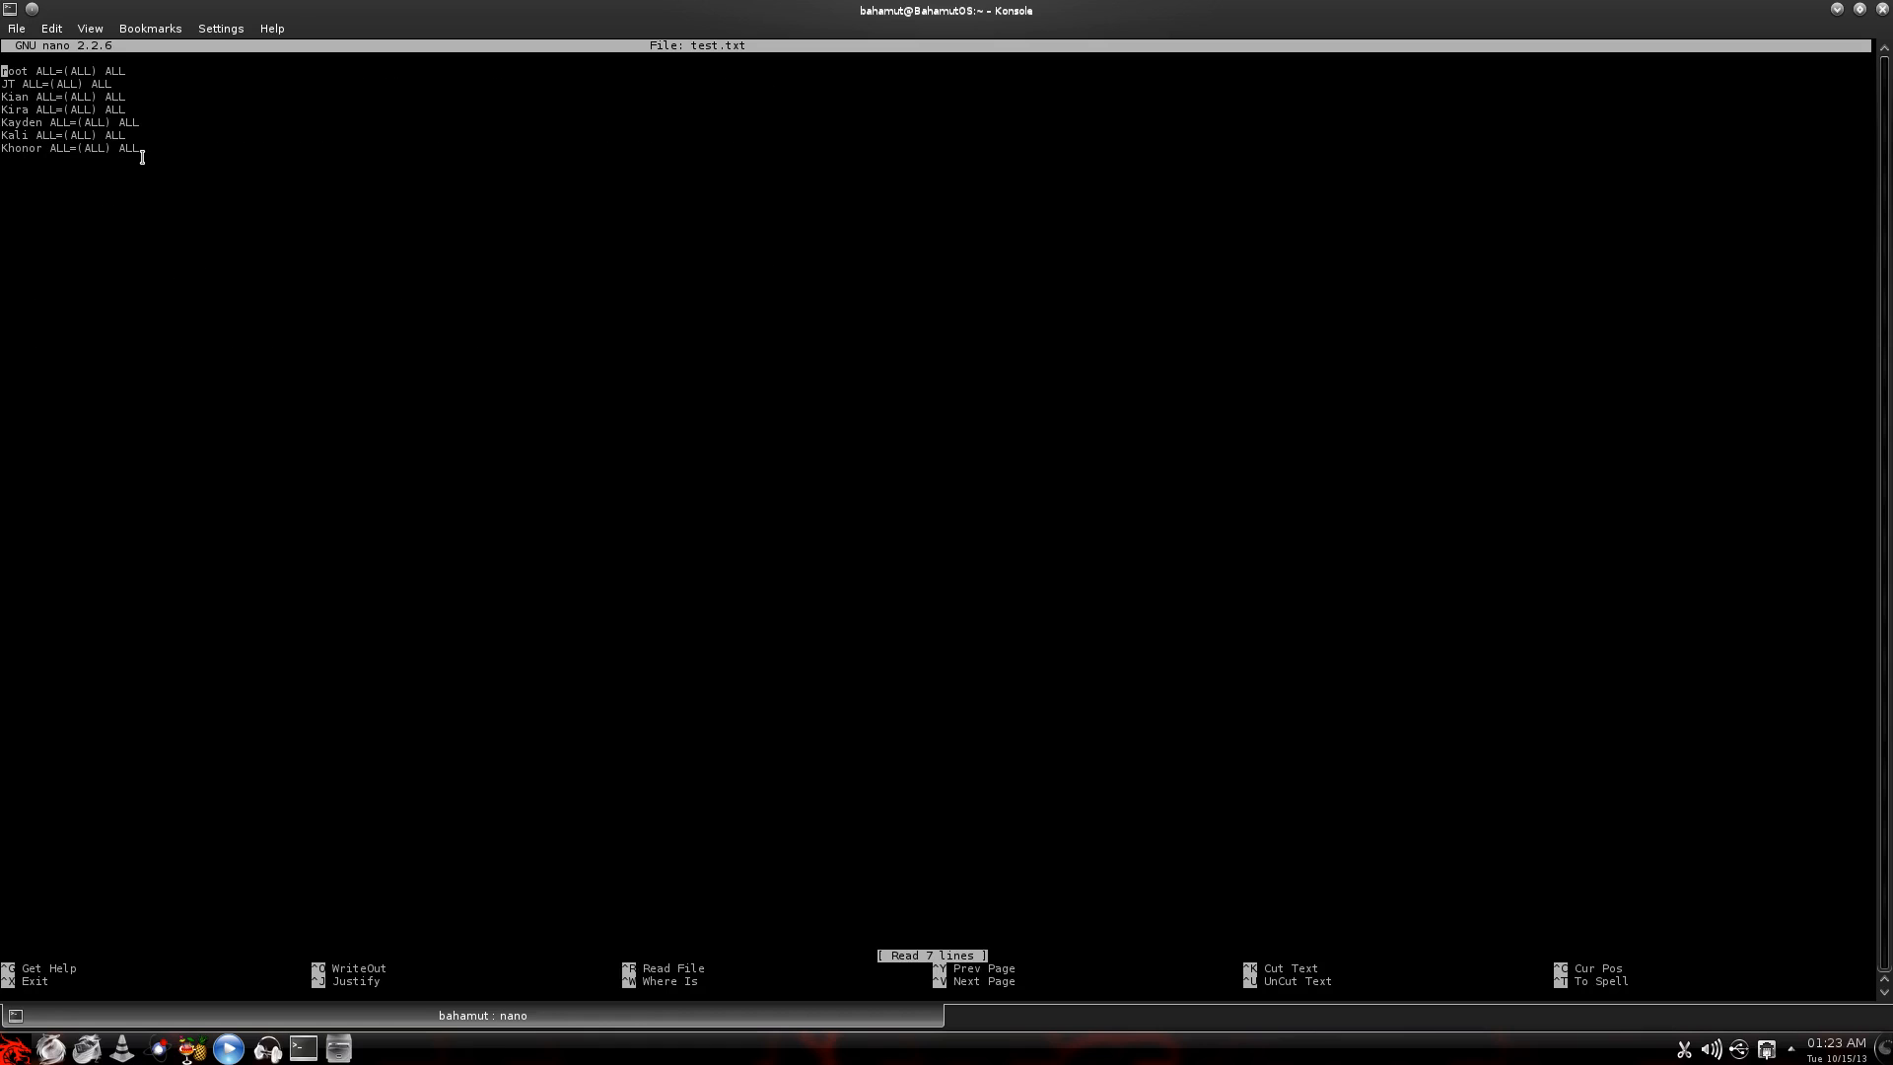
pyautogui.moveTo(263, 260)
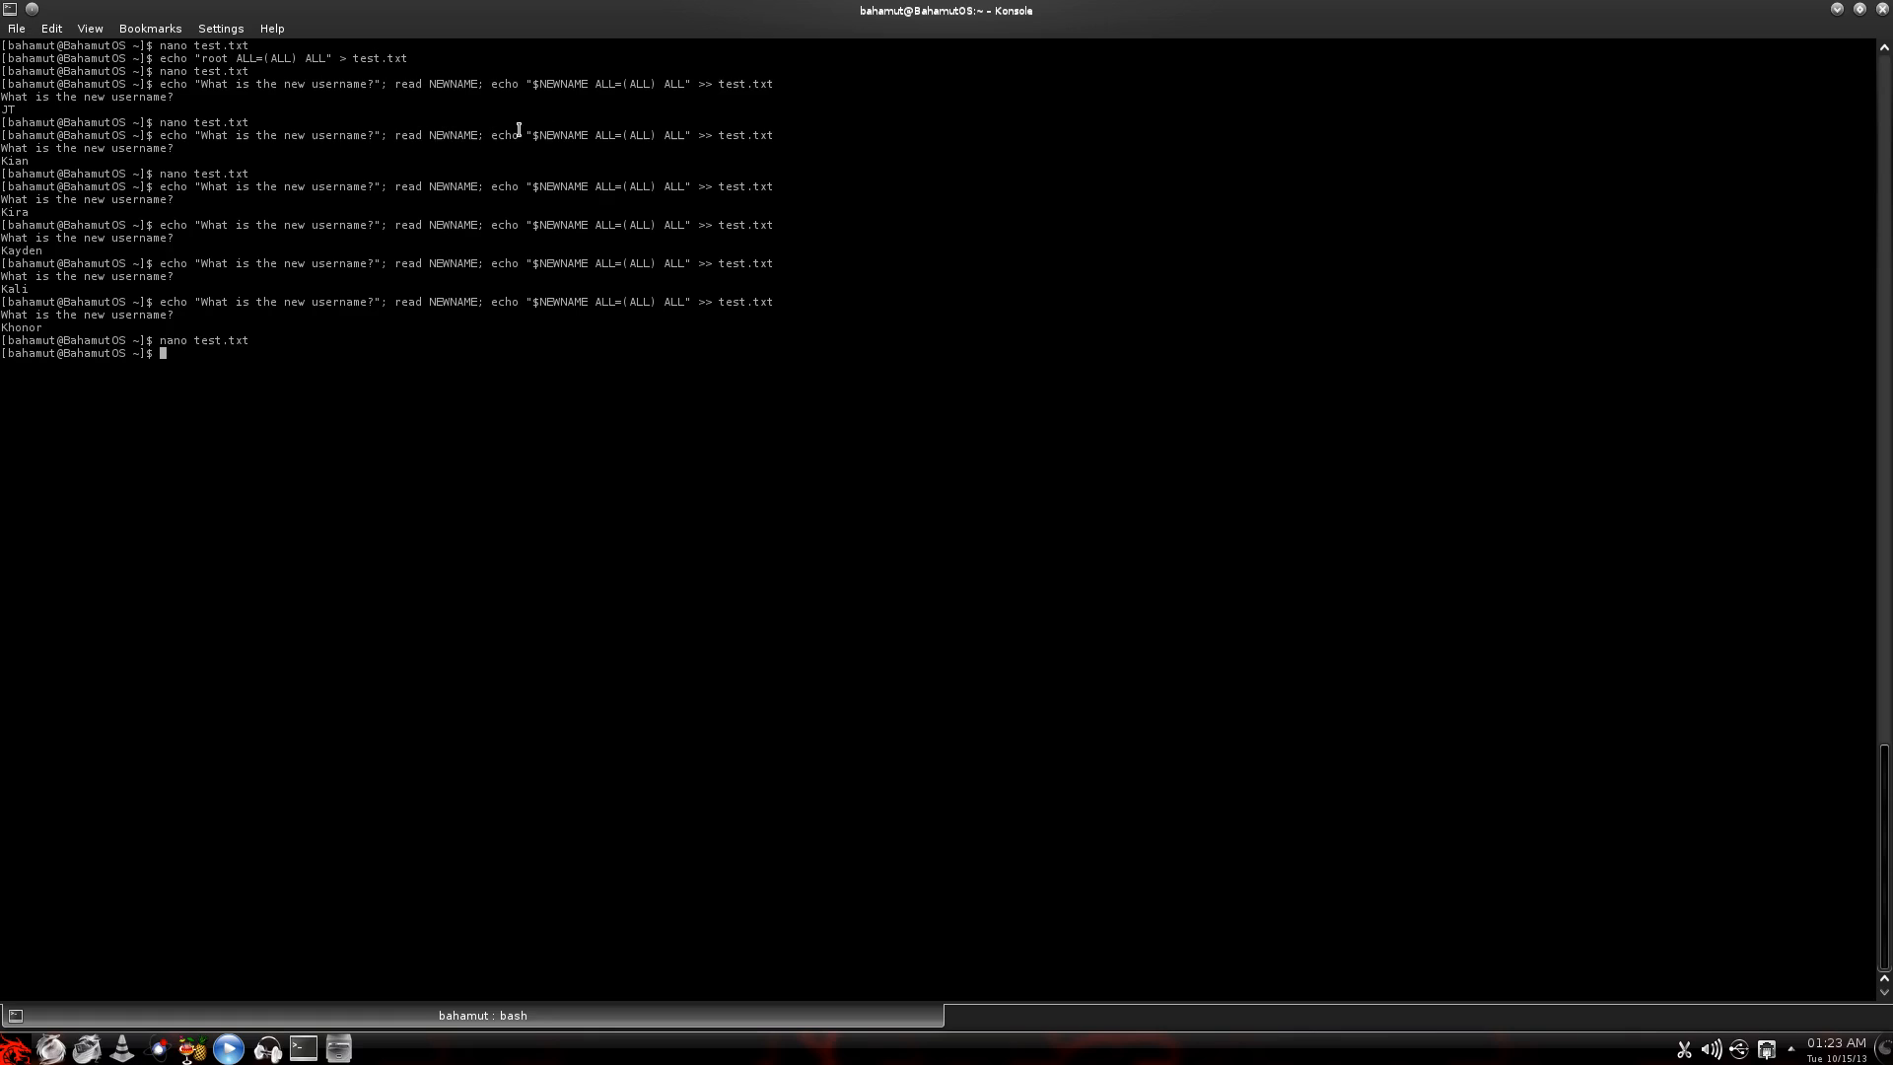
pyautogui.moveTo(805, 596)
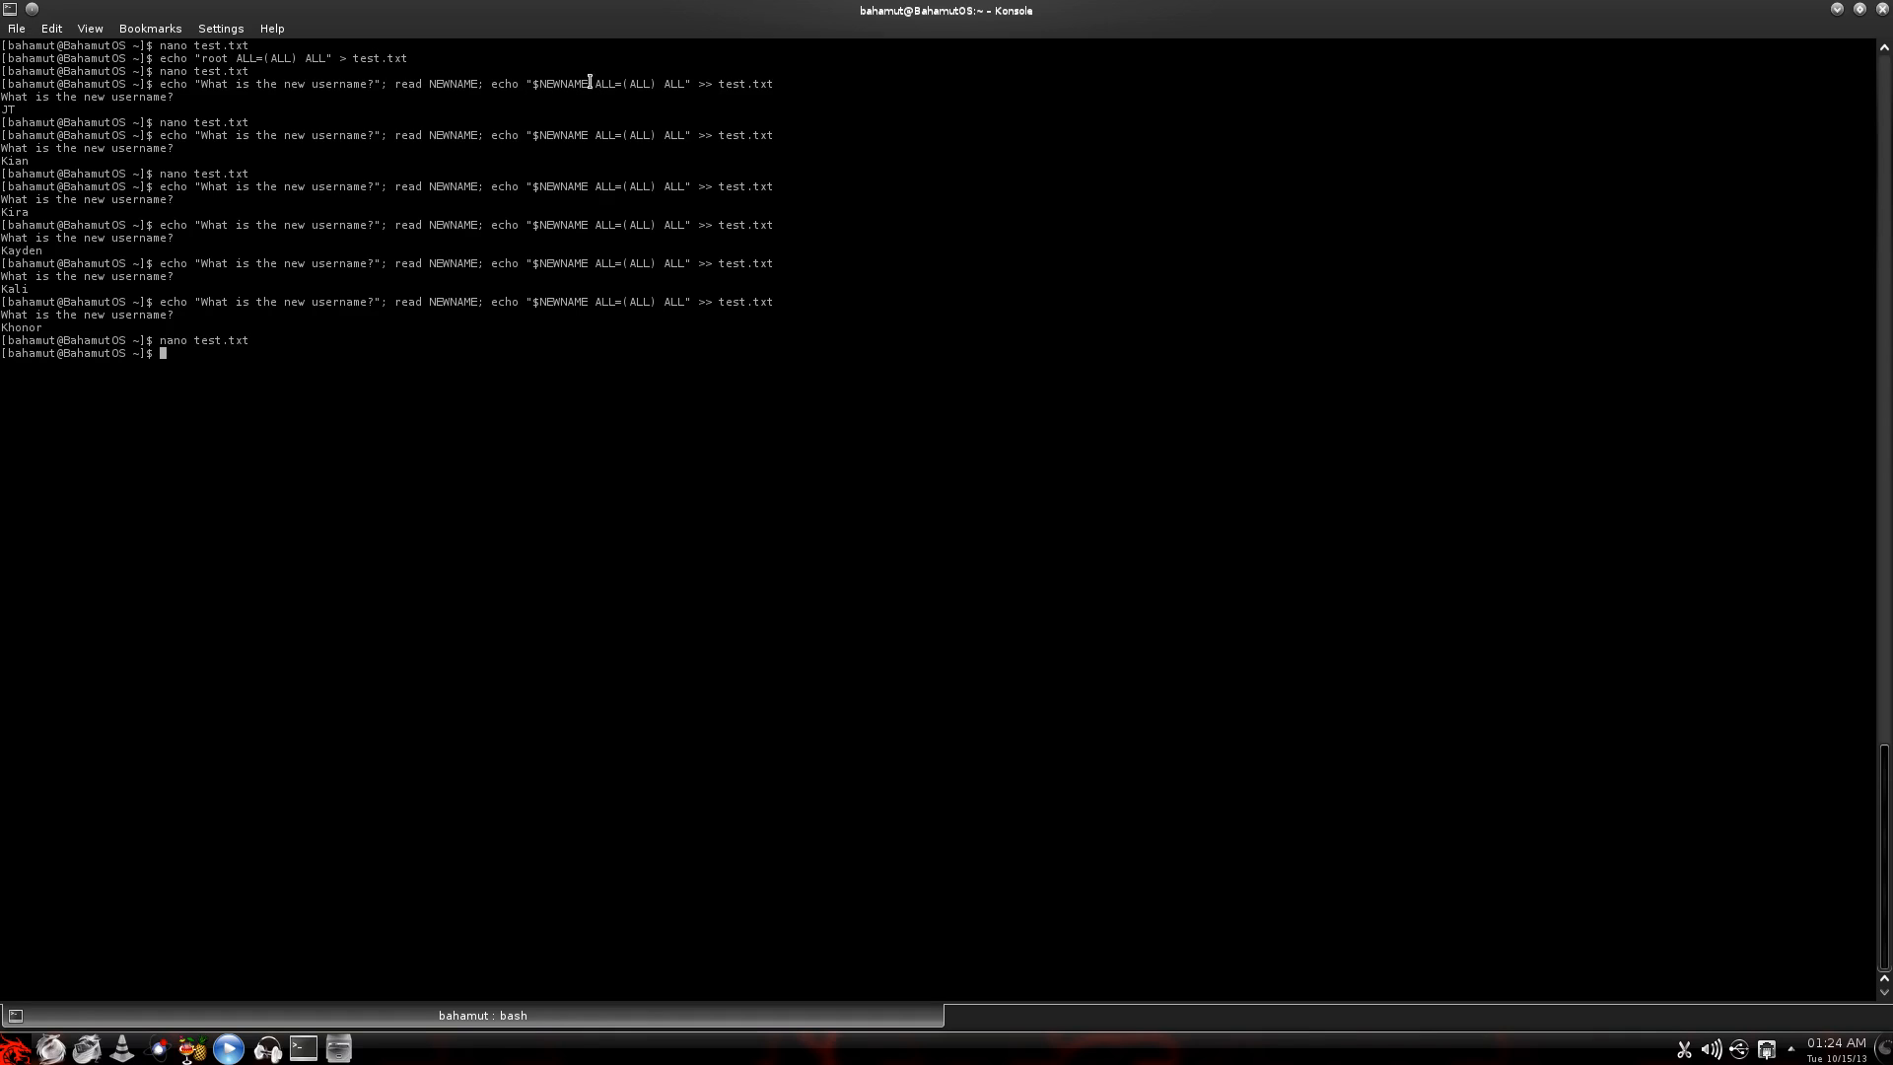
pyautogui.moveTo(351, 225)
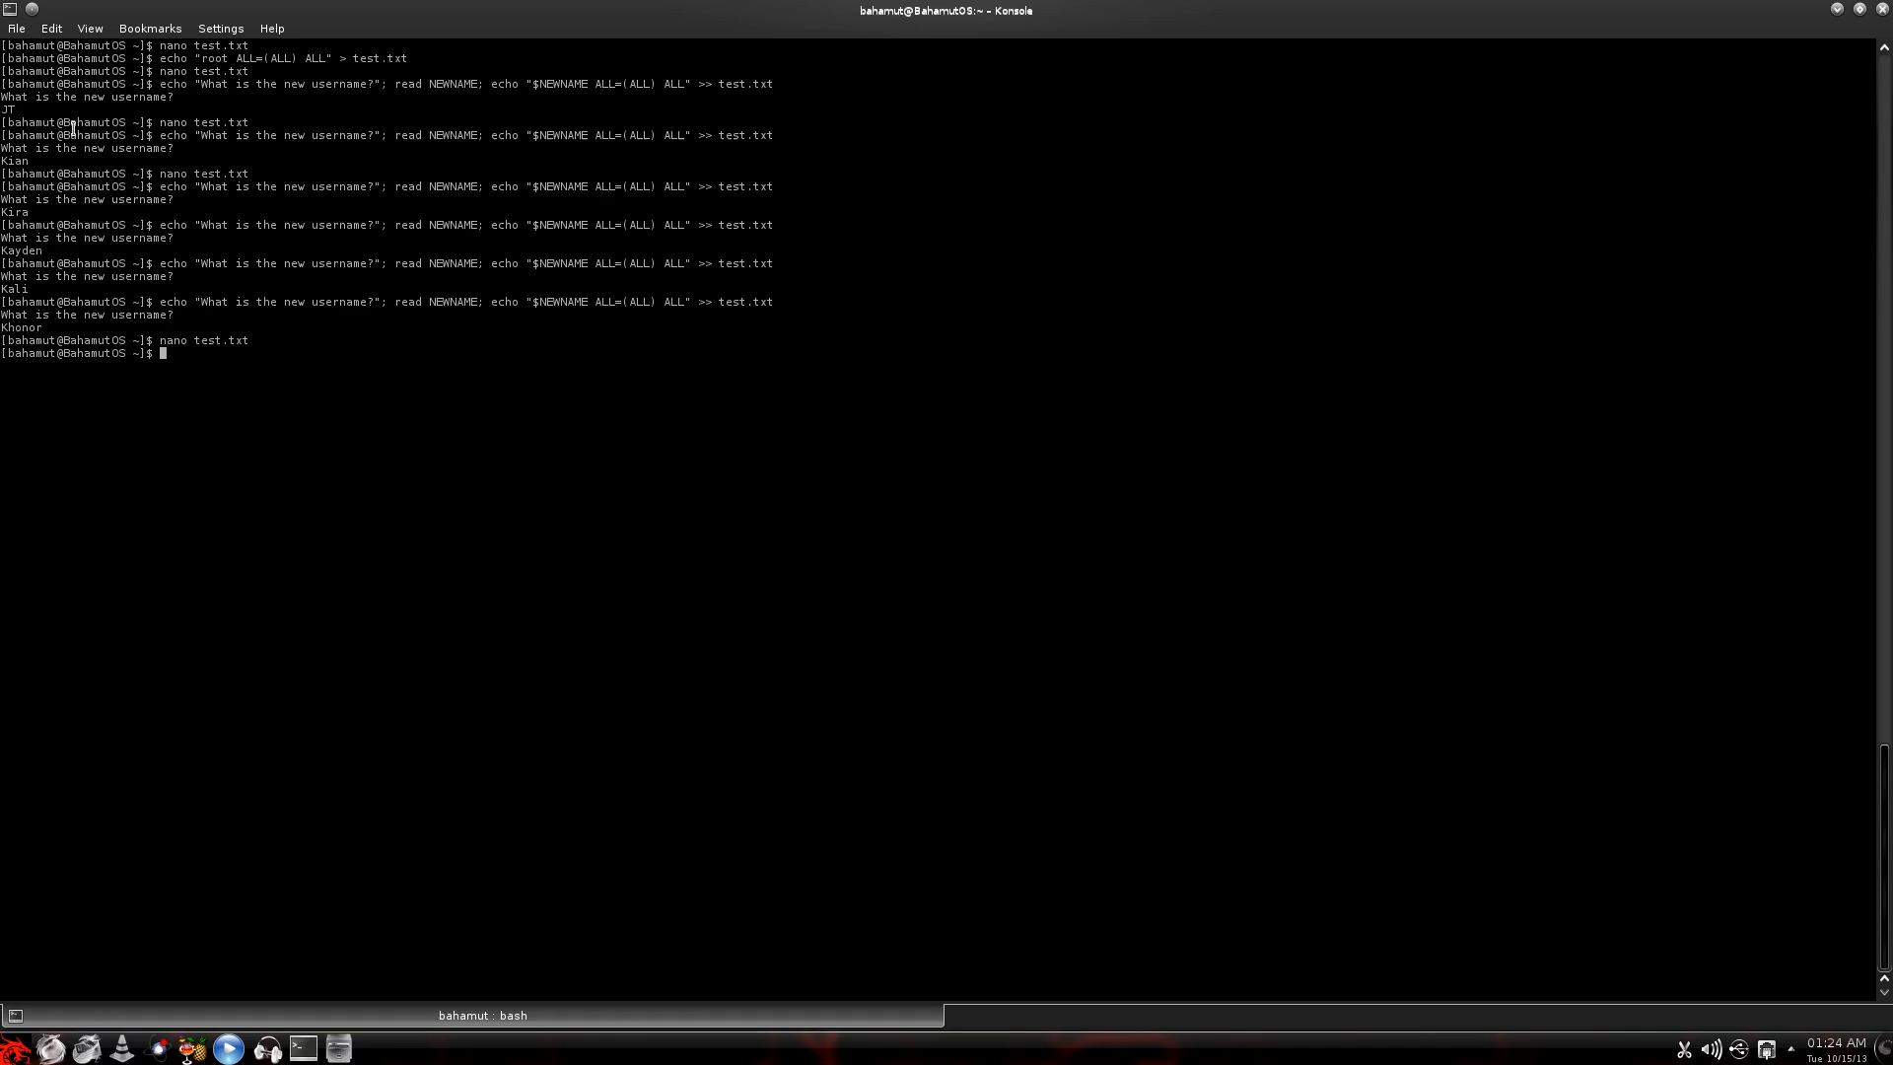
pyautogui.moveTo(708, 102)
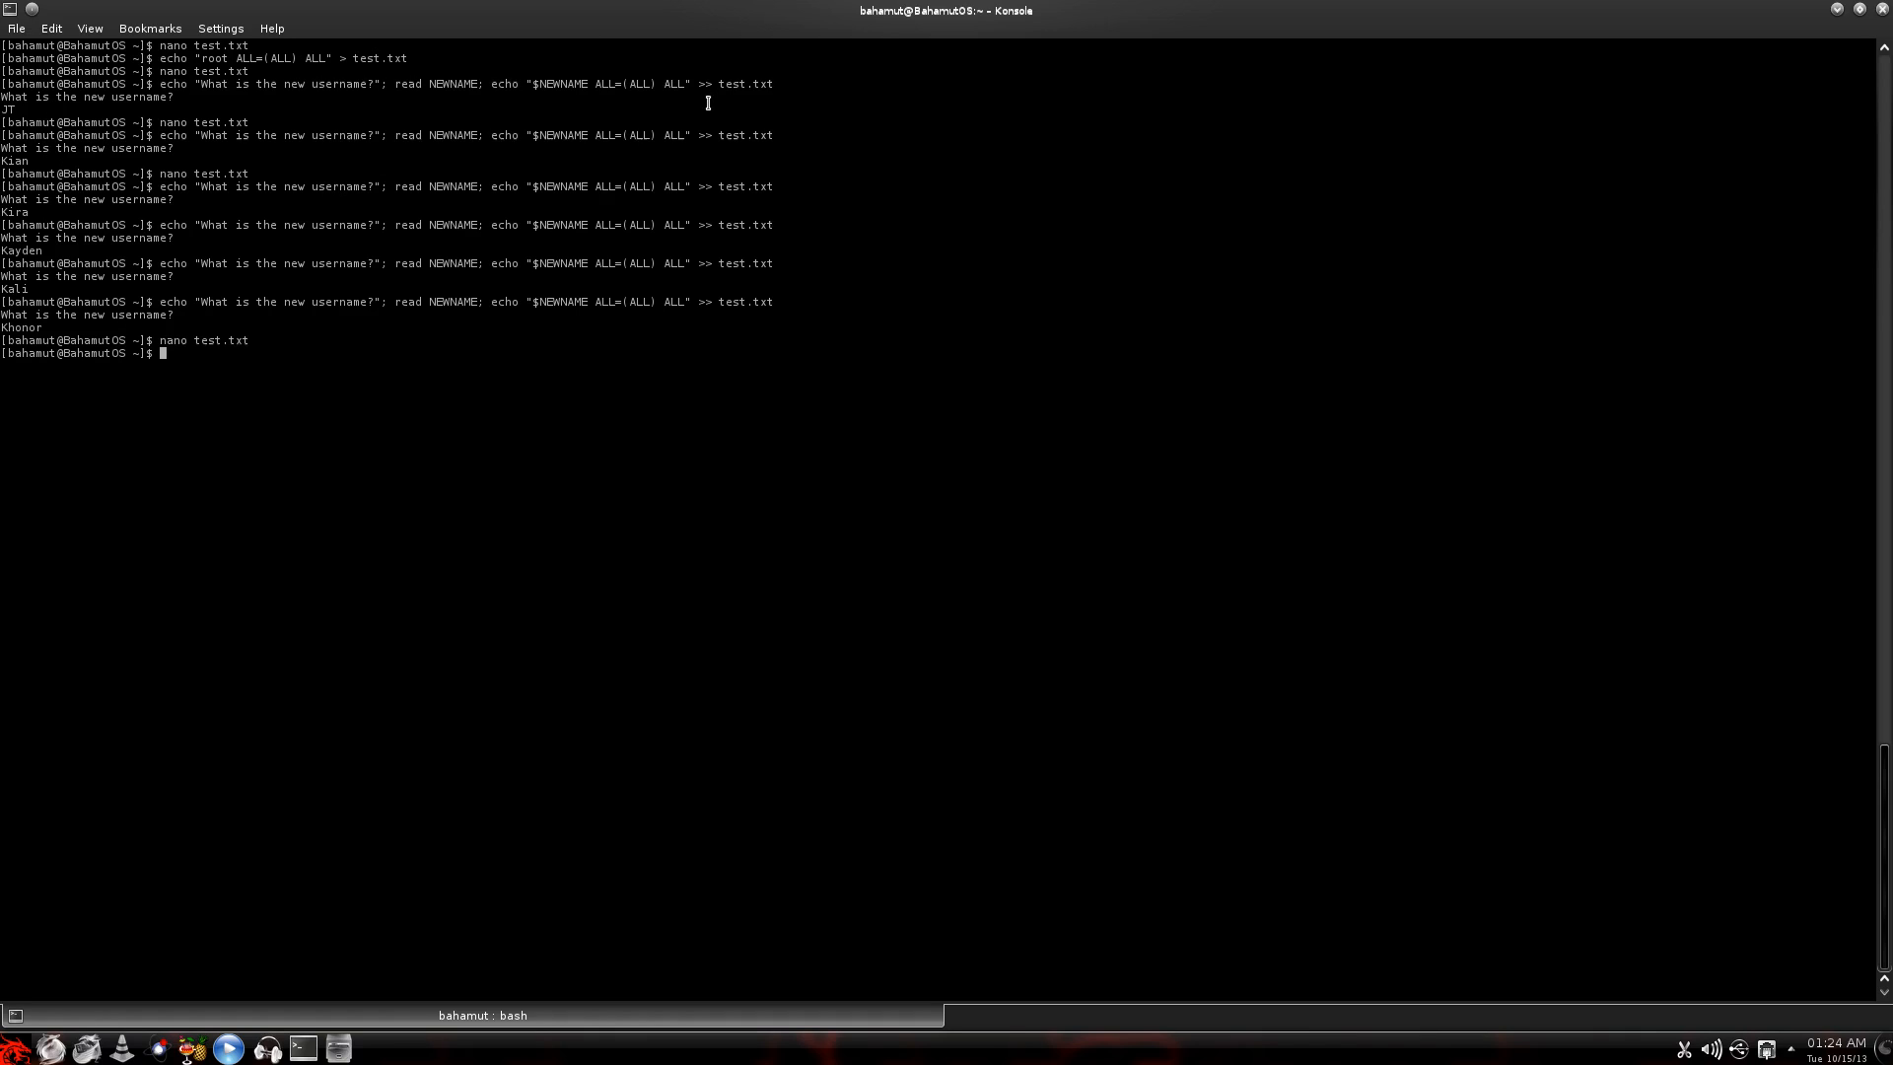
pyautogui.moveTo(643, 540)
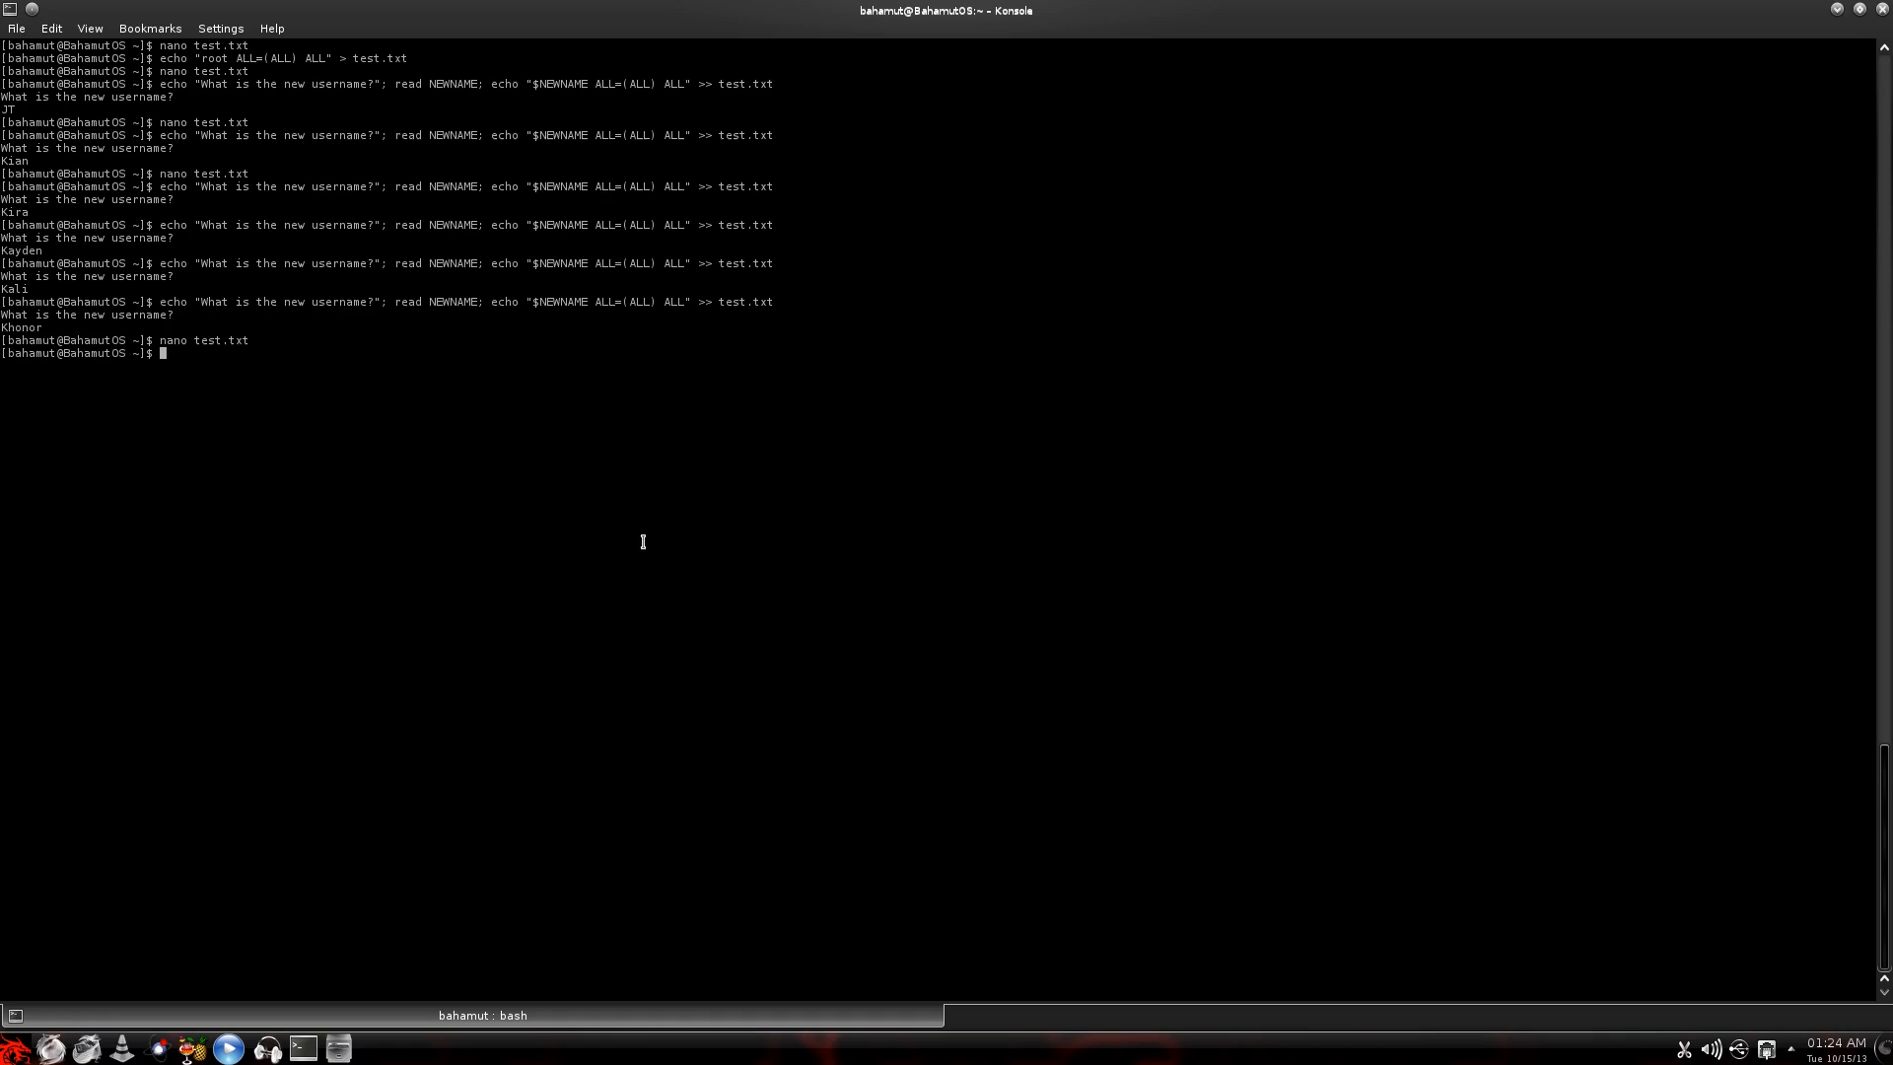
pyautogui.moveTo(534, 410)
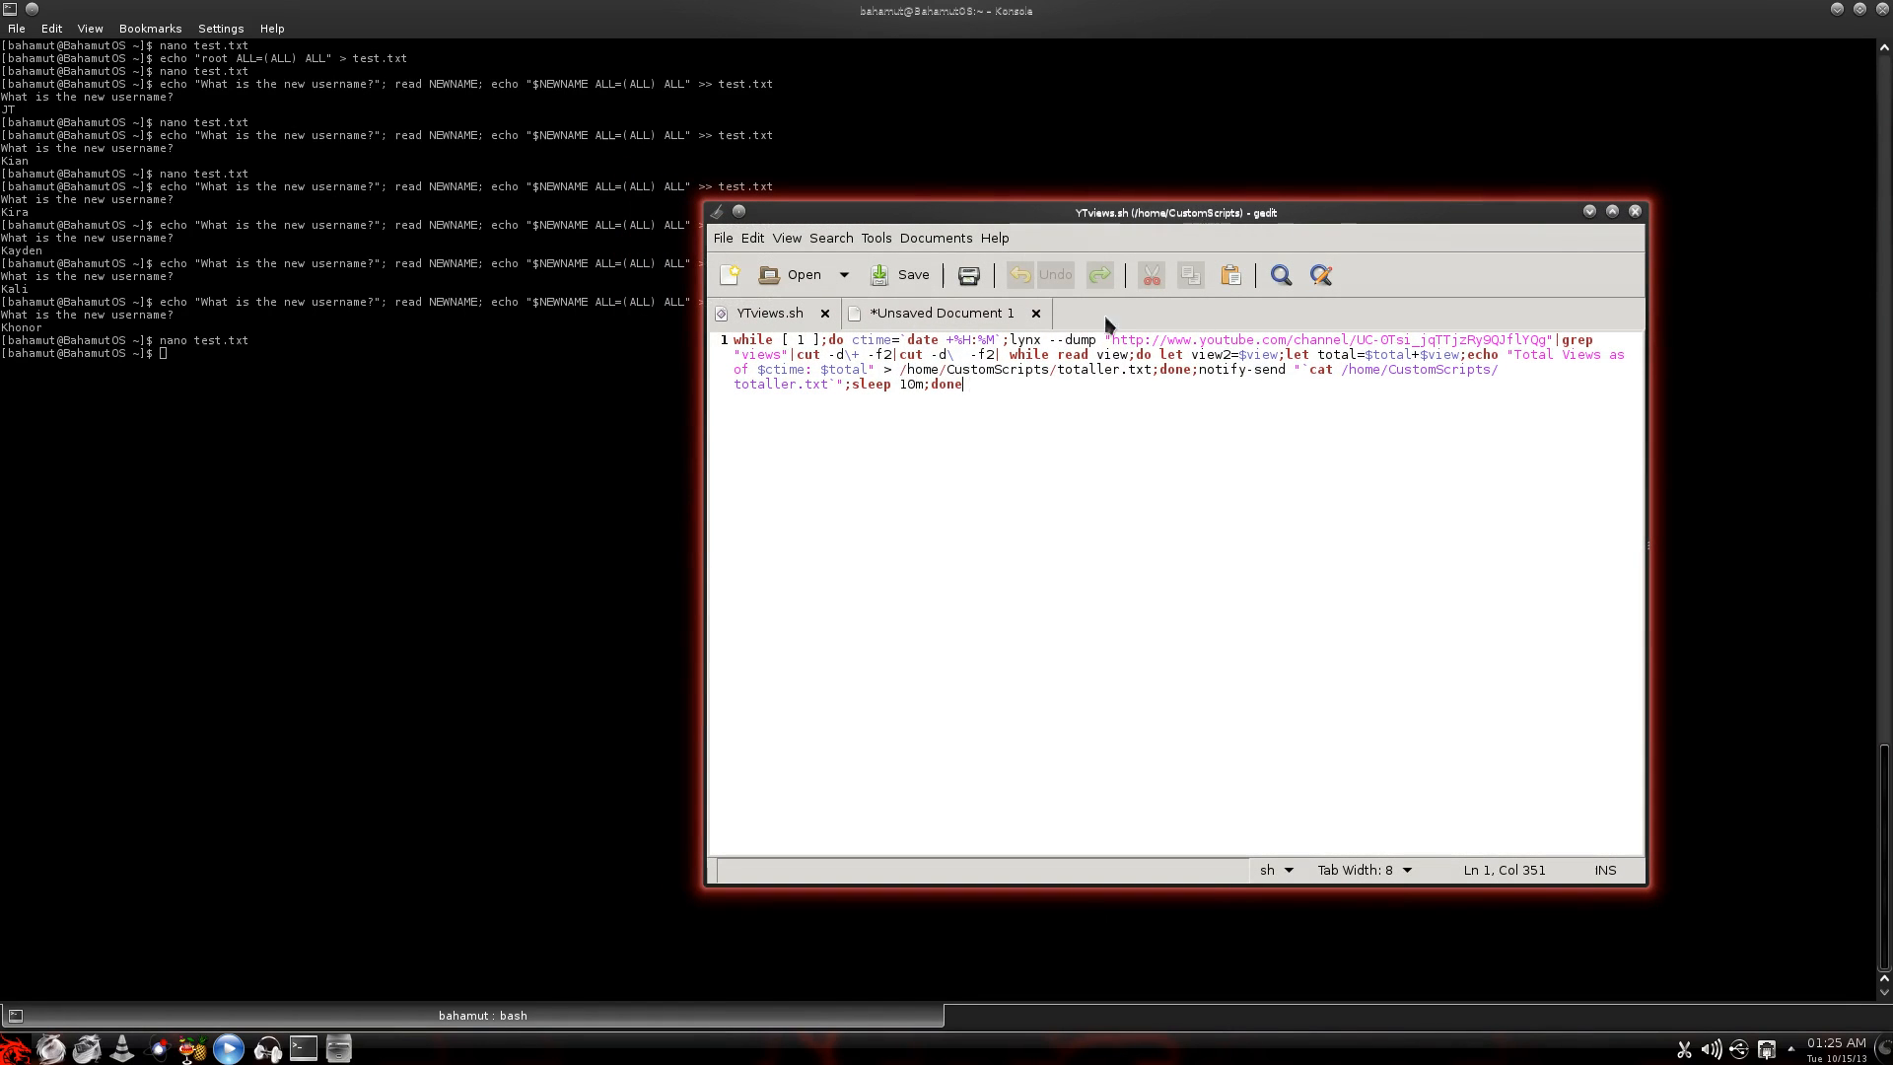
pyautogui.moveTo(1248, 463)
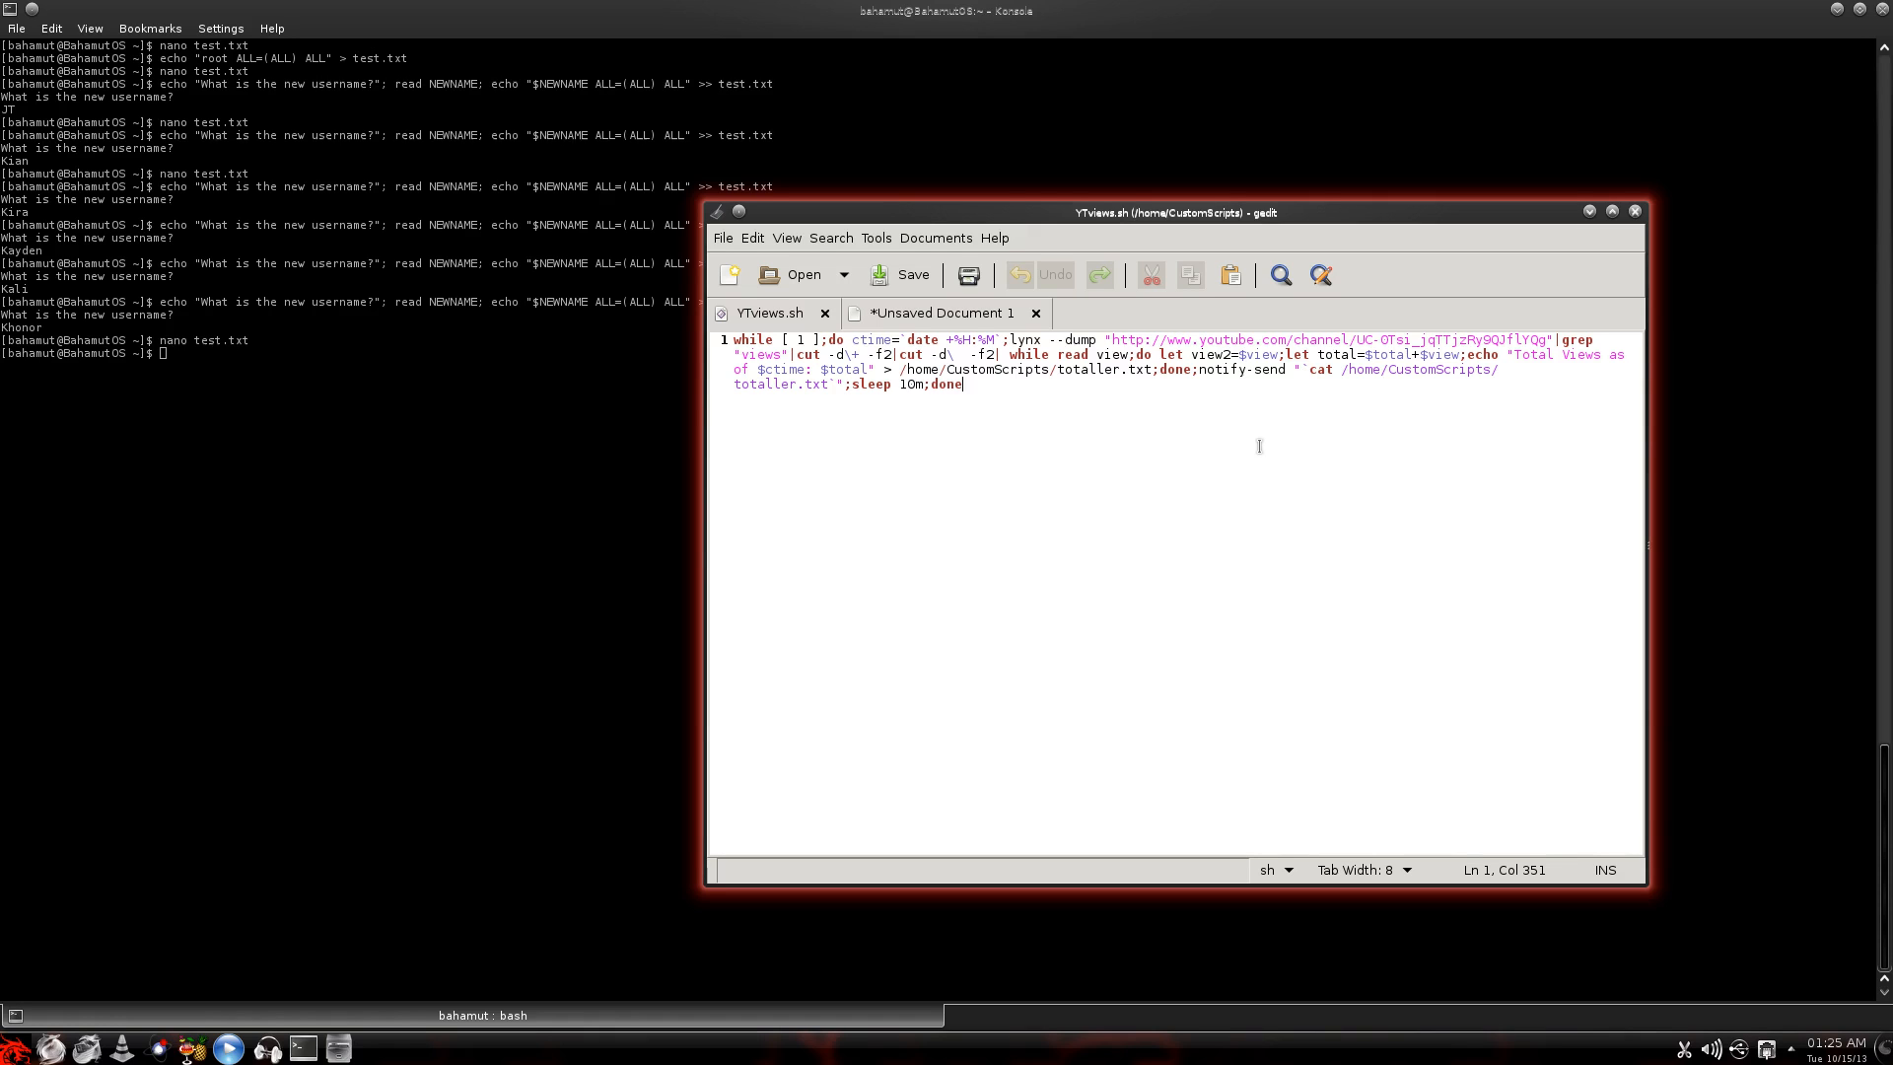
pyautogui.moveTo(1456, 437)
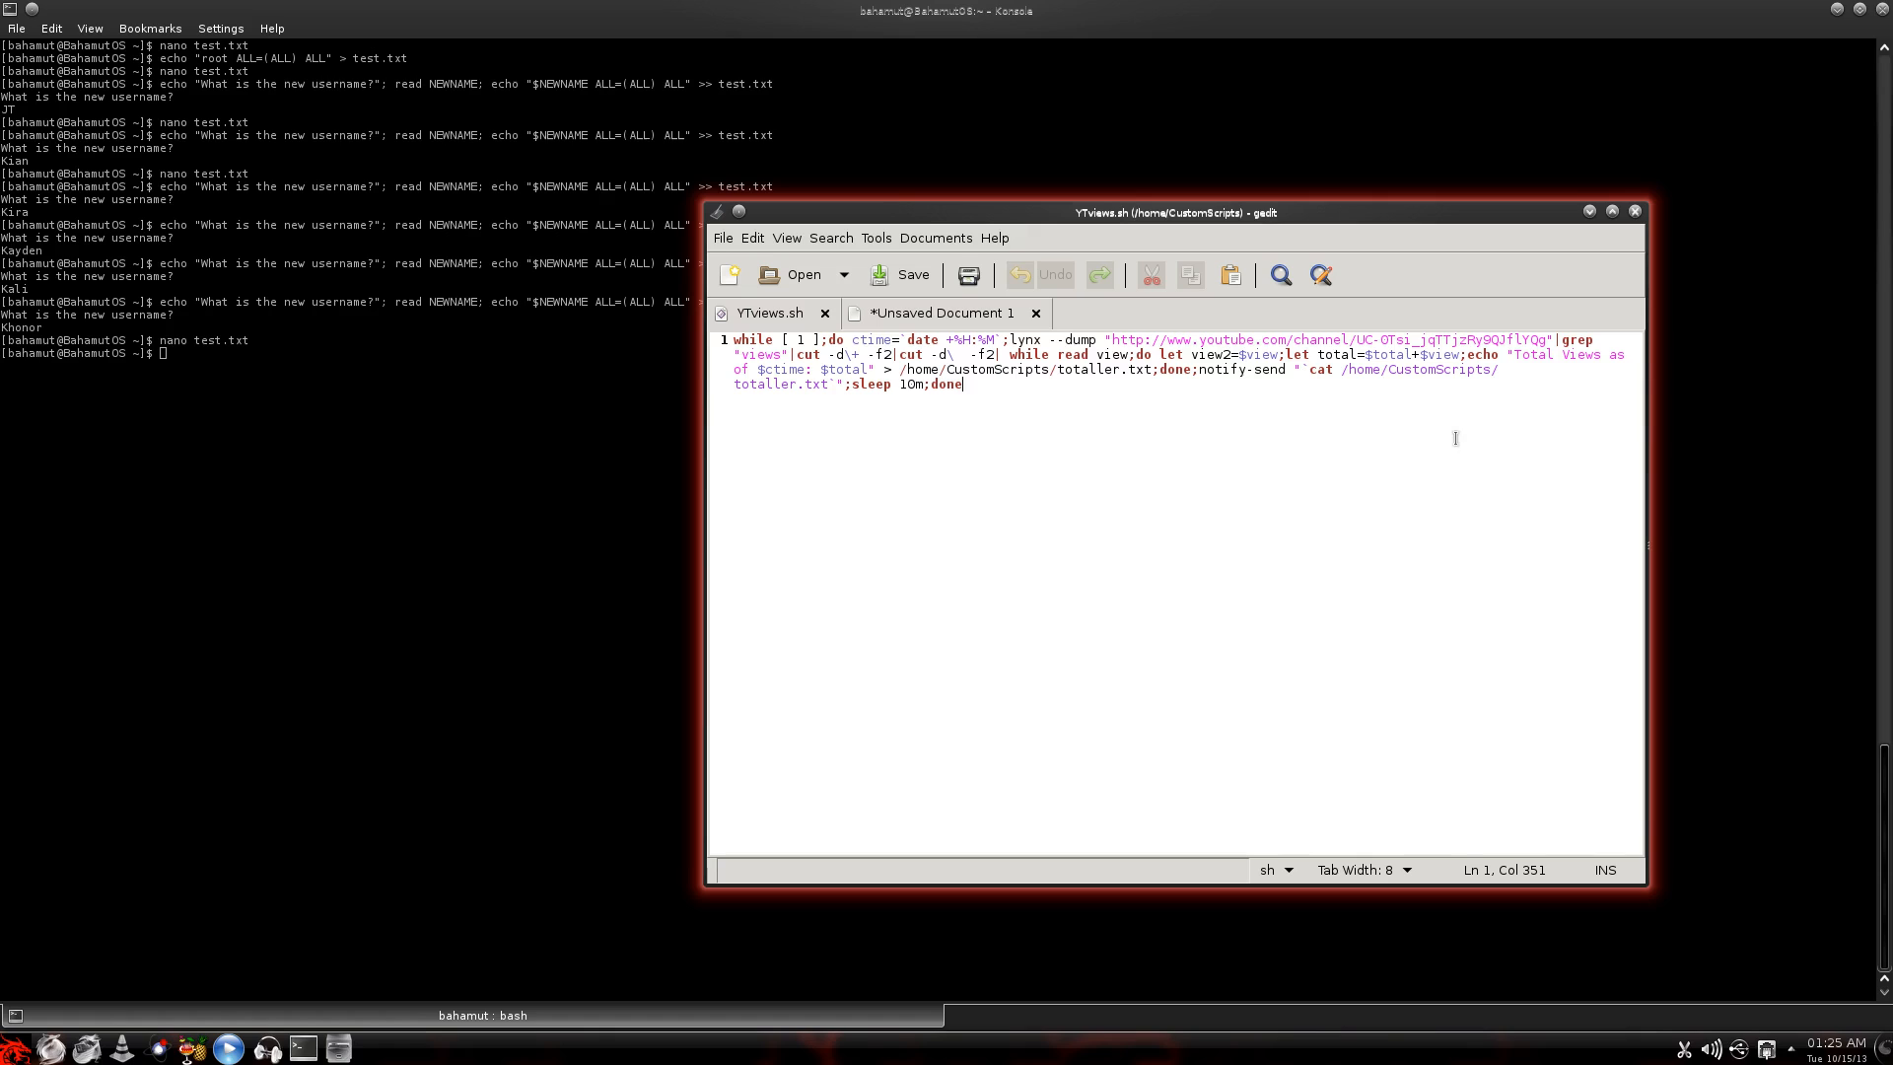
pyautogui.moveTo(1435, 304)
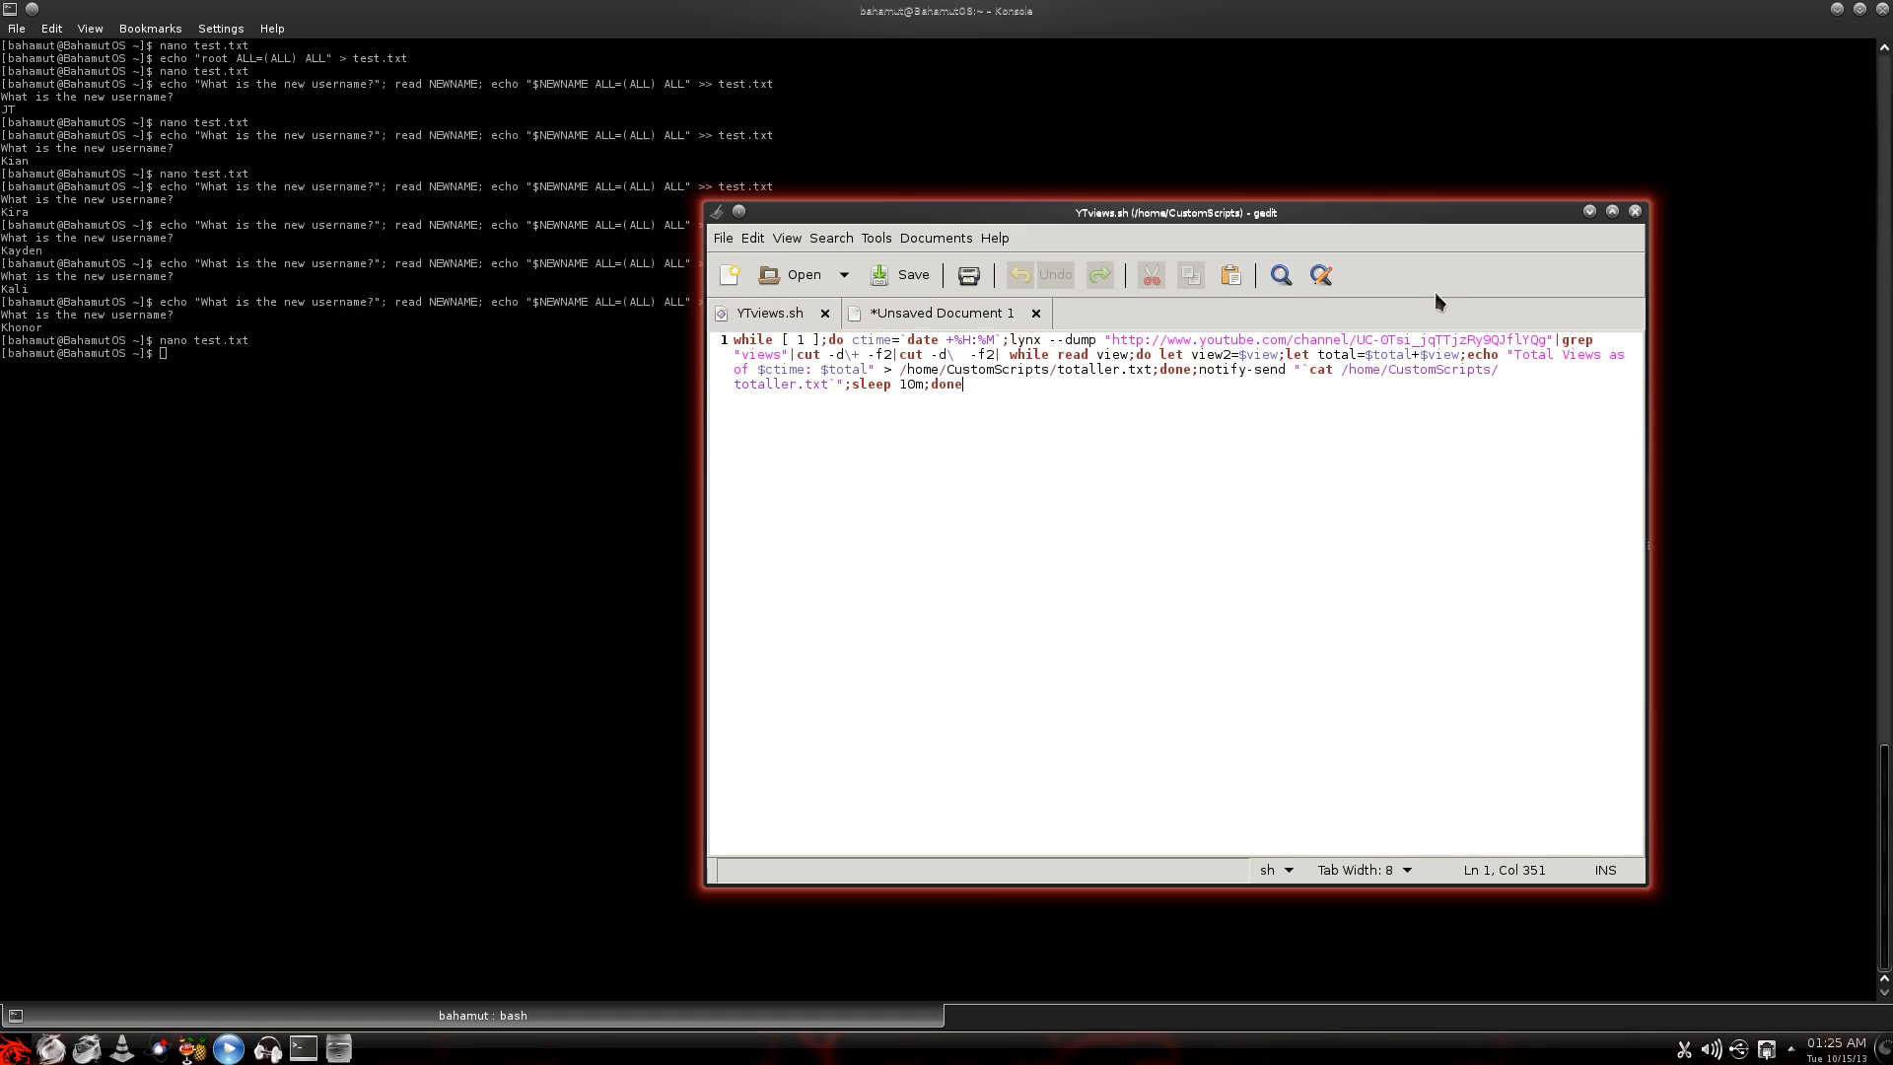
pyautogui.moveTo(1455, 290)
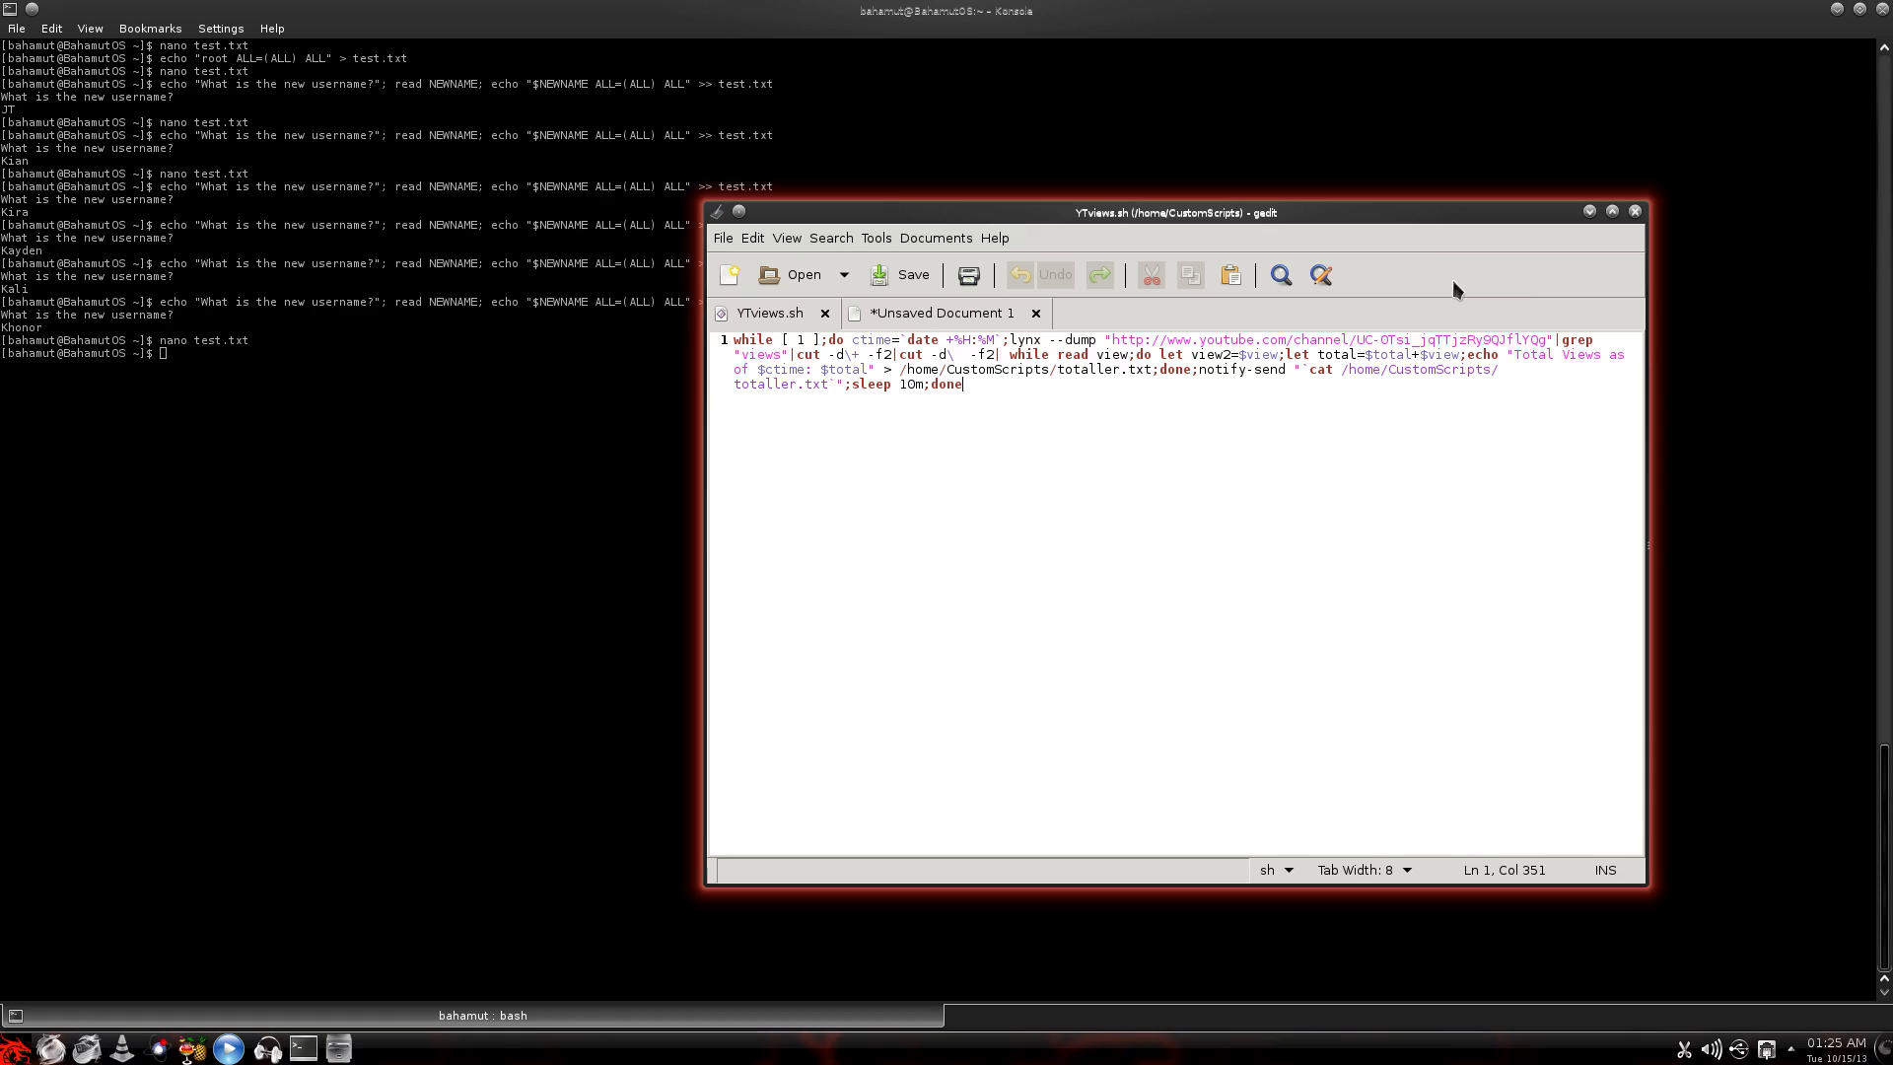
pyautogui.moveTo(1325, 217)
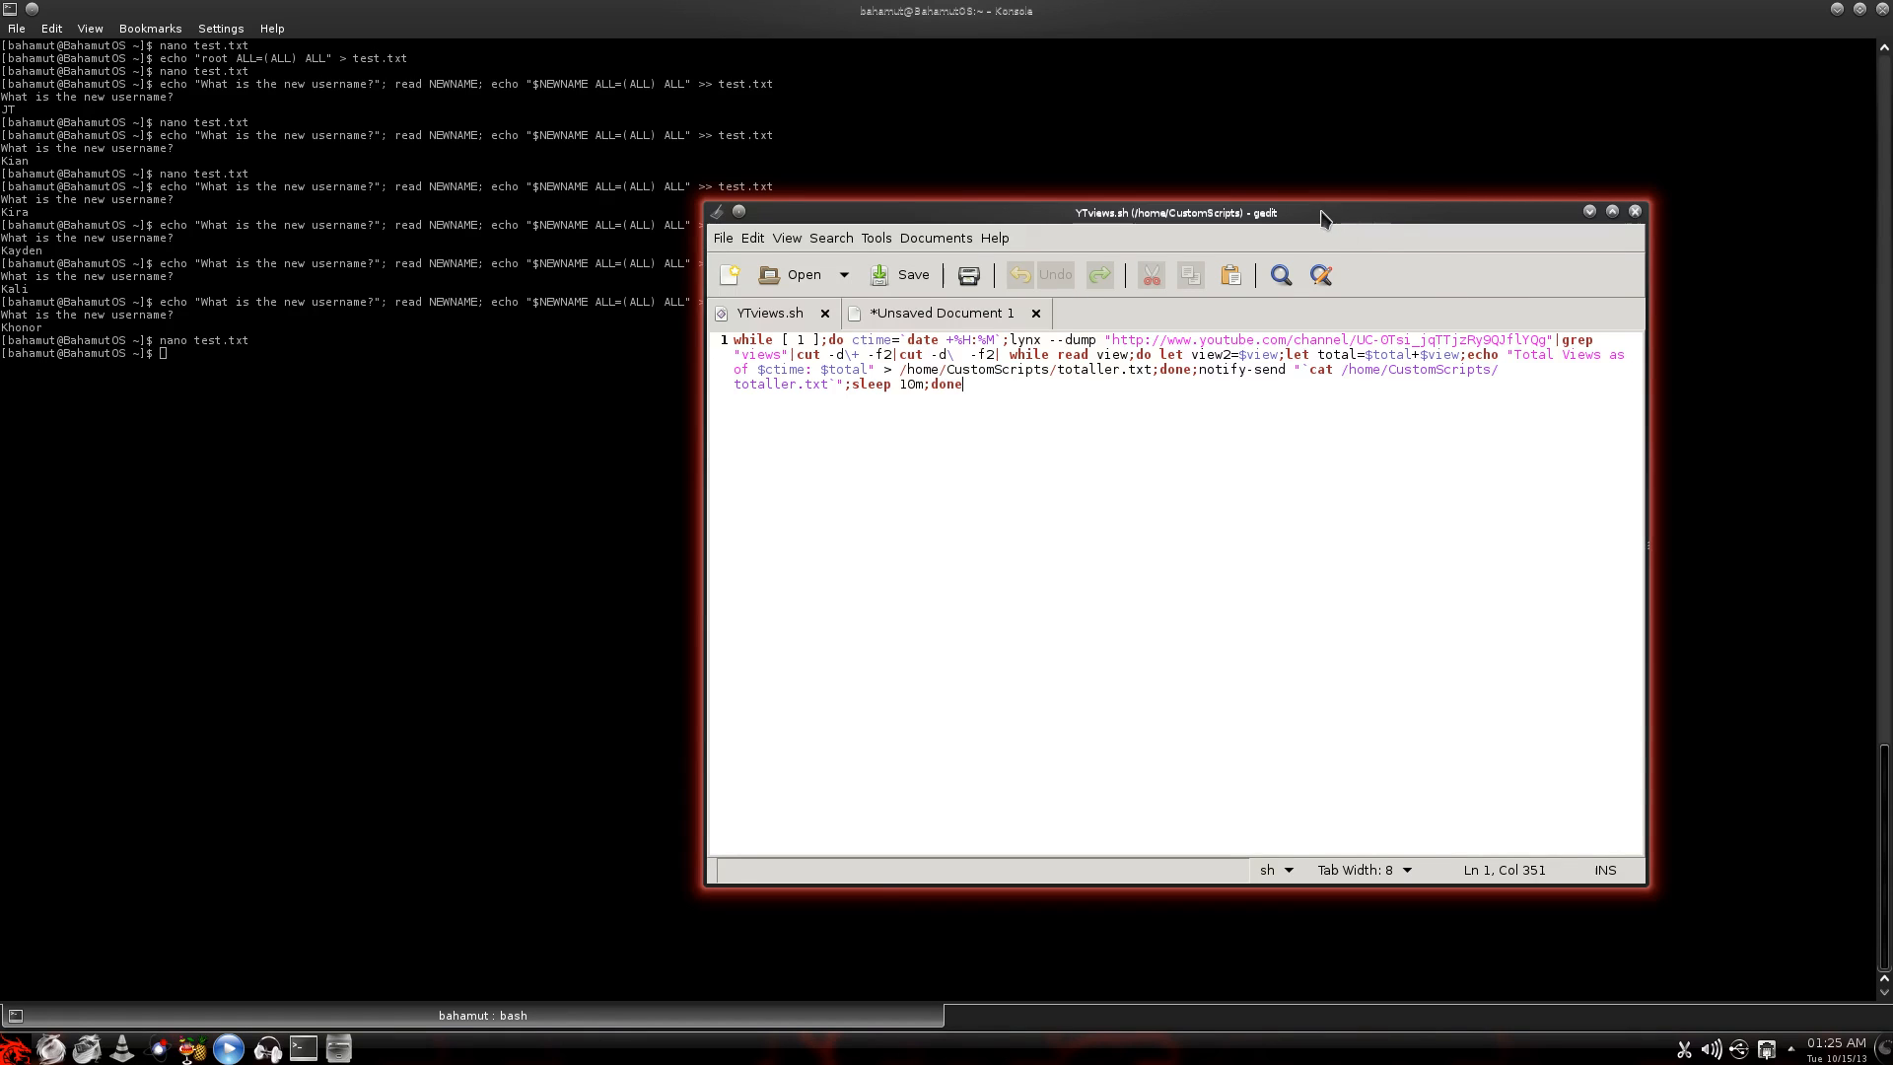
pyautogui.click(1635, 209)
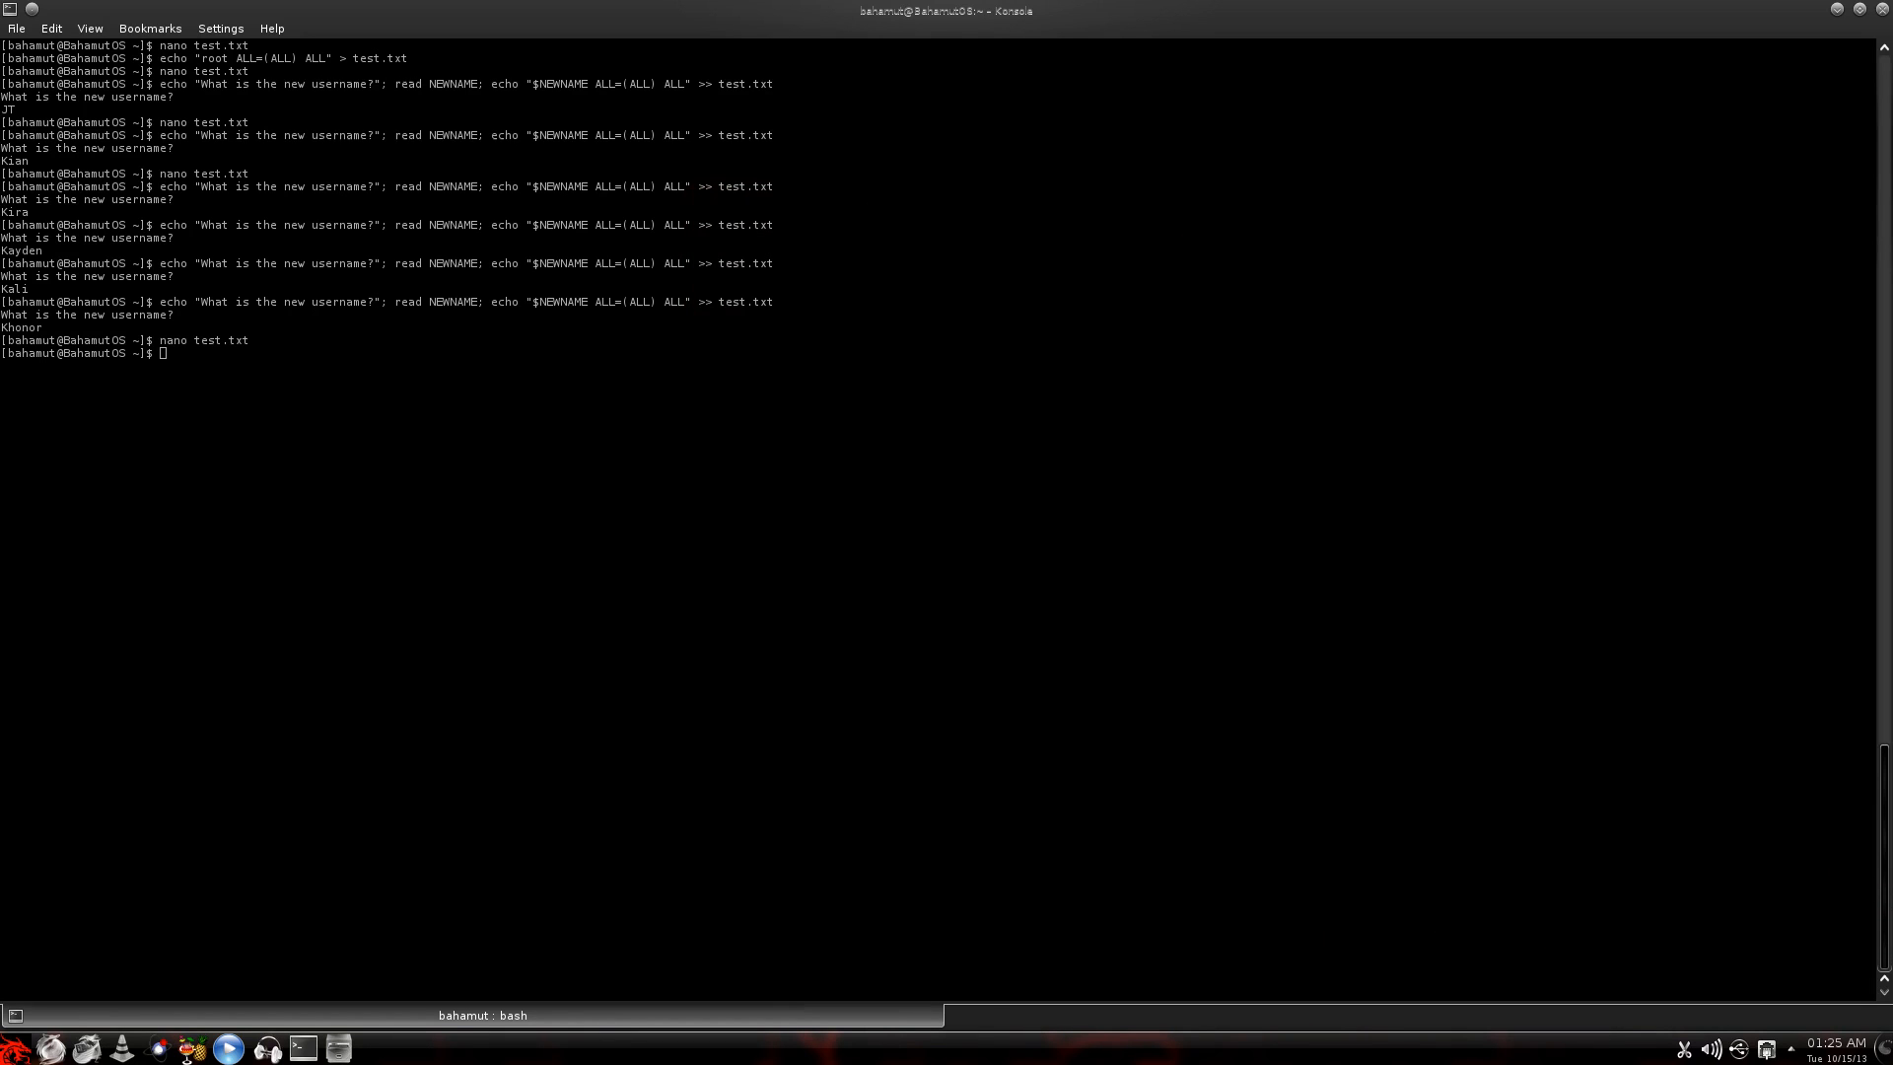